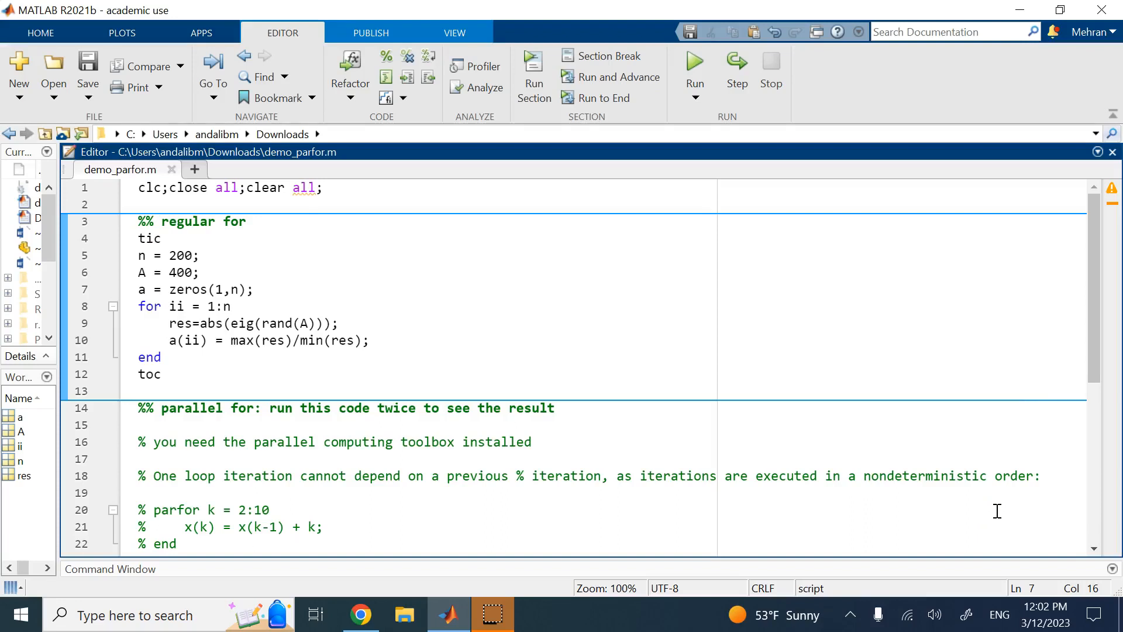
# Review the a(ii) statement region of demo_parfor.m while scrolling through the loop code.
pyautogui.click(254, 289)
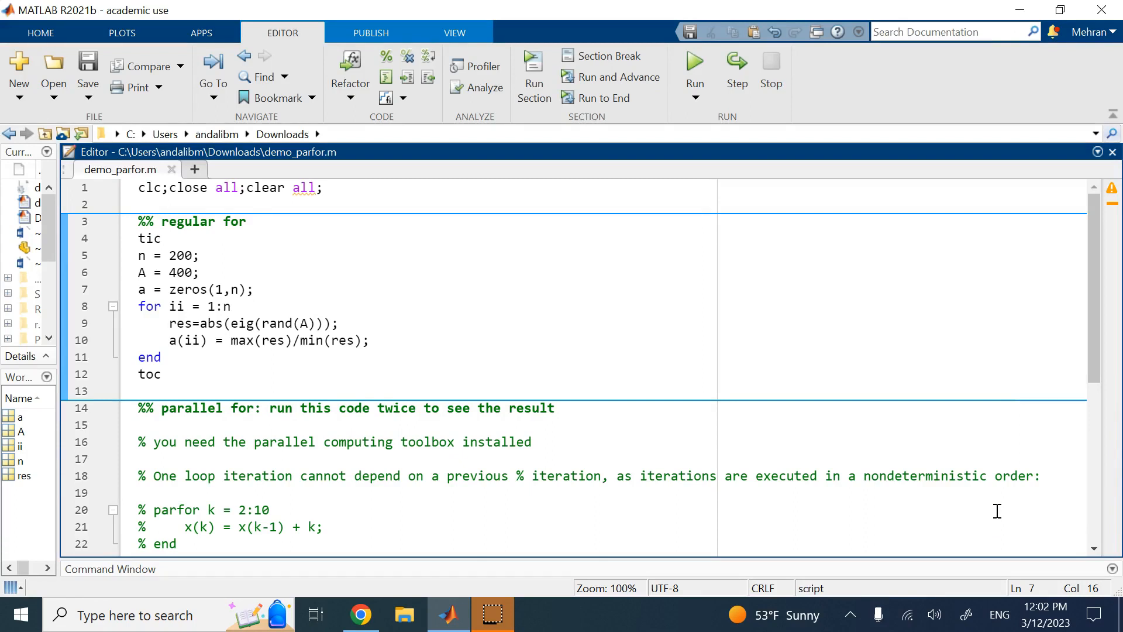
pyautogui.click(254, 289)
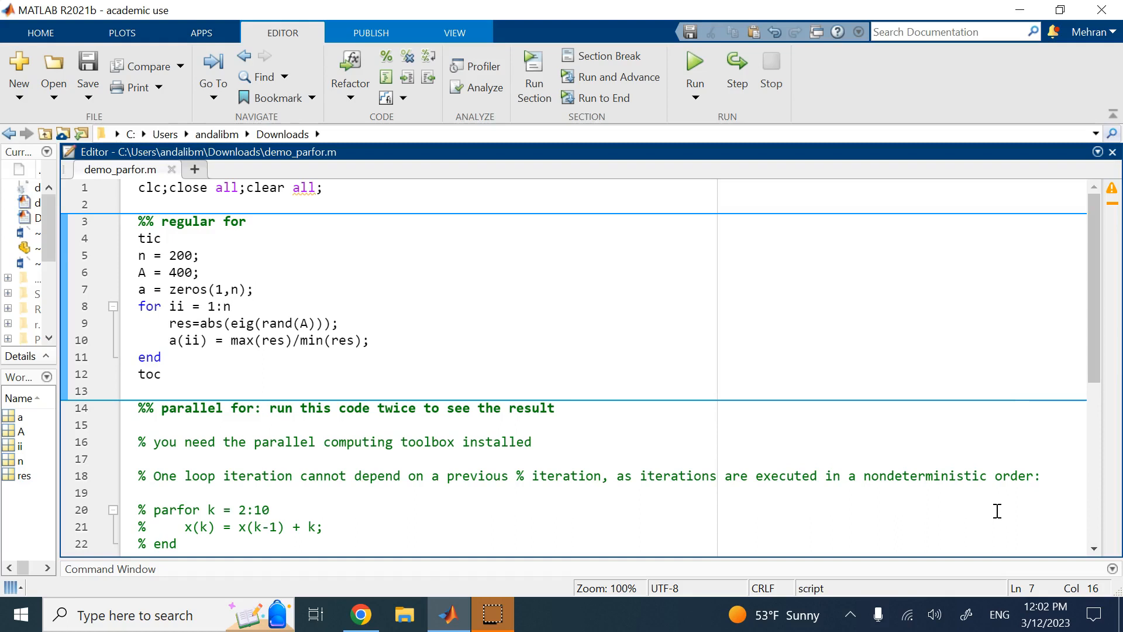
pyautogui.click(254, 289)
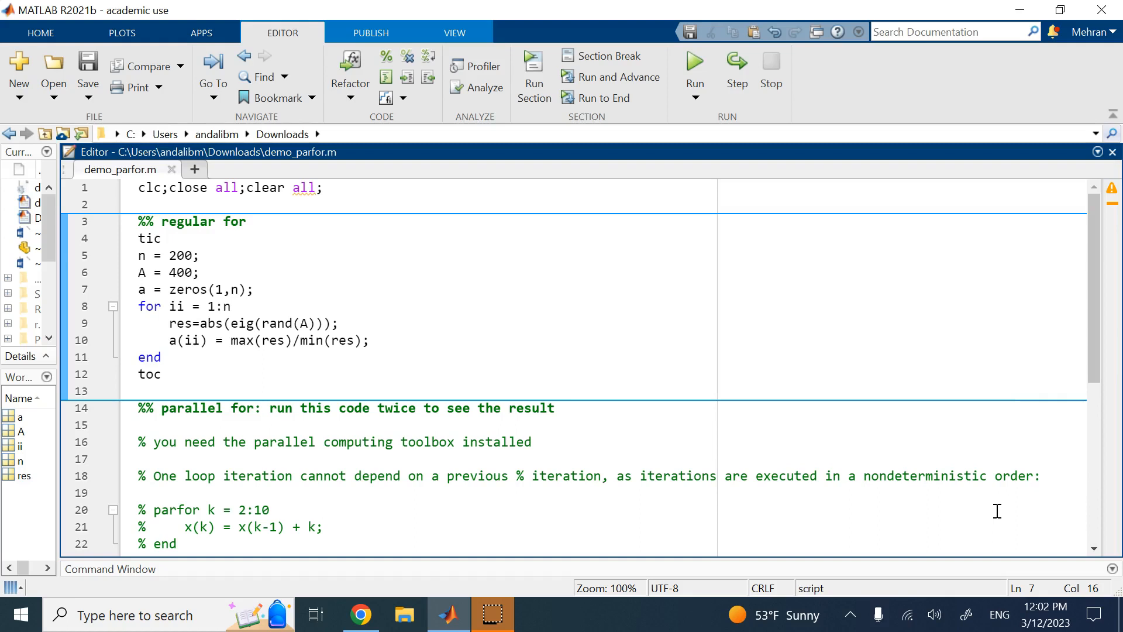
pyautogui.click(253, 289)
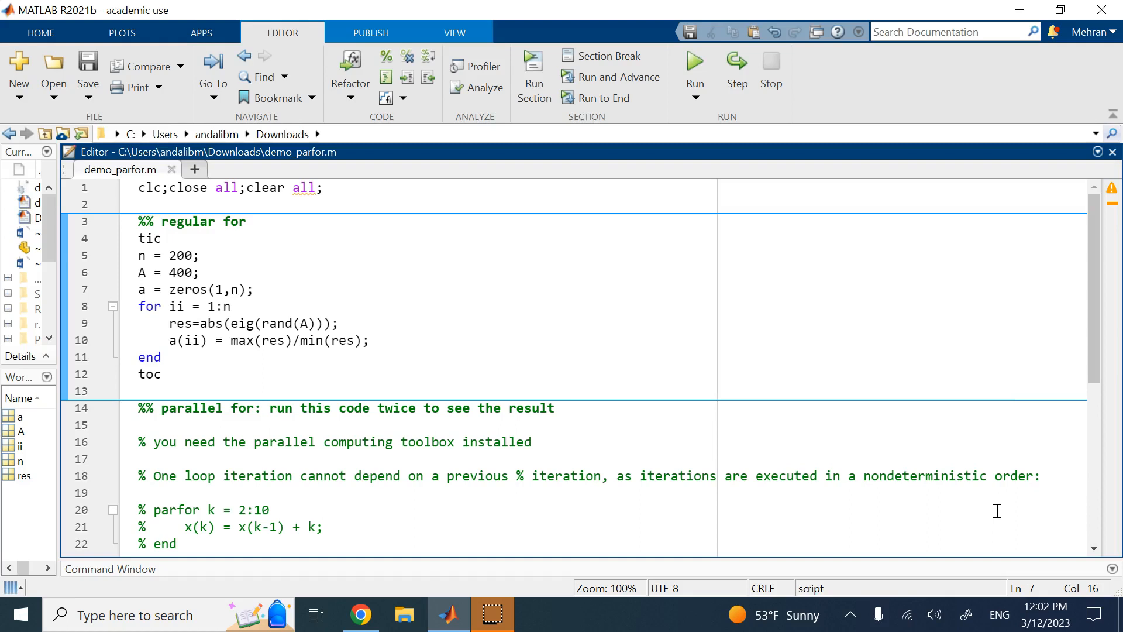
pyautogui.click(254, 289)
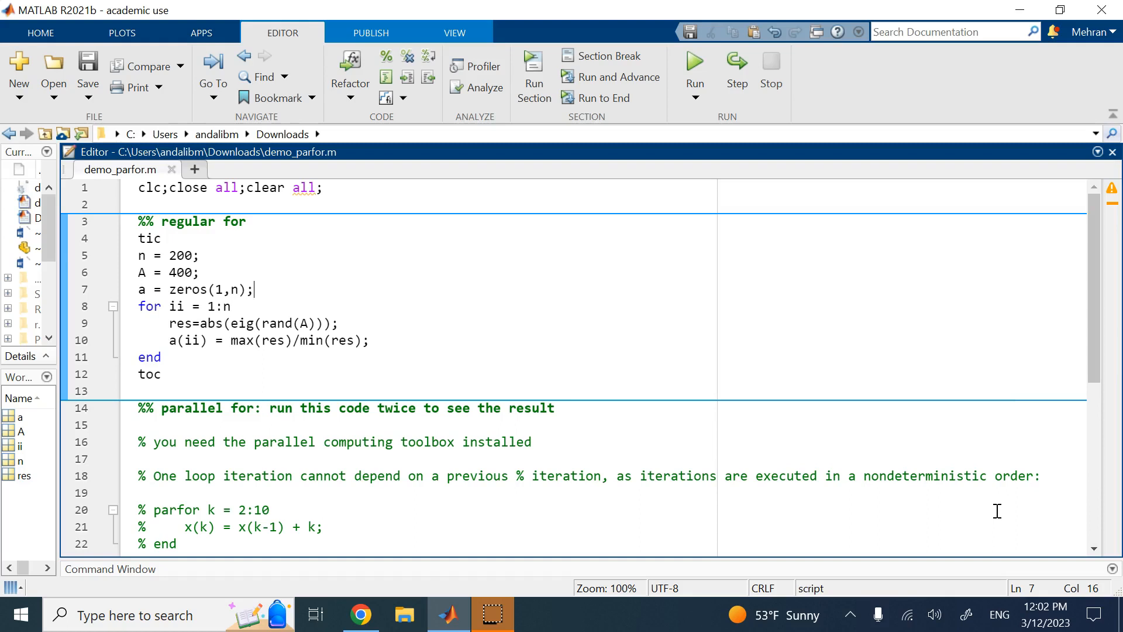
pyautogui.moveTo(988, 494)
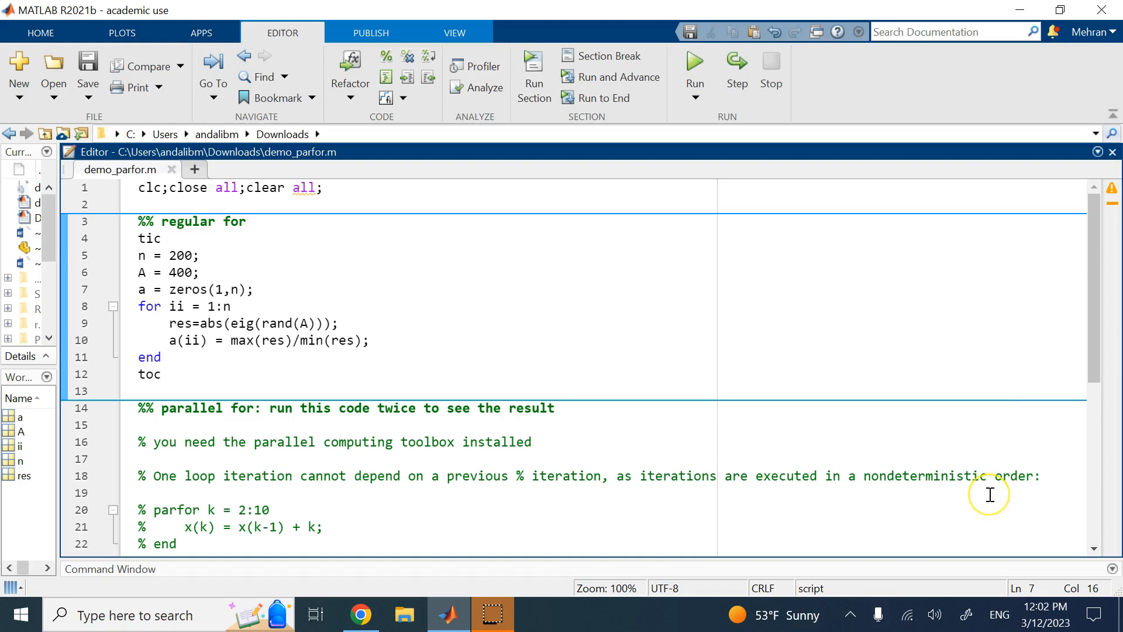
pyautogui.moveTo(204, 305)
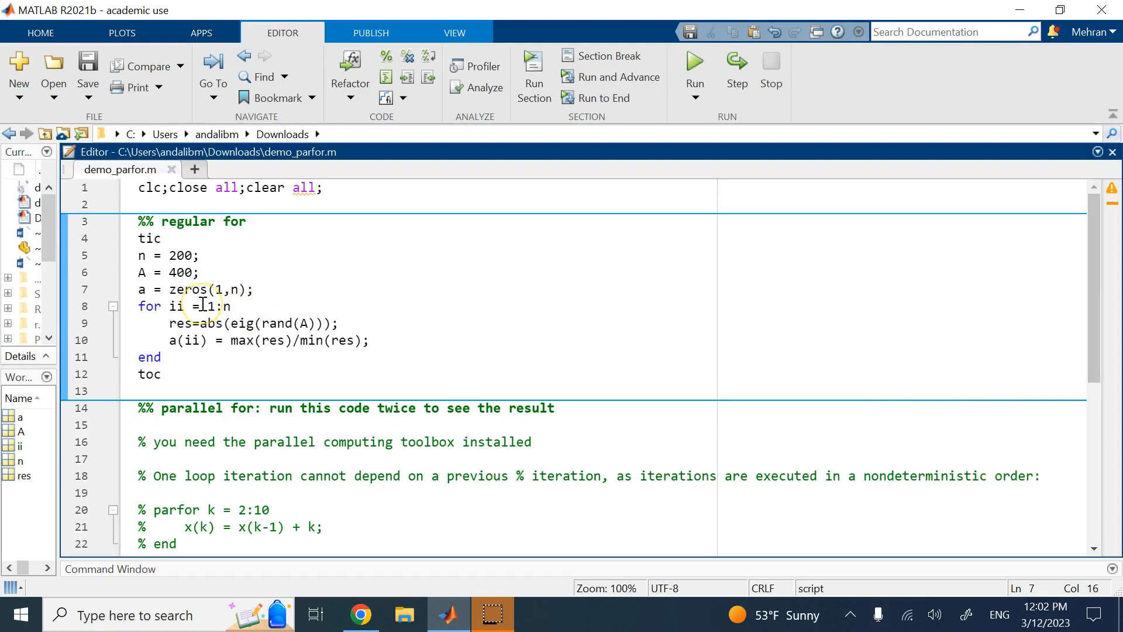
pyautogui.click(253, 289)
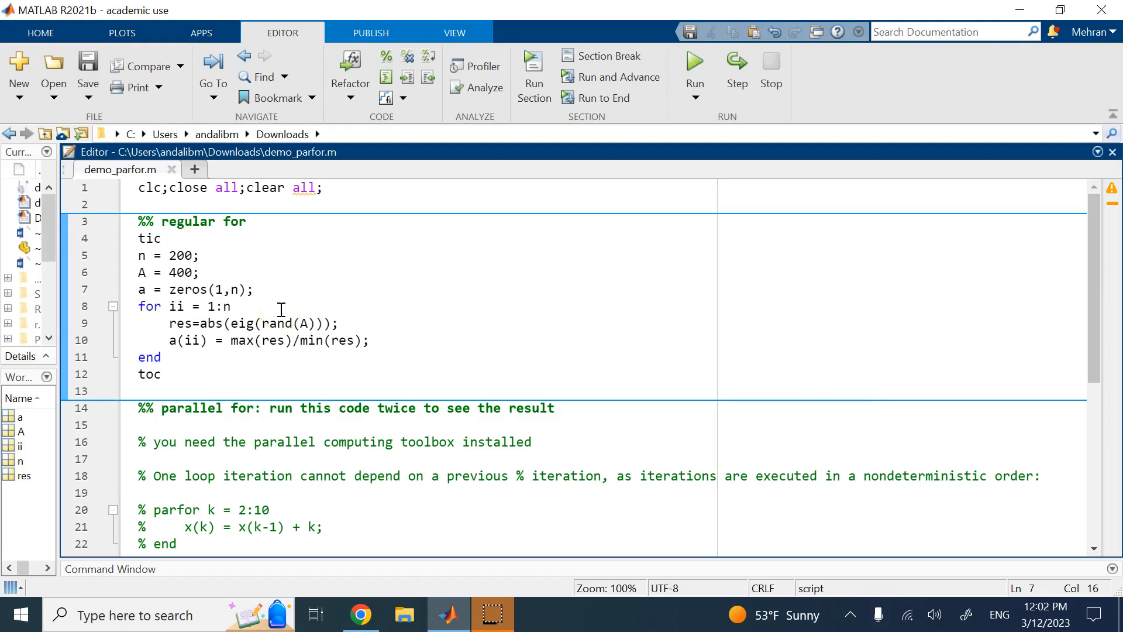
pyautogui.click(254, 289)
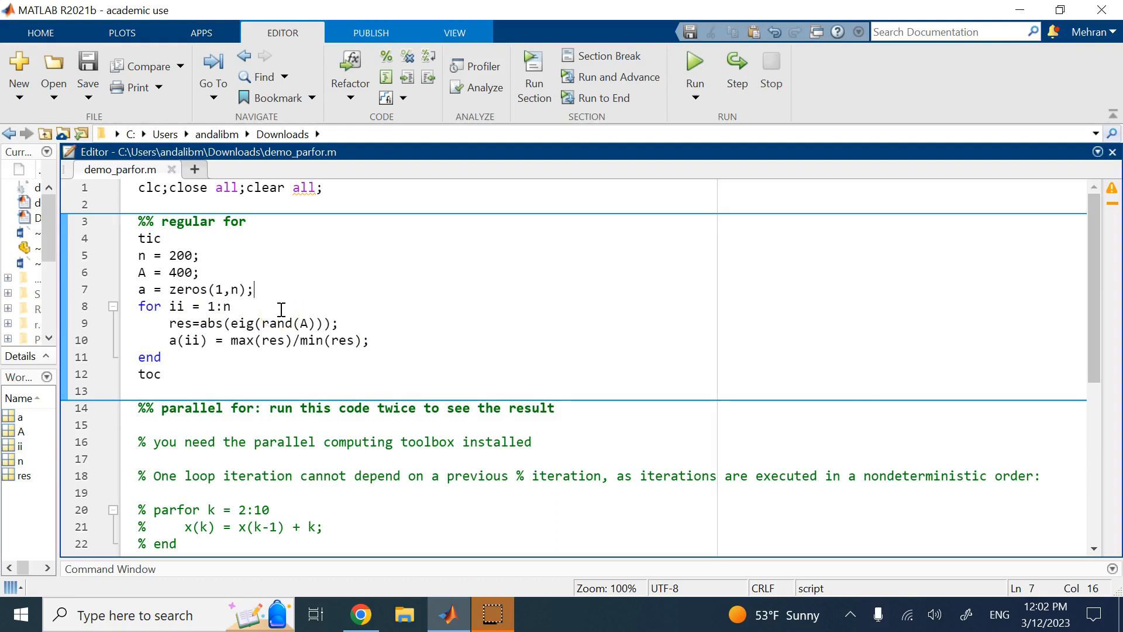
pyautogui.scroll(-3)
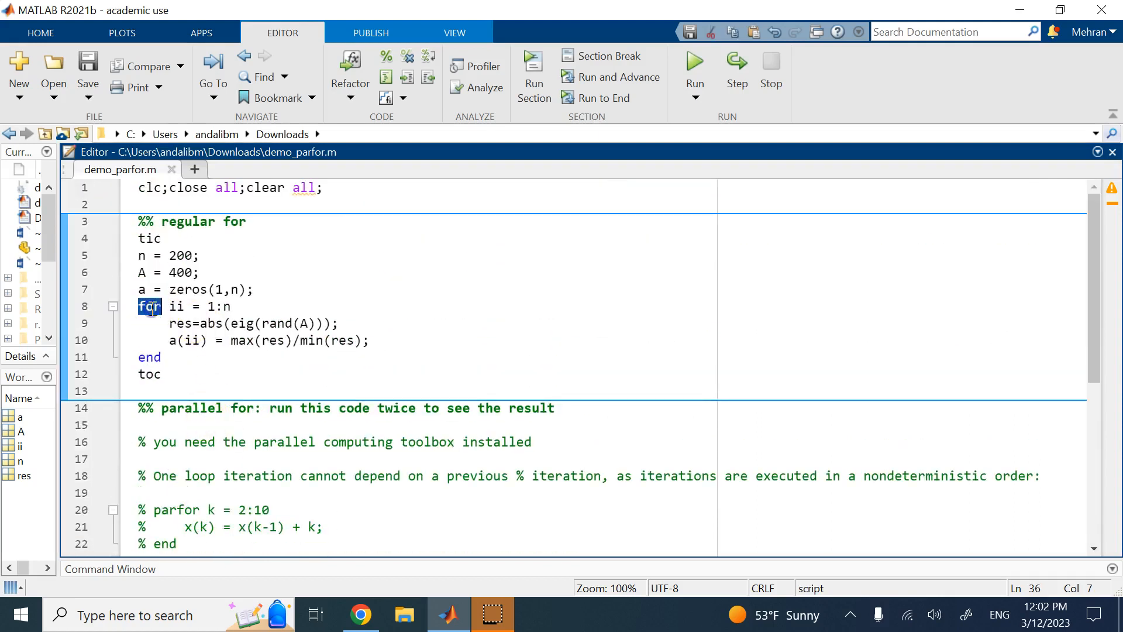
pyautogui.scroll(-3)
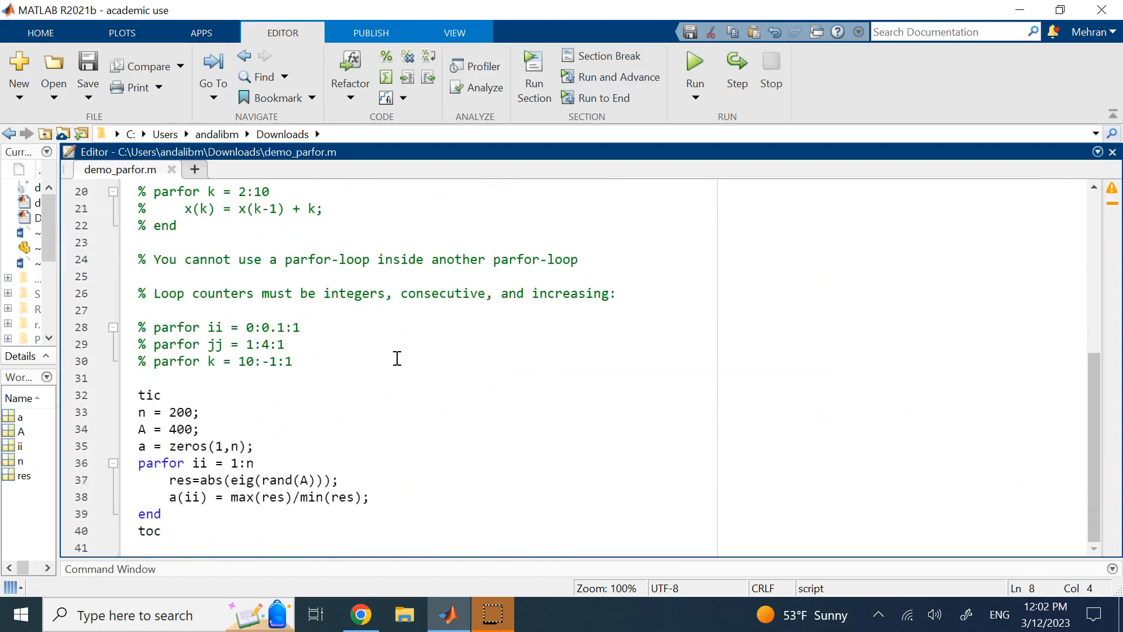
pyautogui.scroll(3)
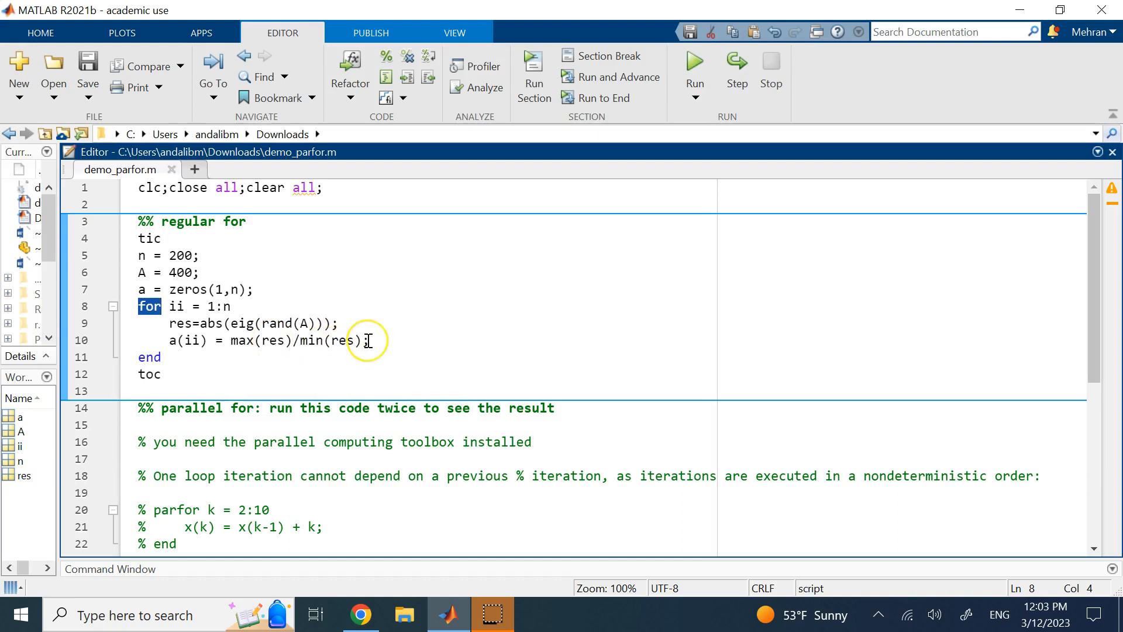
# Inspect the surrounding loop lines and highlight the loop count setting n = 200.
pyautogui.click(162, 373)
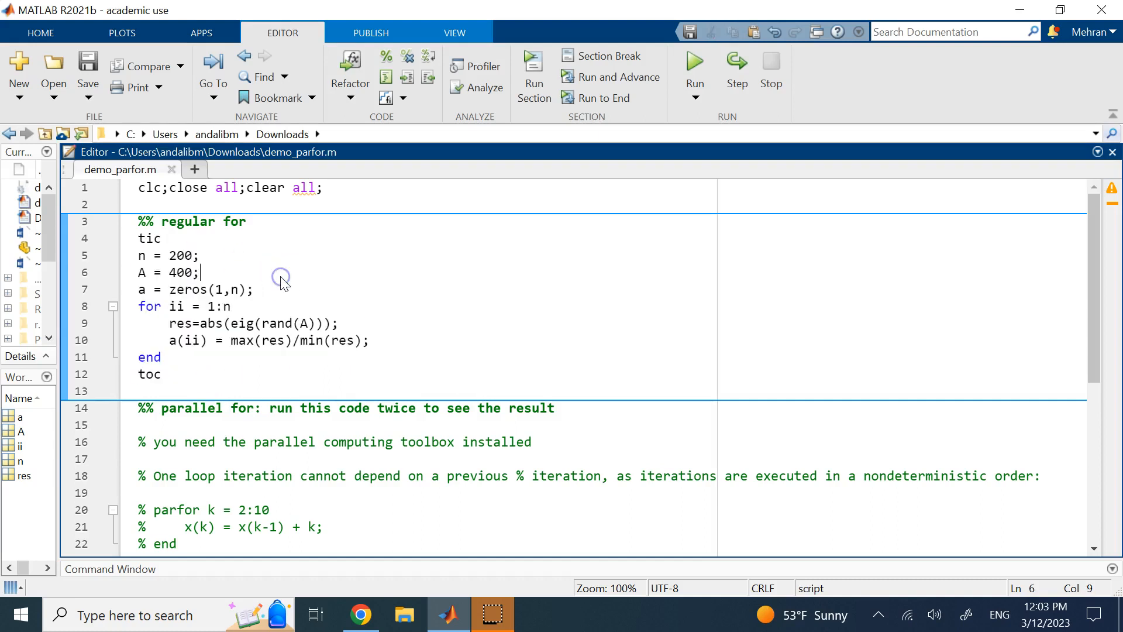
pyautogui.click(196, 294)
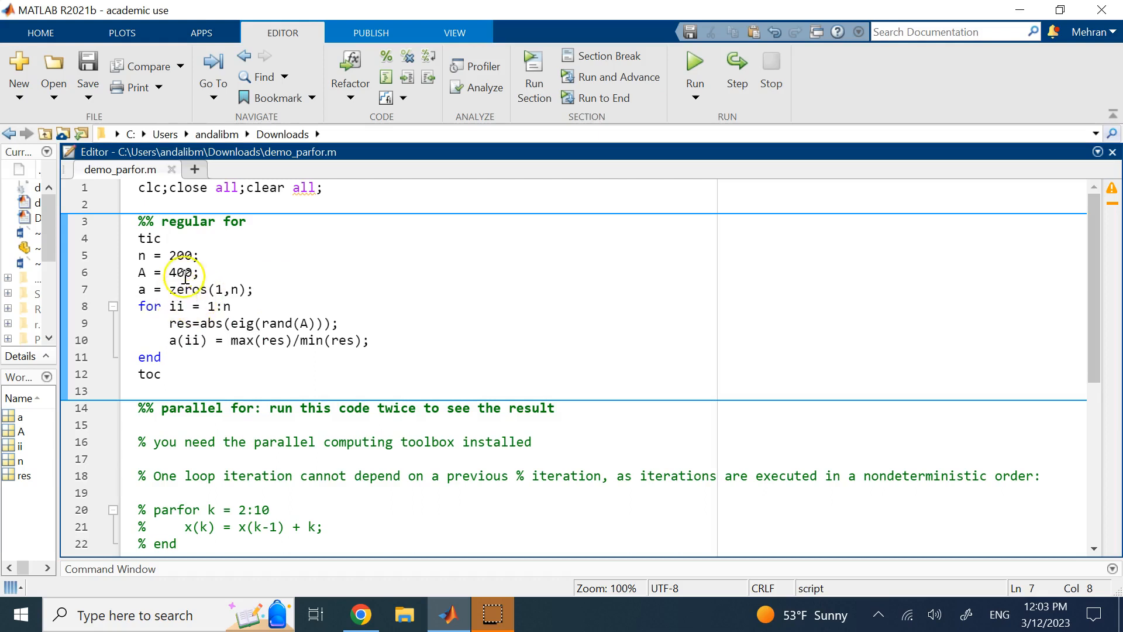
pyautogui.scroll(-3)
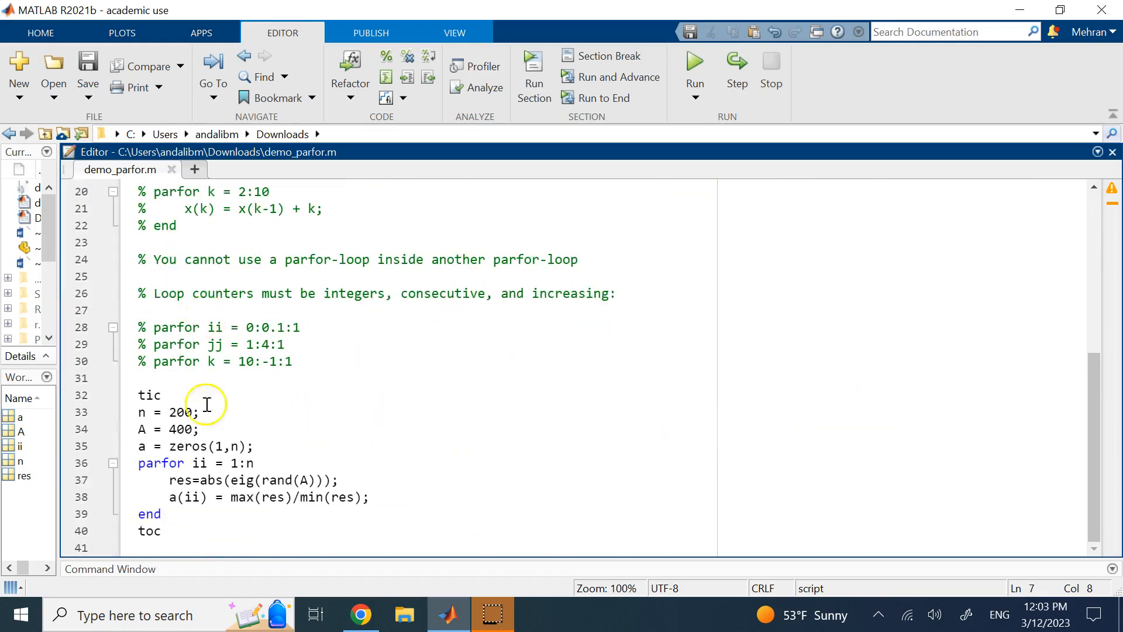
pyautogui.scroll(3)
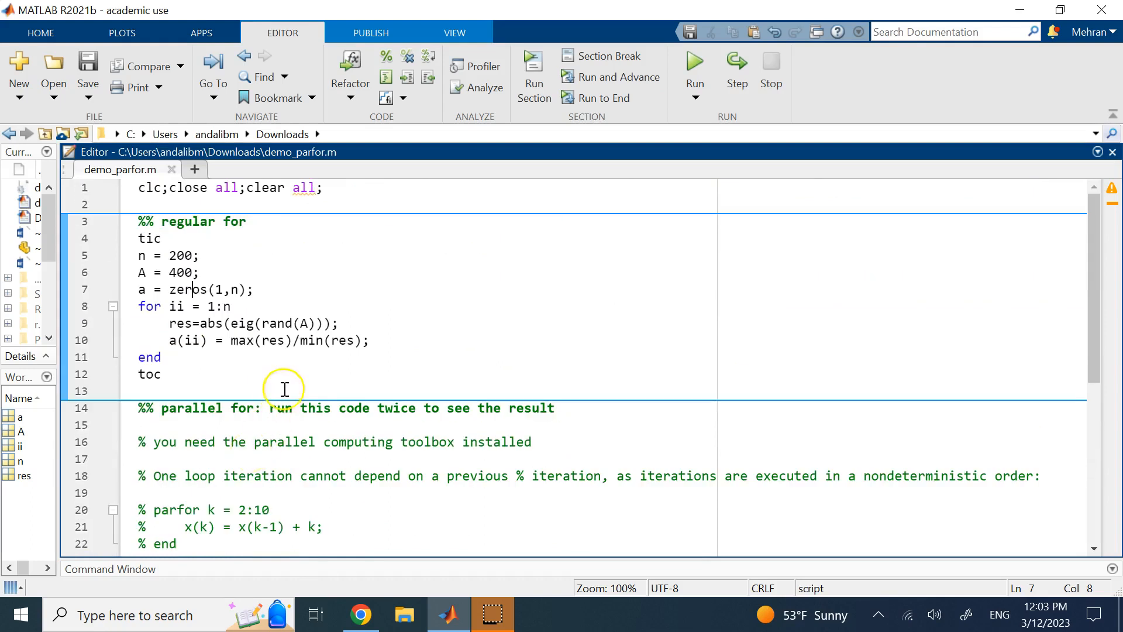
pyautogui.moveTo(291, 374)
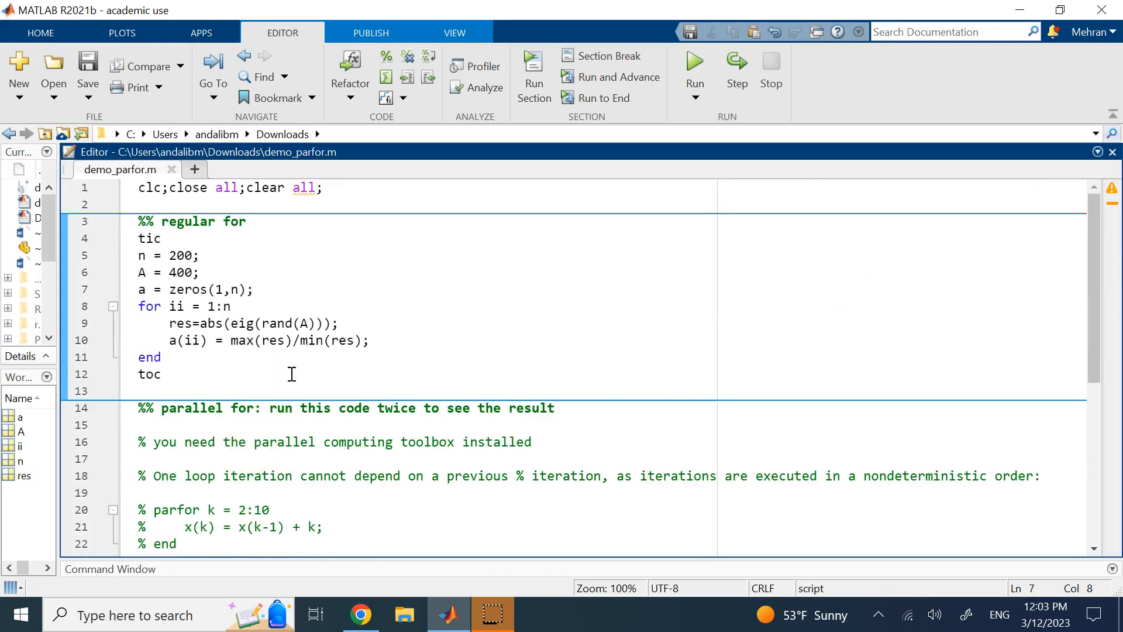
pyautogui.moveTo(305, 289)
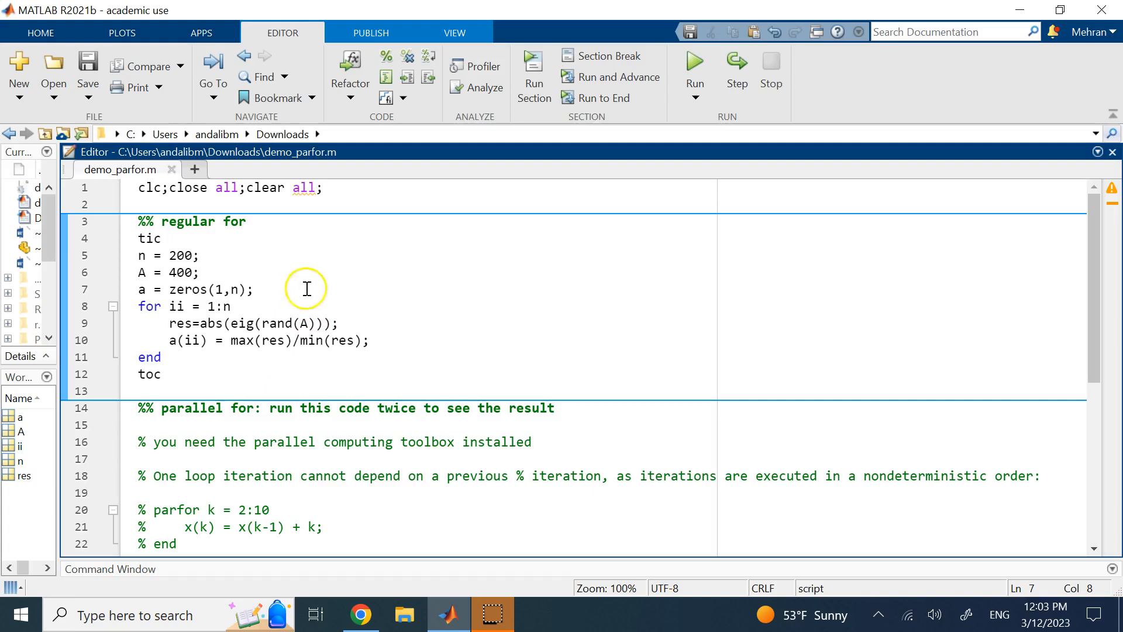
pyautogui.click(142, 289)
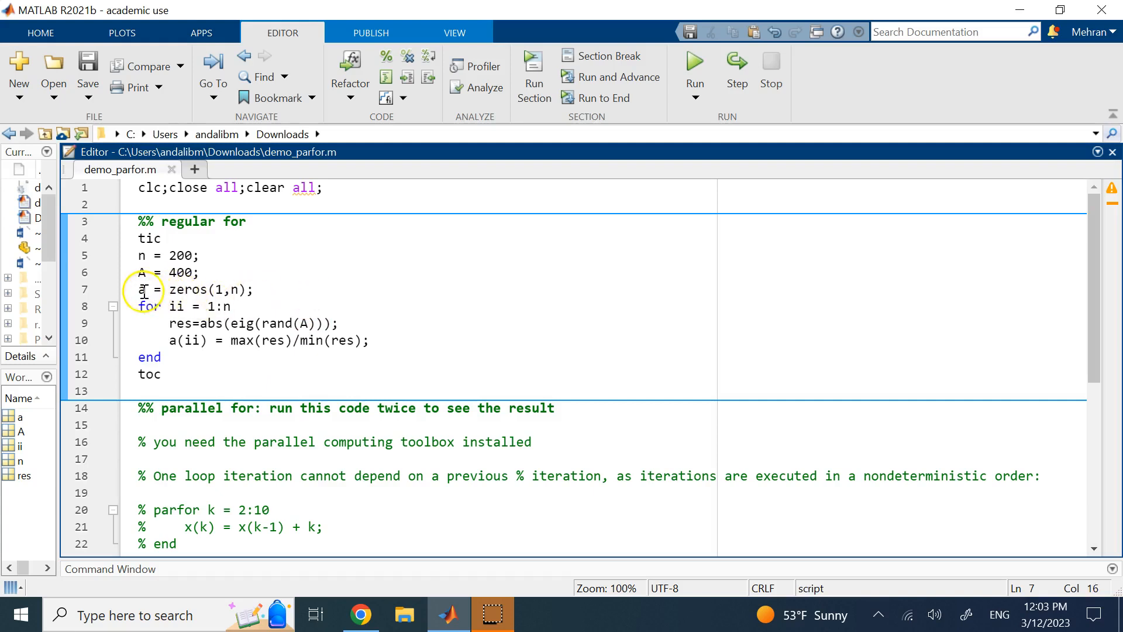
pyautogui.tripleClick(193, 289)
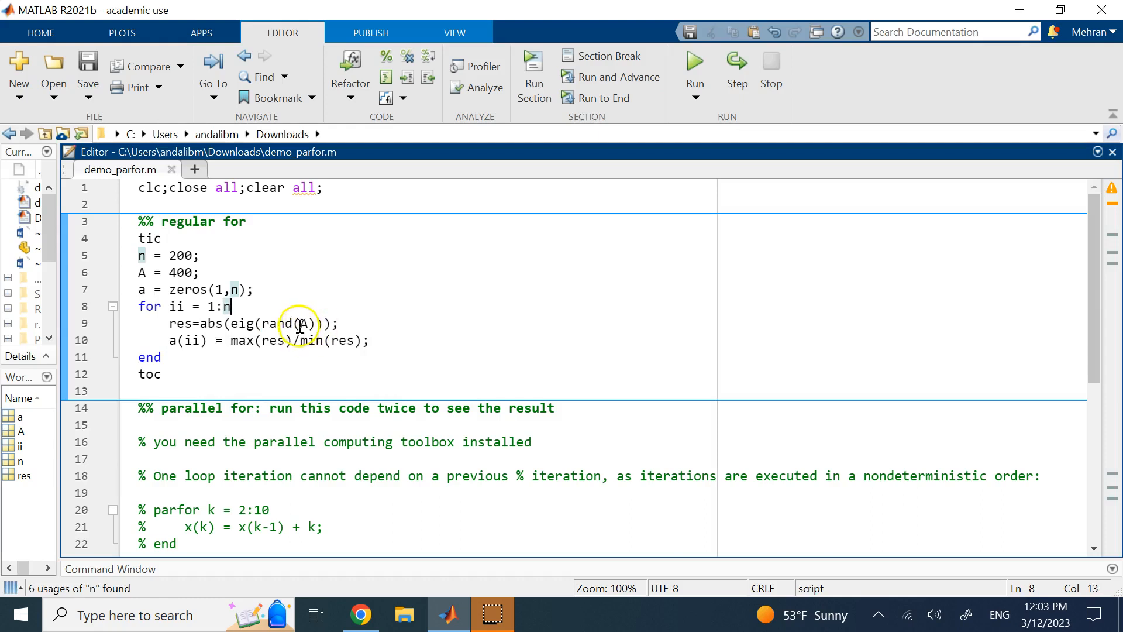
pyautogui.moveTo(323, 322)
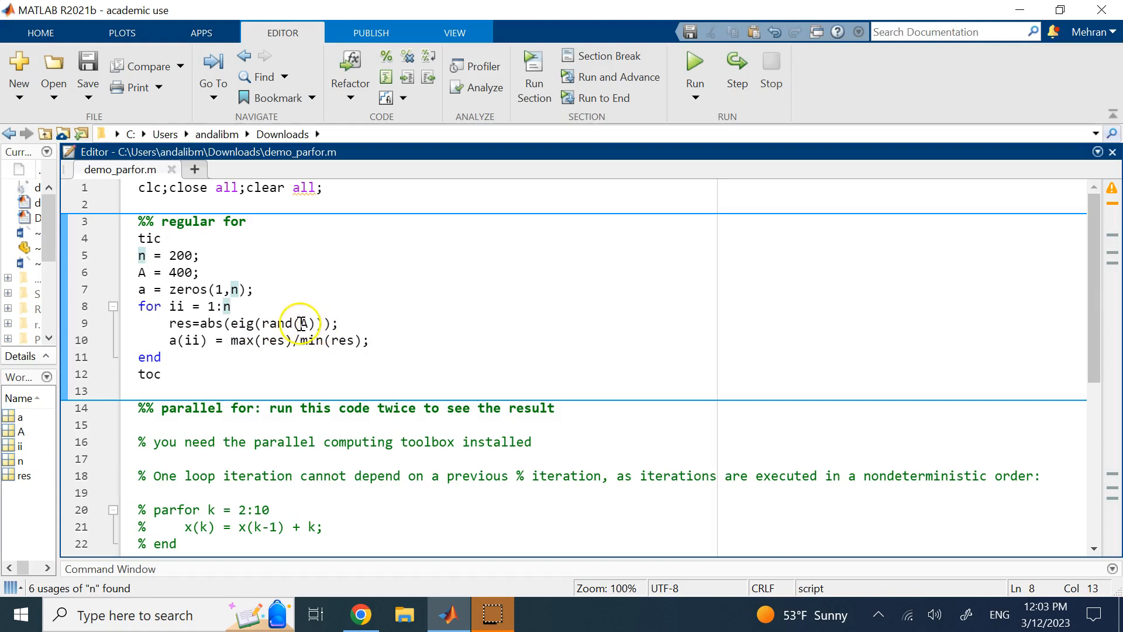
pyautogui.click(303, 323)
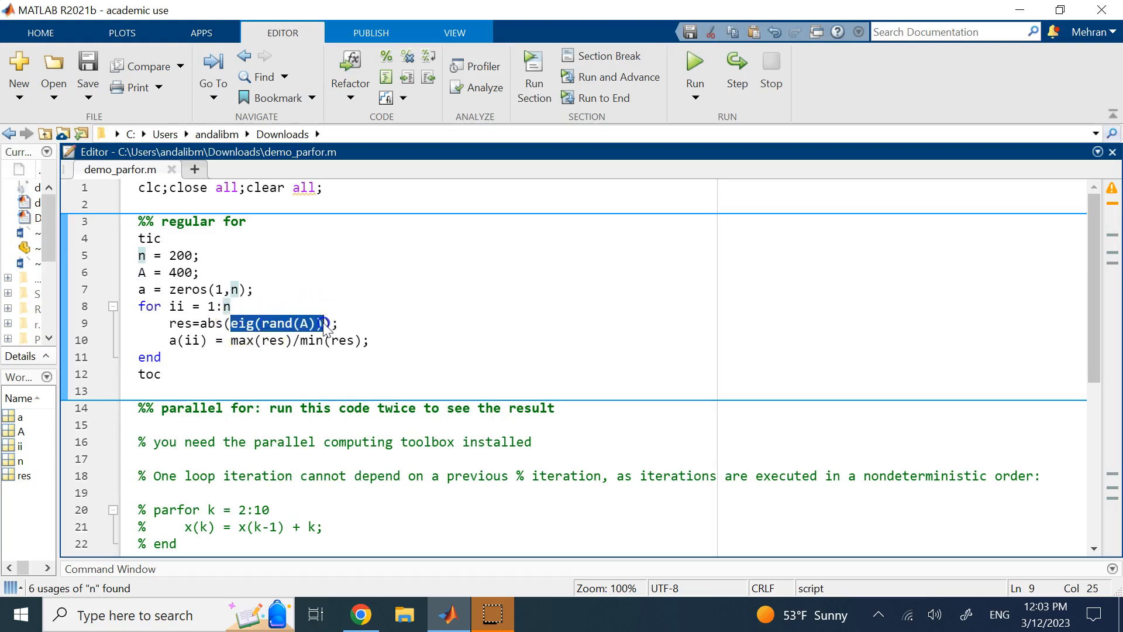
pyautogui.moveTo(308, 302)
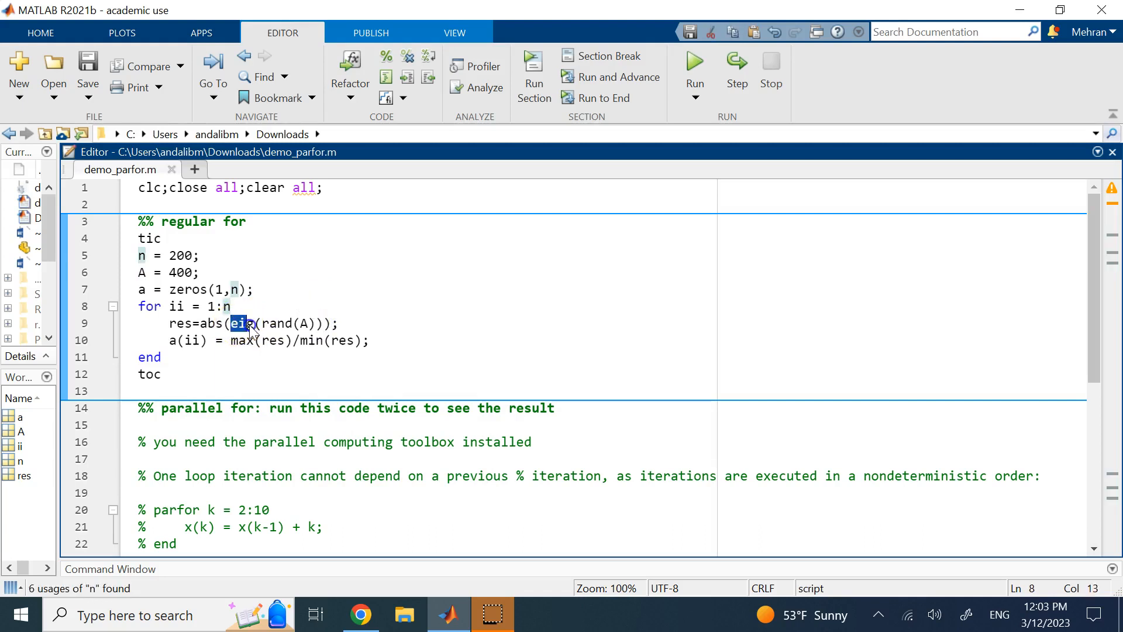
pyautogui.click(239, 322)
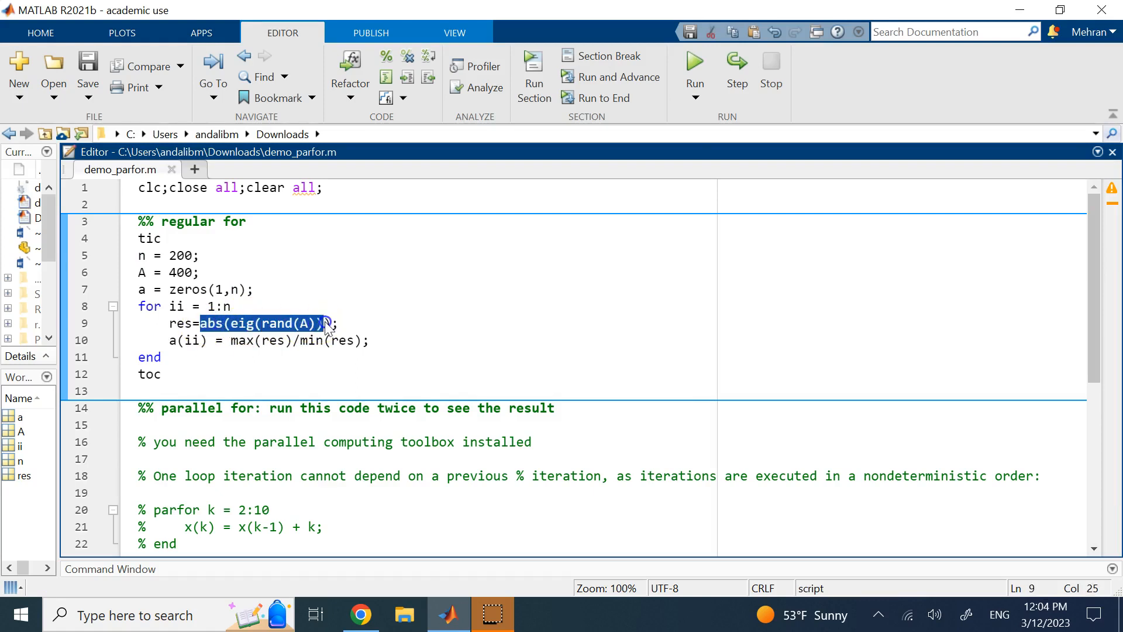
pyautogui.click(231, 305)
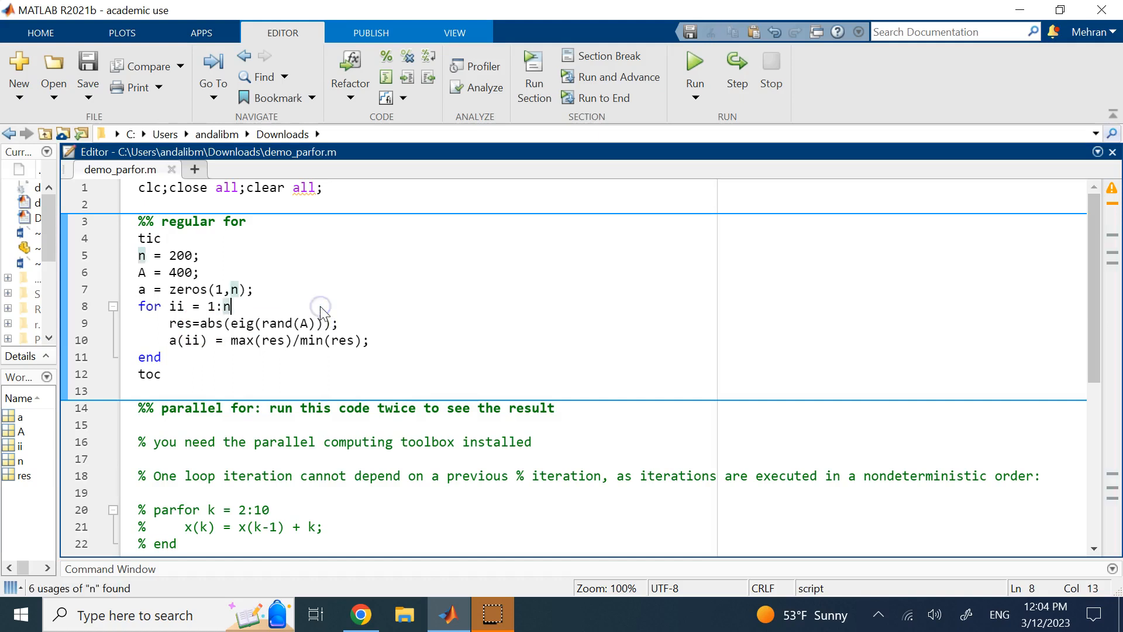
pyautogui.doubleClick(181, 323)
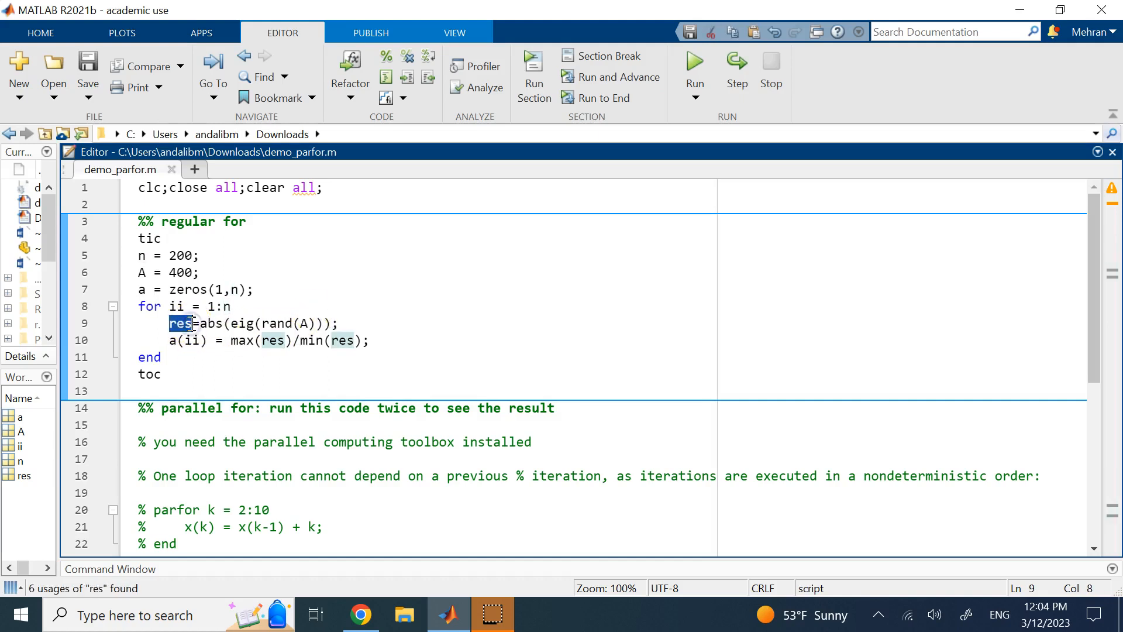
pyautogui.doubleClick(241, 340)
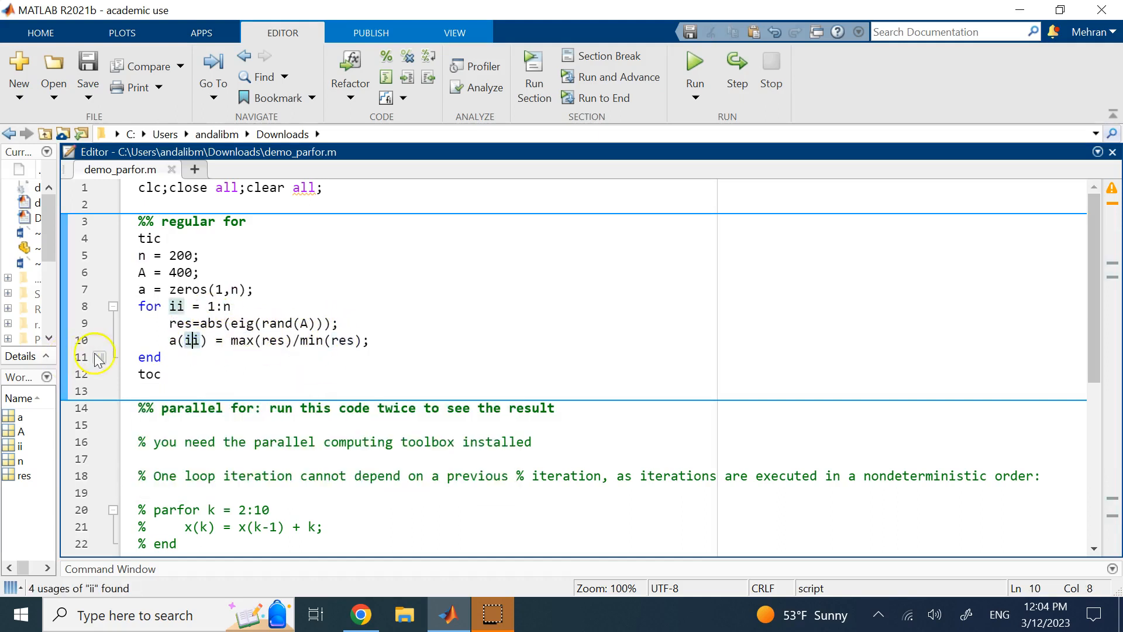
pyautogui.click(142, 289)
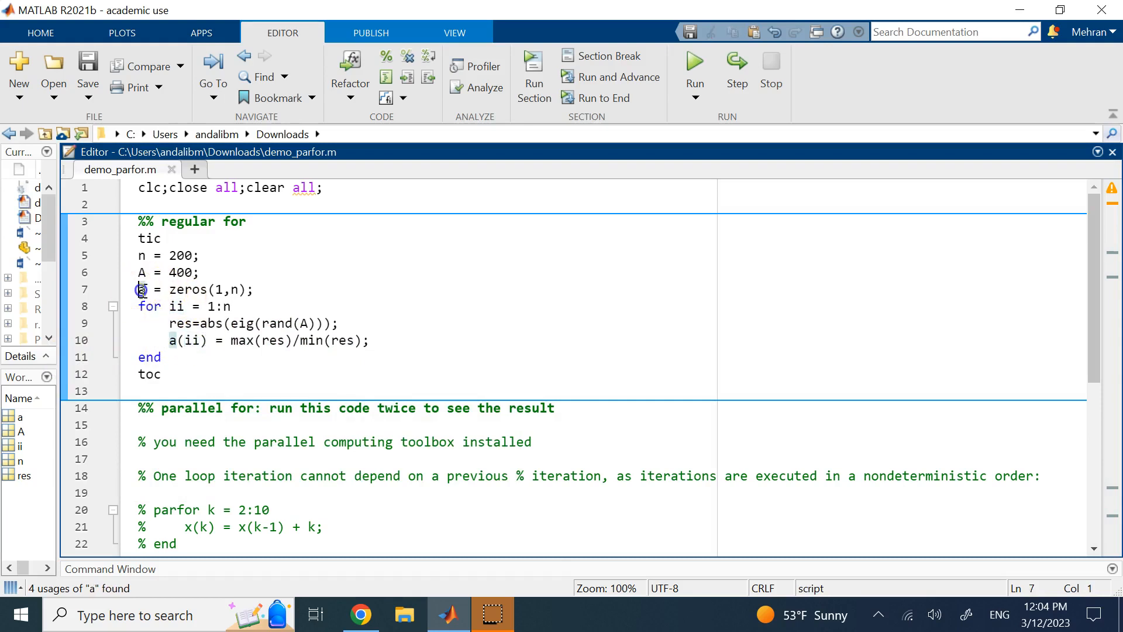
pyautogui.click(178, 341)
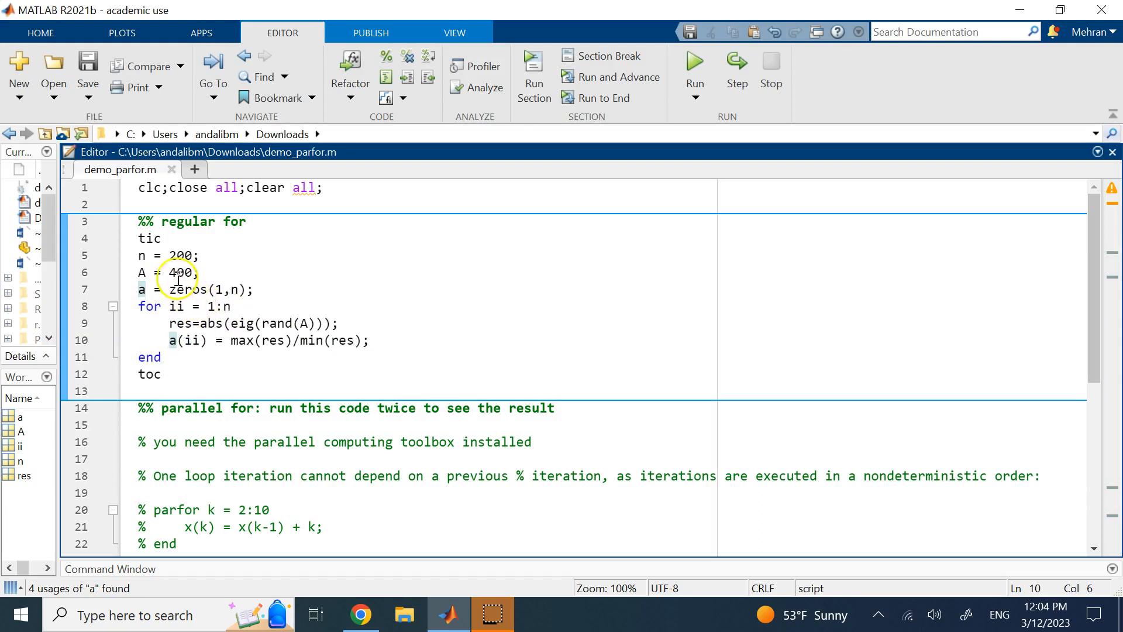
pyautogui.doubleClick(182, 256)
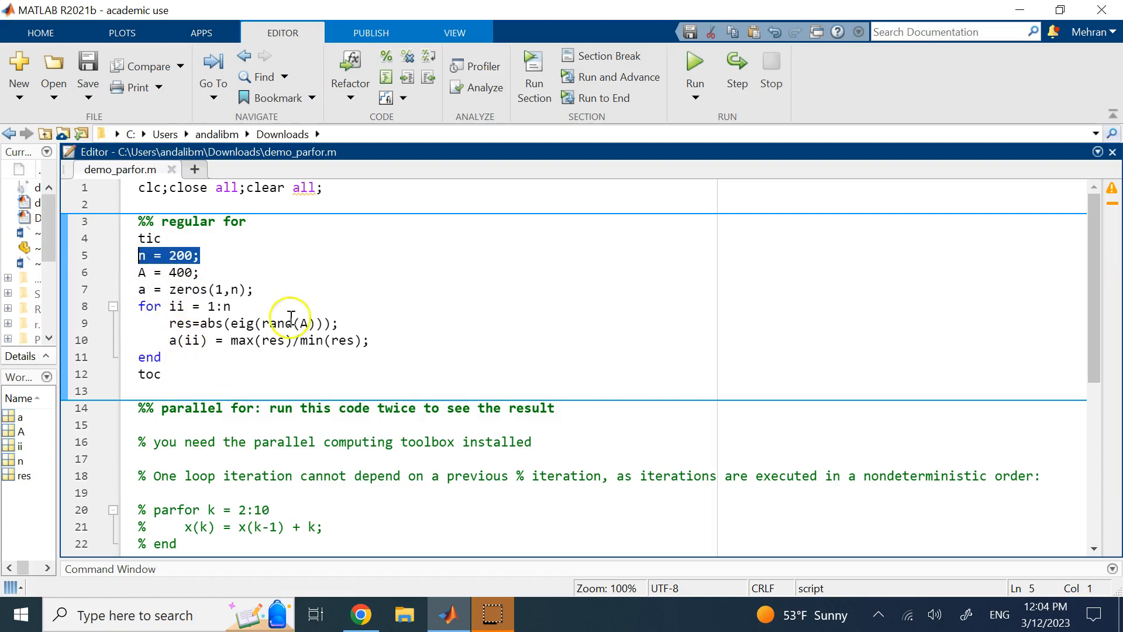
pyautogui.moveTo(307, 308)
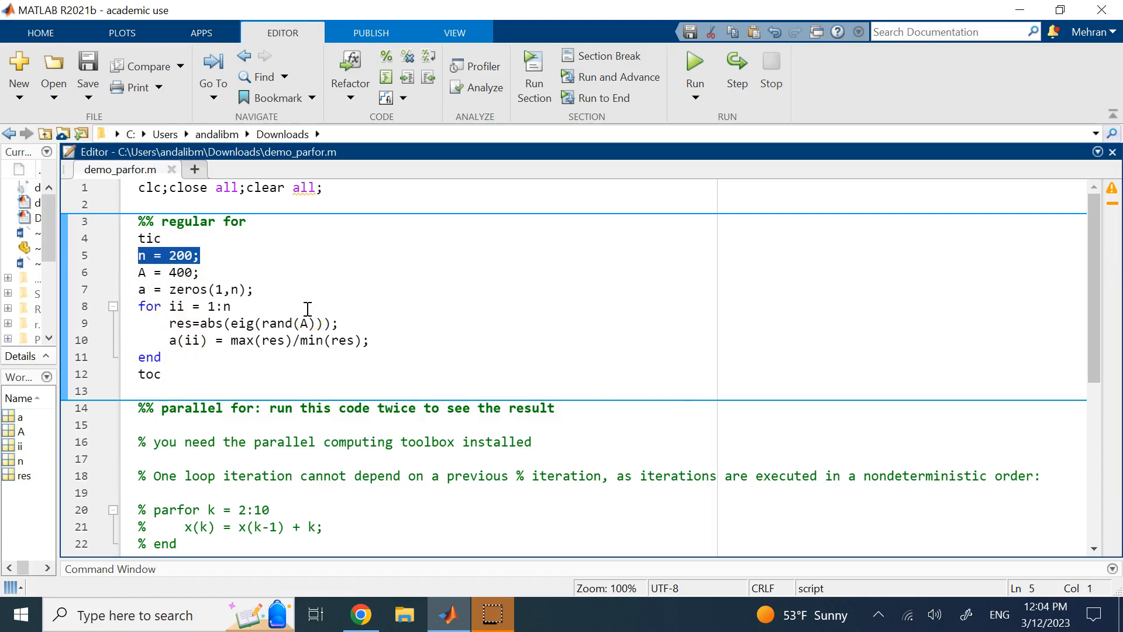
pyautogui.moveTo(251, 348)
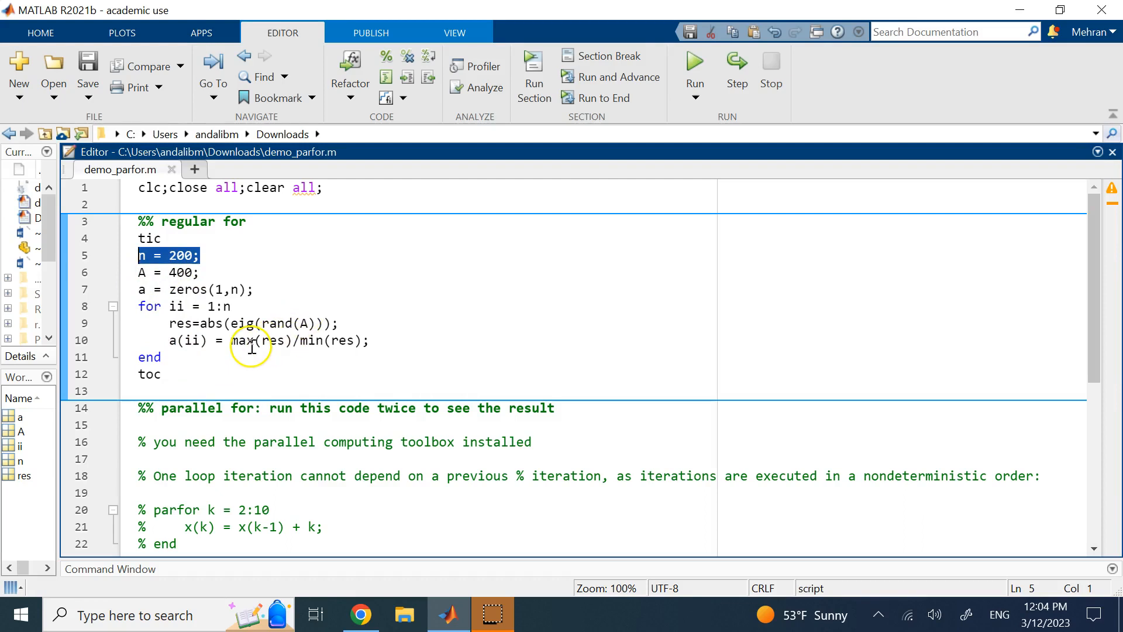
pyautogui.moveTo(333, 340)
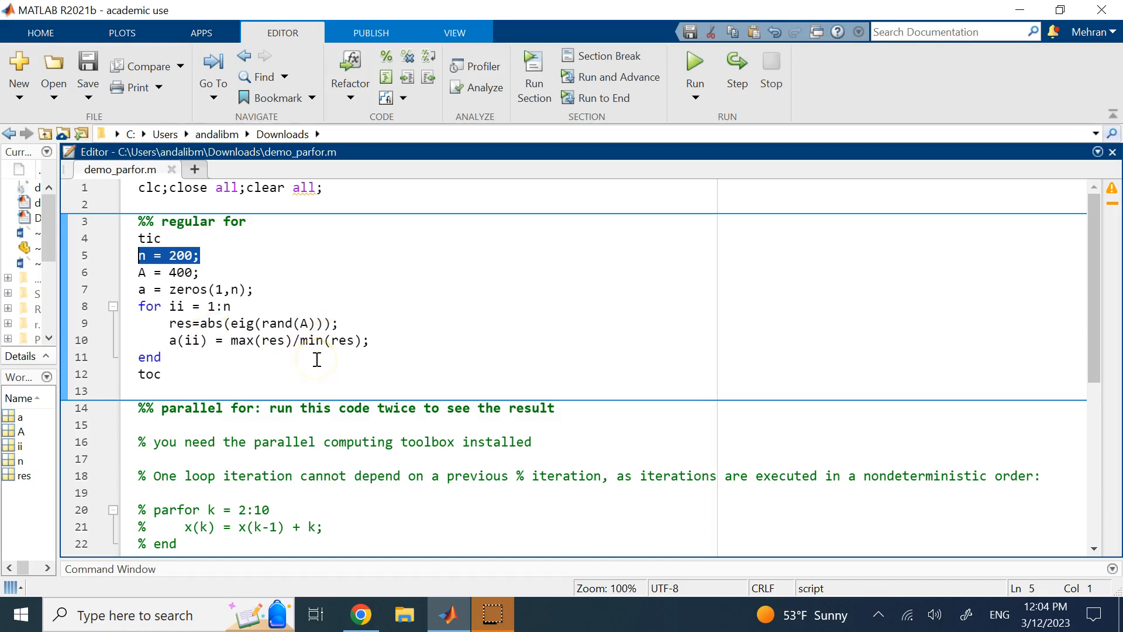
# Append the comment '% Ax=b k(A)=max-sigma/min-sigma : condition number' after the statement on line 10.
pyautogui.click(372, 341)
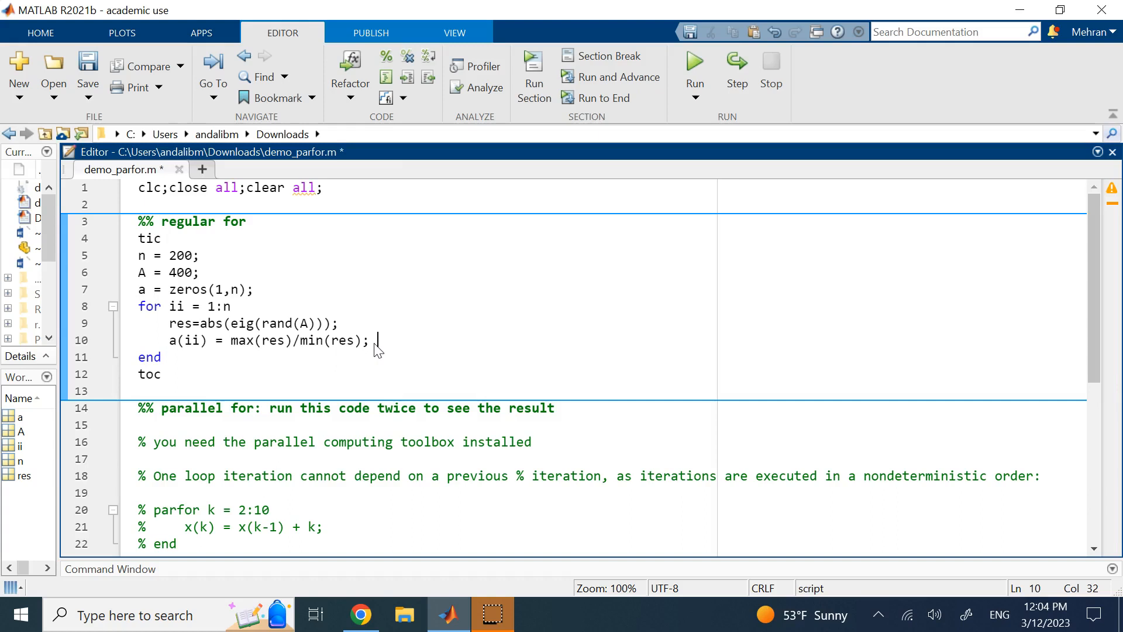
pyautogui.moveTo(378, 340)
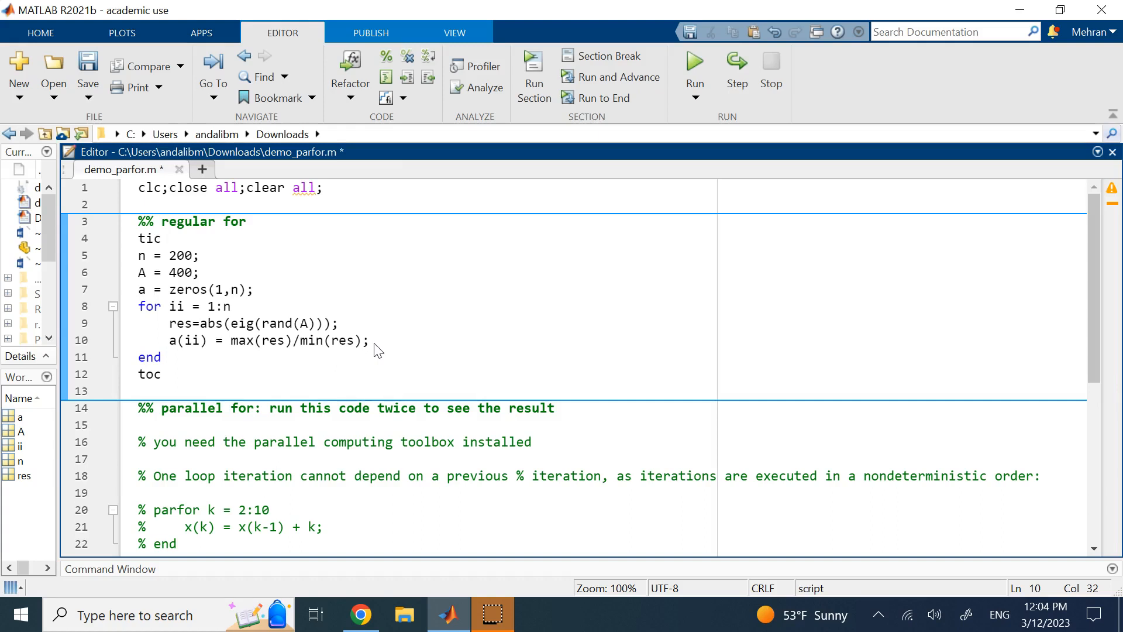
pyautogui.write('% A')
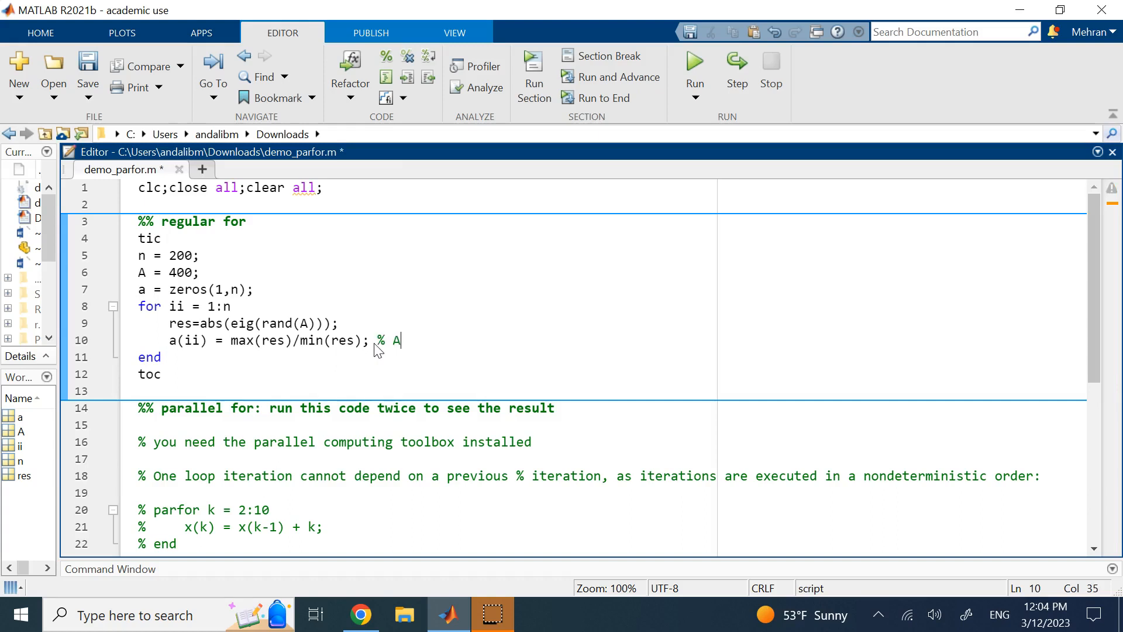
pyautogui.write('x=b')
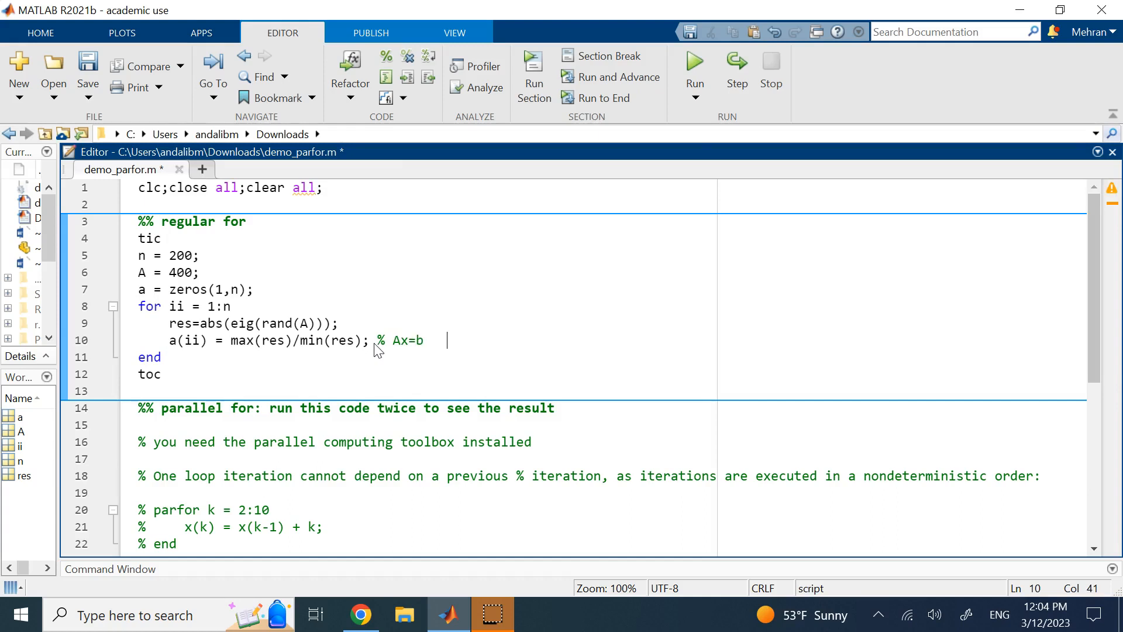
pyautogui.write('max')
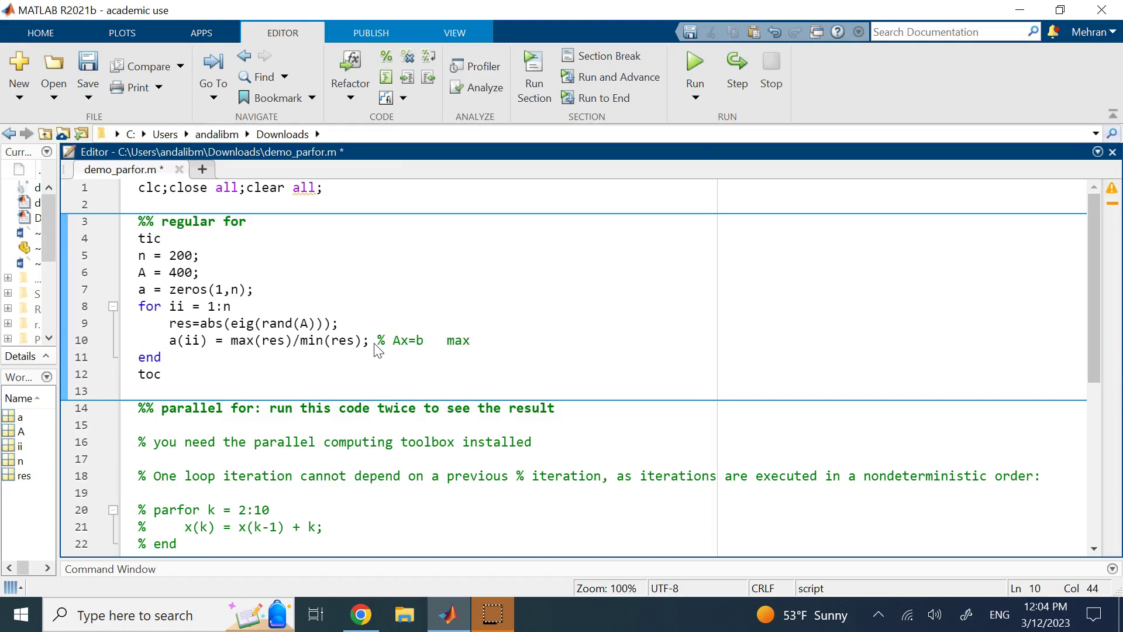
pyautogui.write('-sigma')
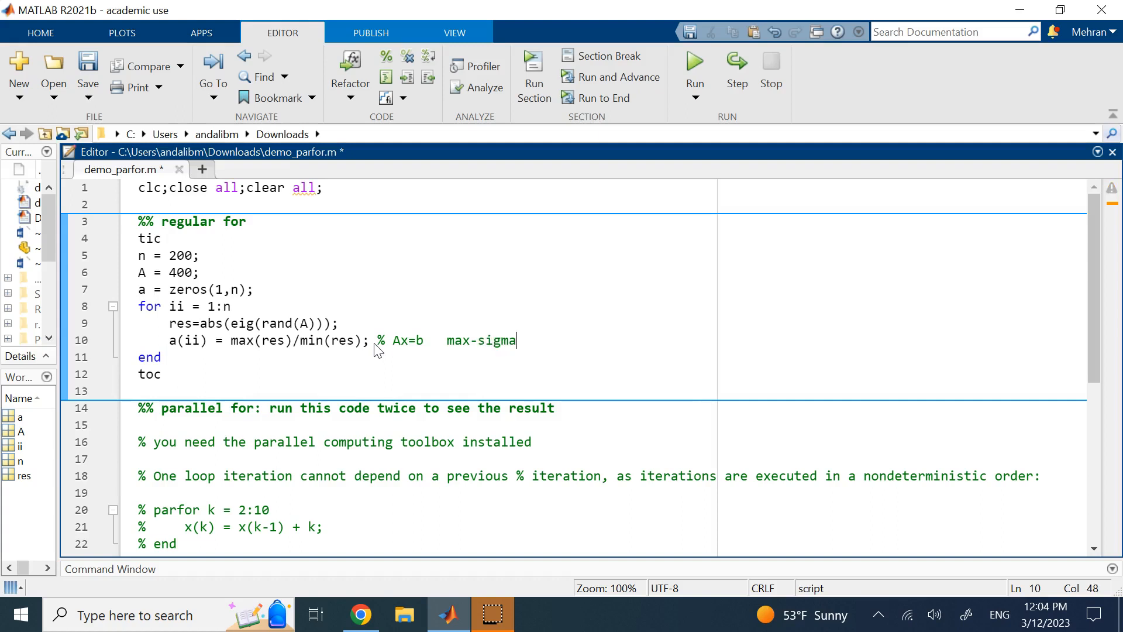
pyautogui.write('/min-sigma')
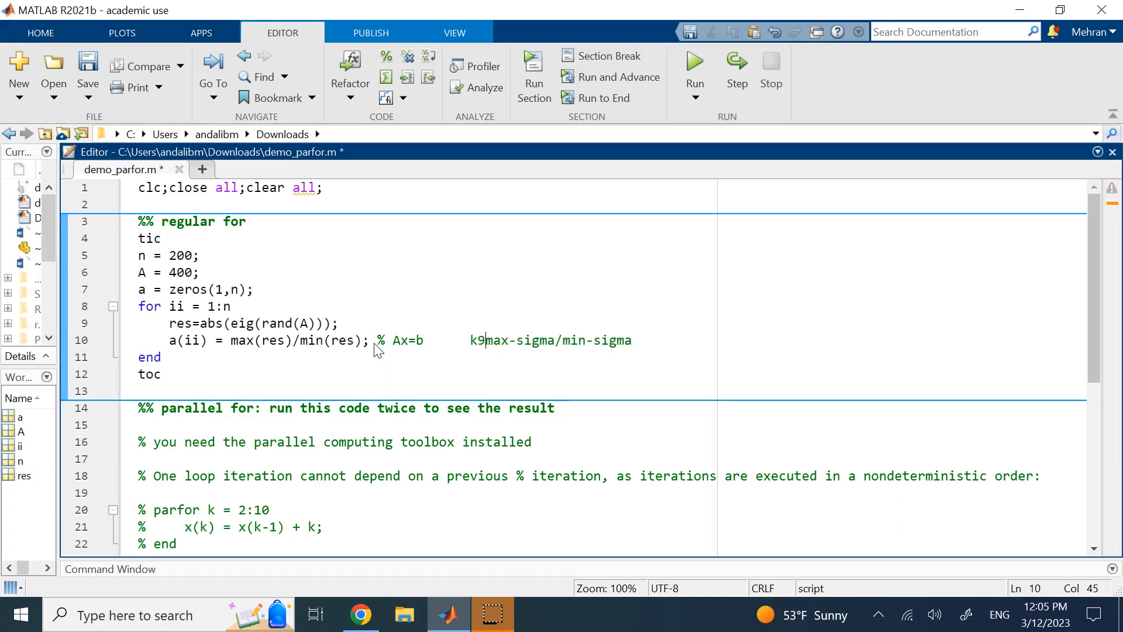
pyautogui.write('(A')
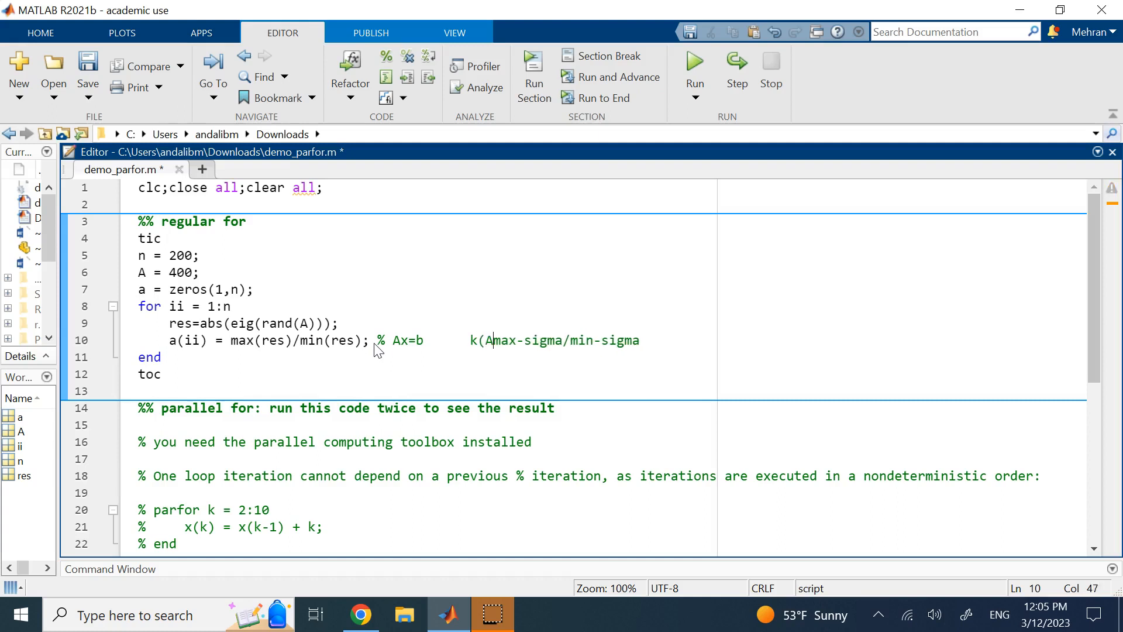
pyautogui.write(')=')
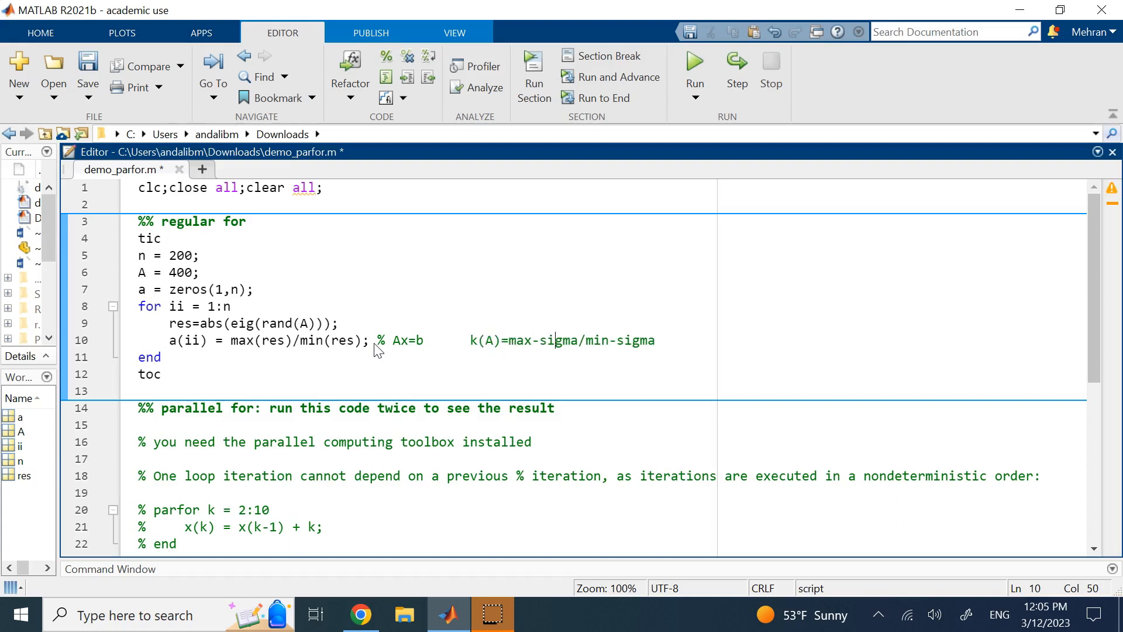
pyautogui.write(': c')
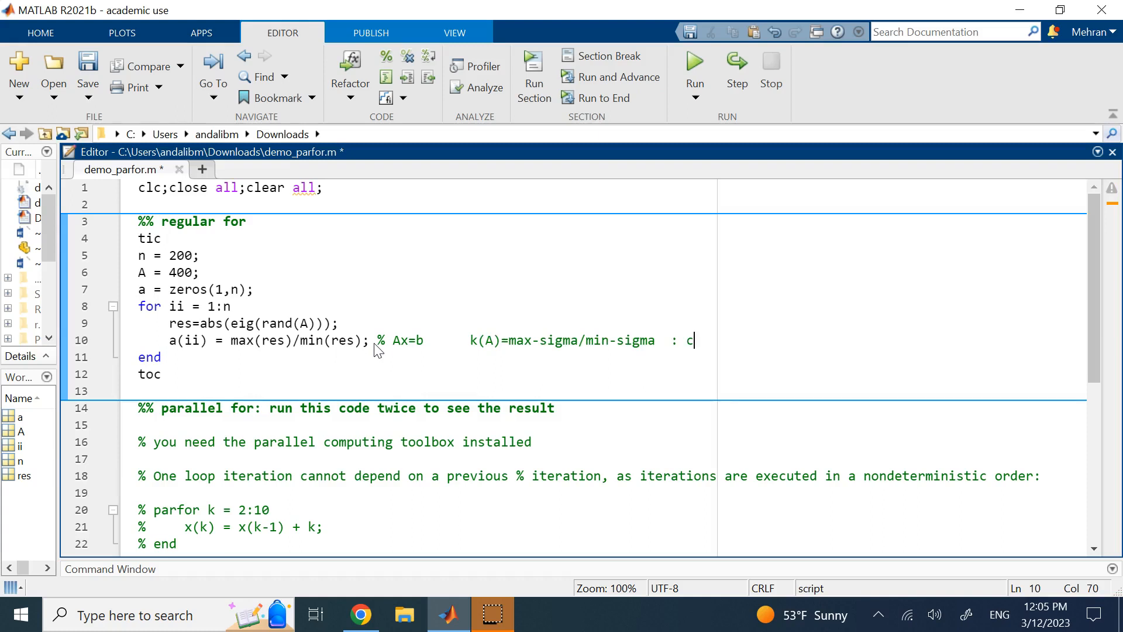
pyautogui.write('ondition num')
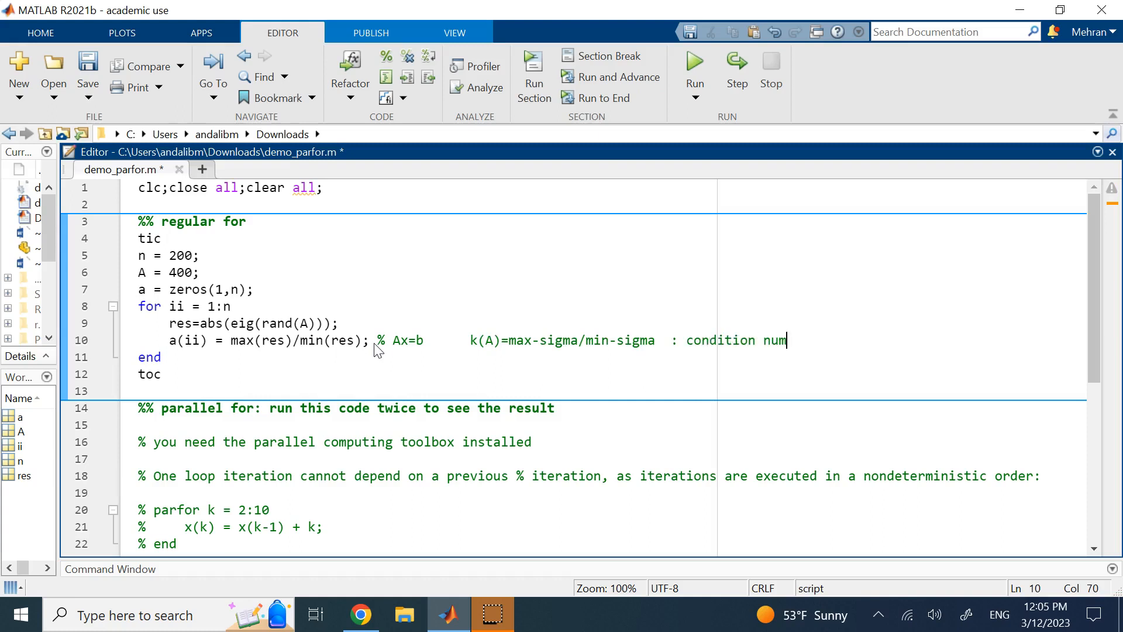
pyautogui.write('ber')
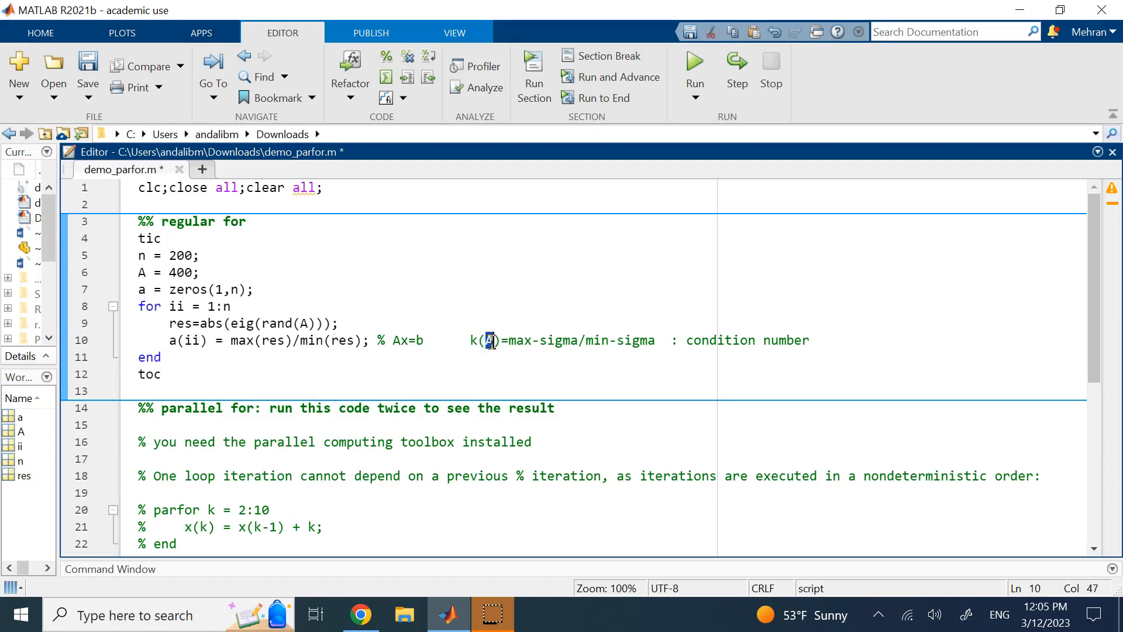
pyautogui.moveTo(705, 350)
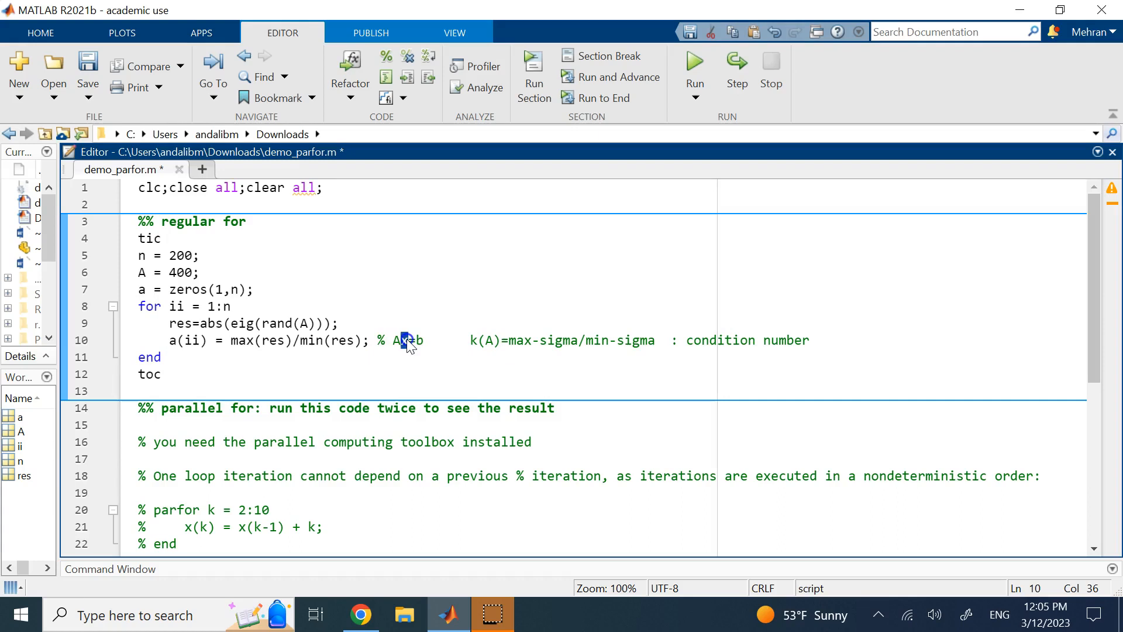
pyautogui.click(403, 341)
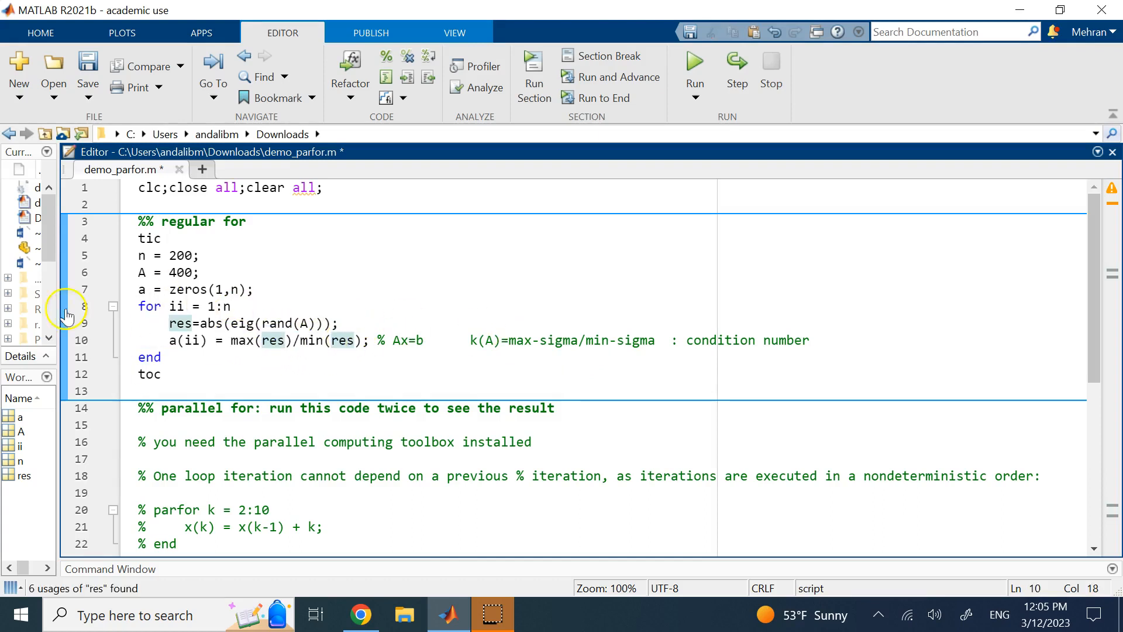
pyautogui.click(196, 289)
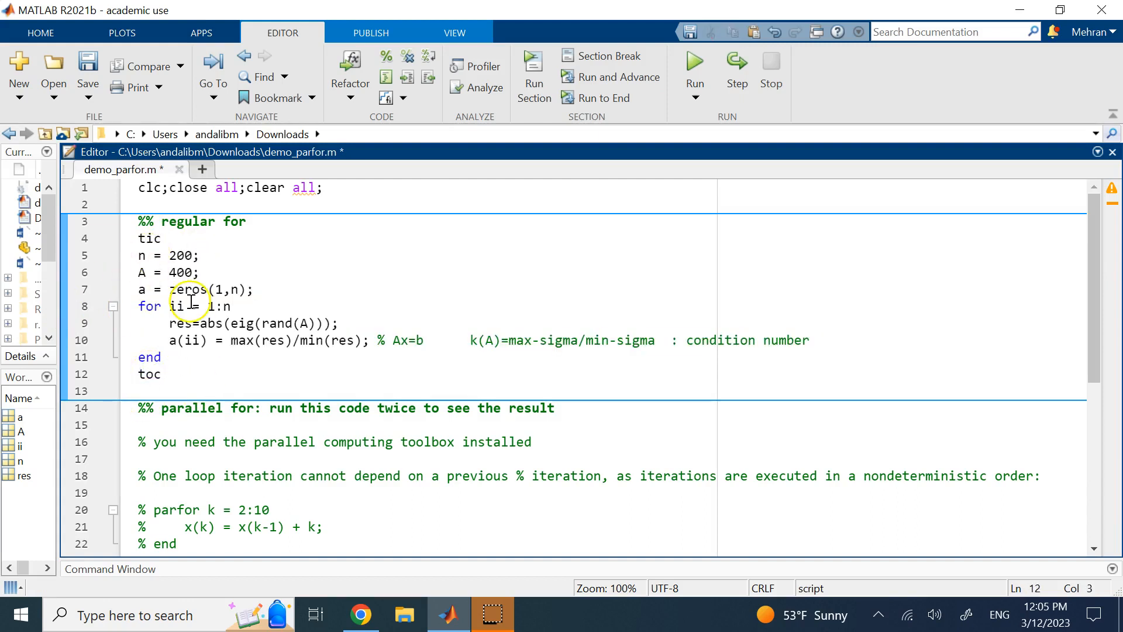
pyautogui.moveTo(380, 392)
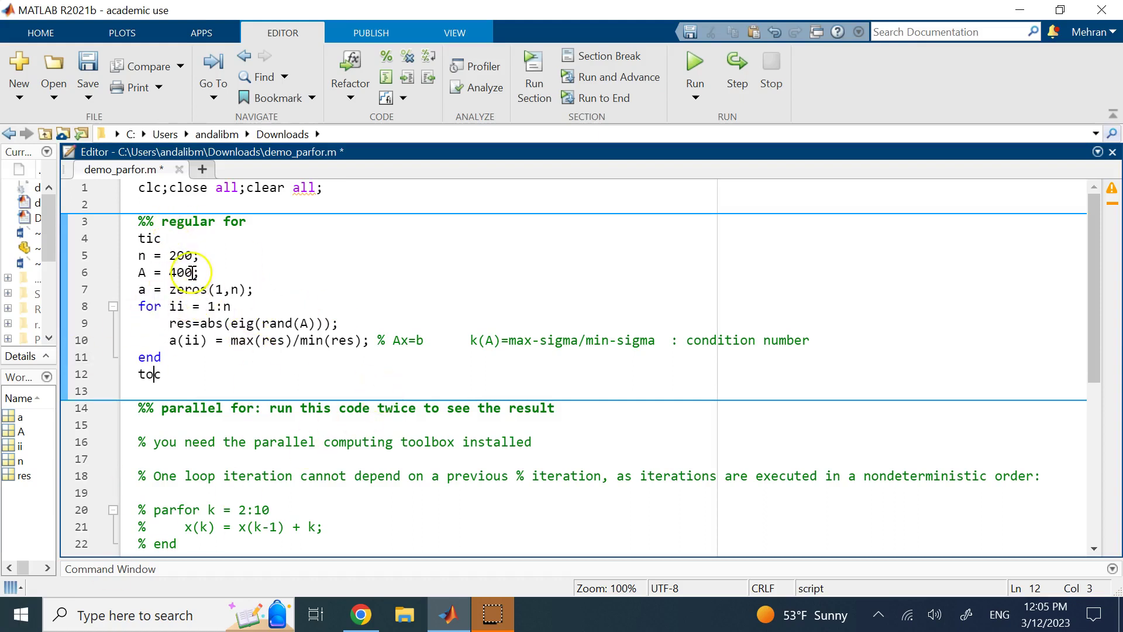
pyautogui.scroll(-3)
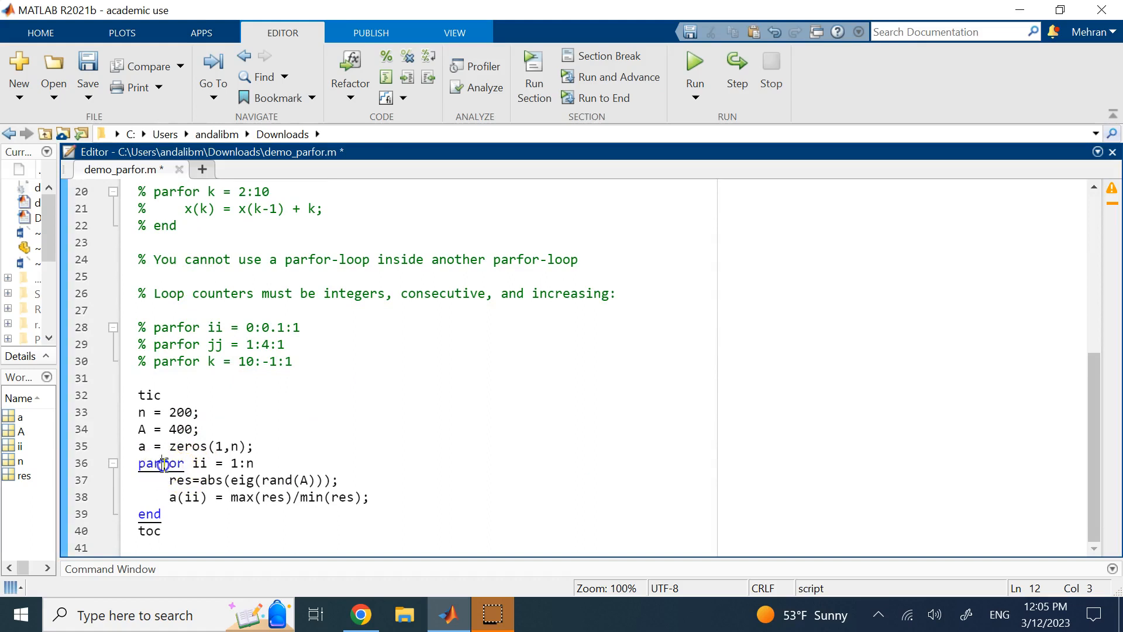
pyautogui.click(252, 463)
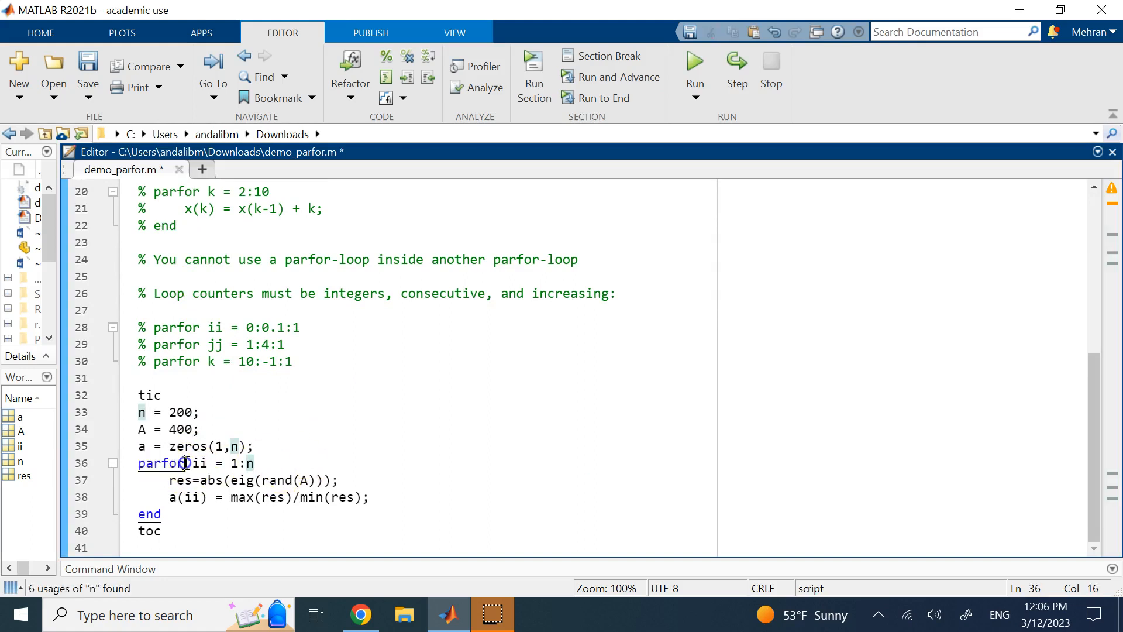
pyautogui.scroll(3)
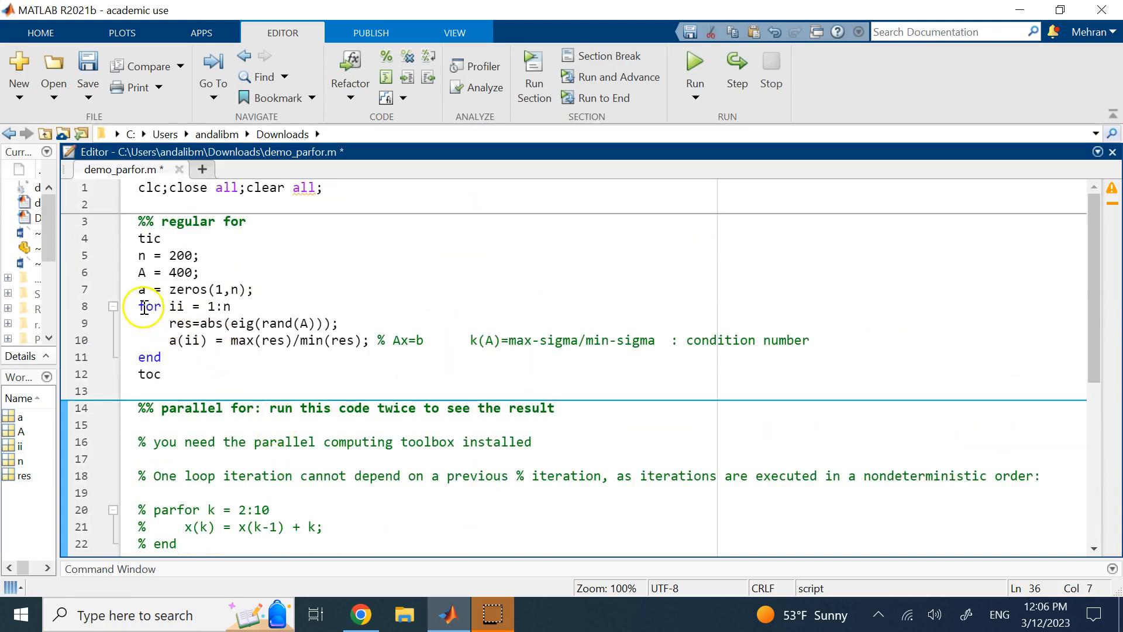
pyautogui.click(167, 357)
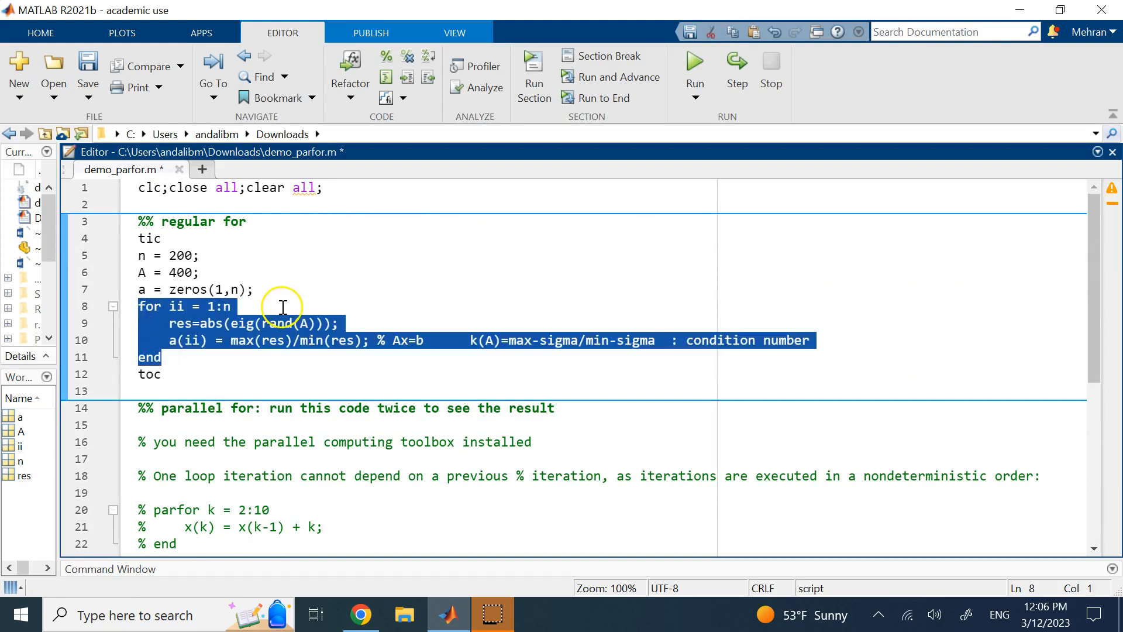
pyautogui.moveTo(435, 285)
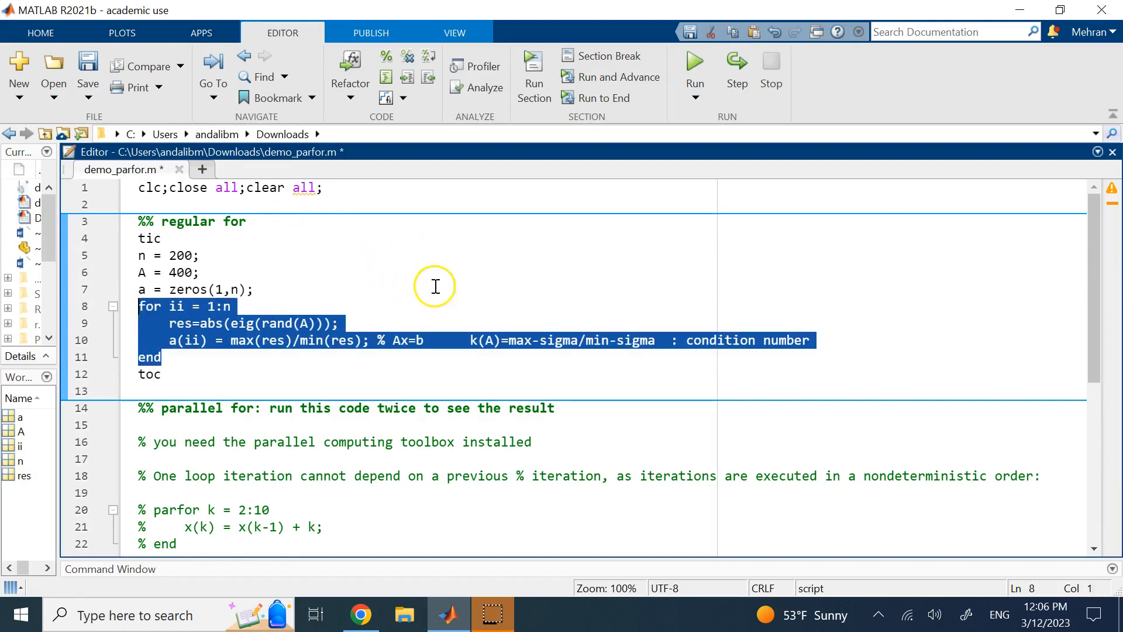
pyautogui.moveTo(465, 286)
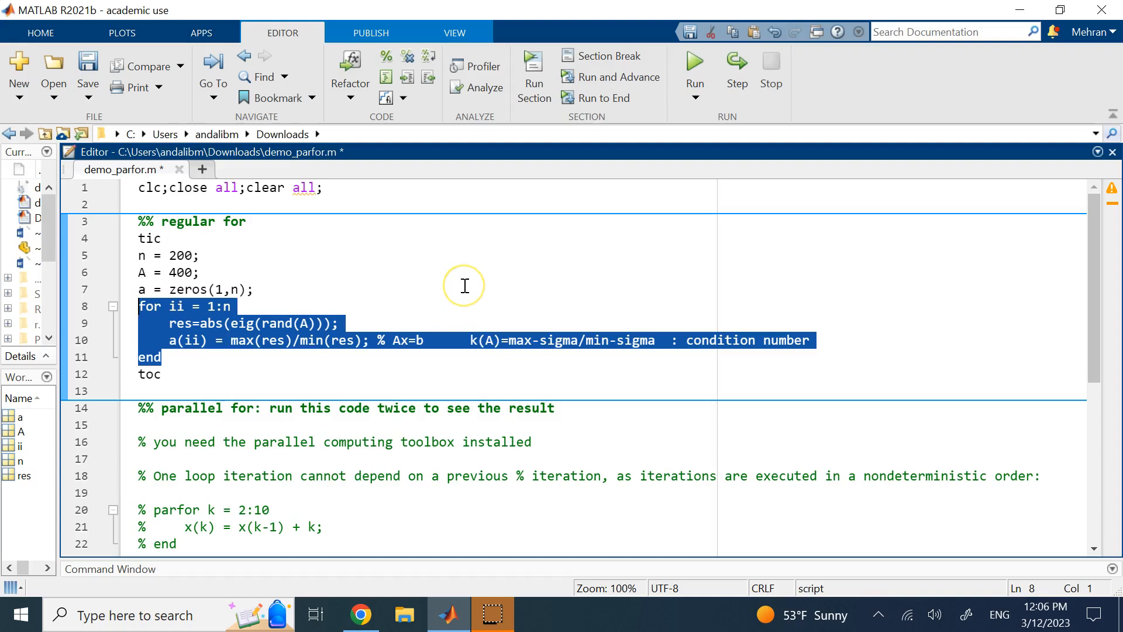
pyautogui.moveTo(465, 286)
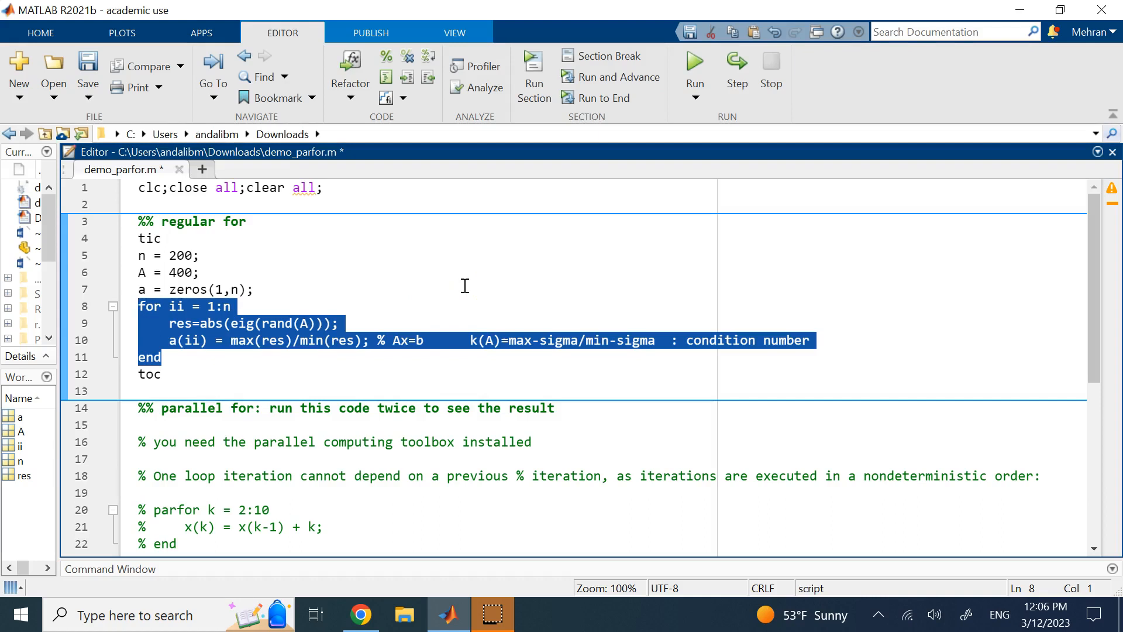
pyautogui.moveTo(337, 441)
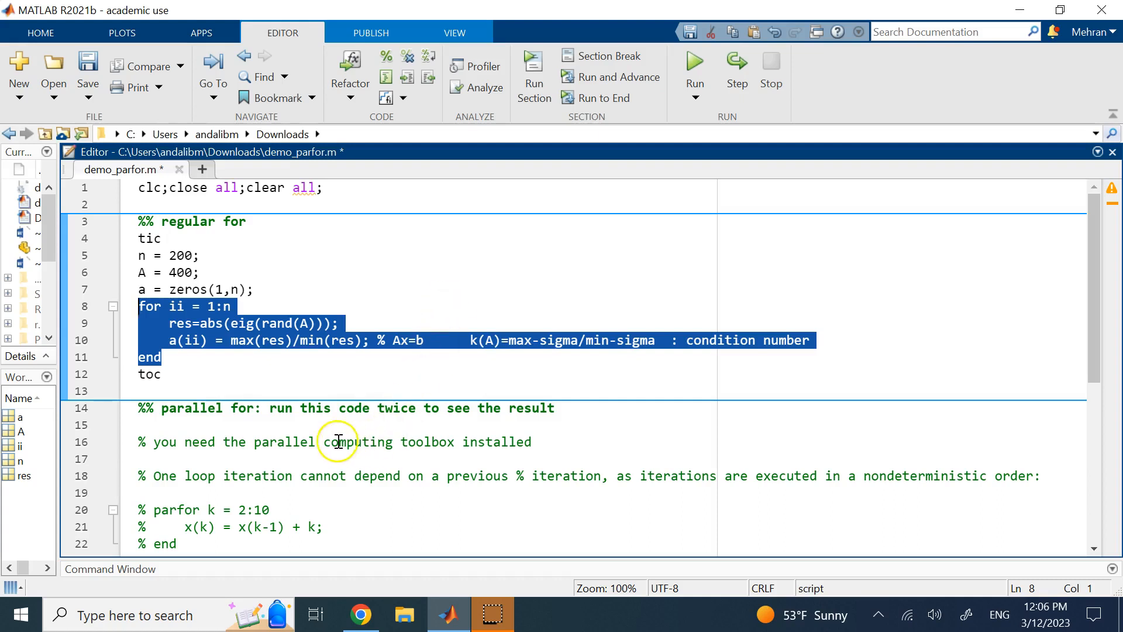
pyautogui.click(342, 443)
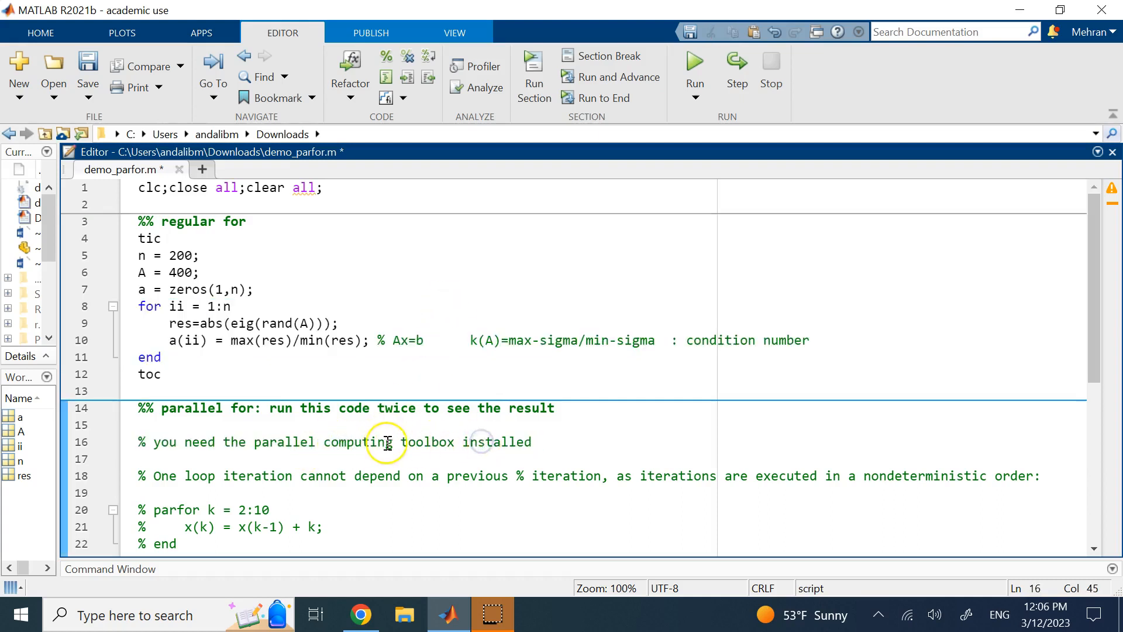
pyautogui.scroll(-3)
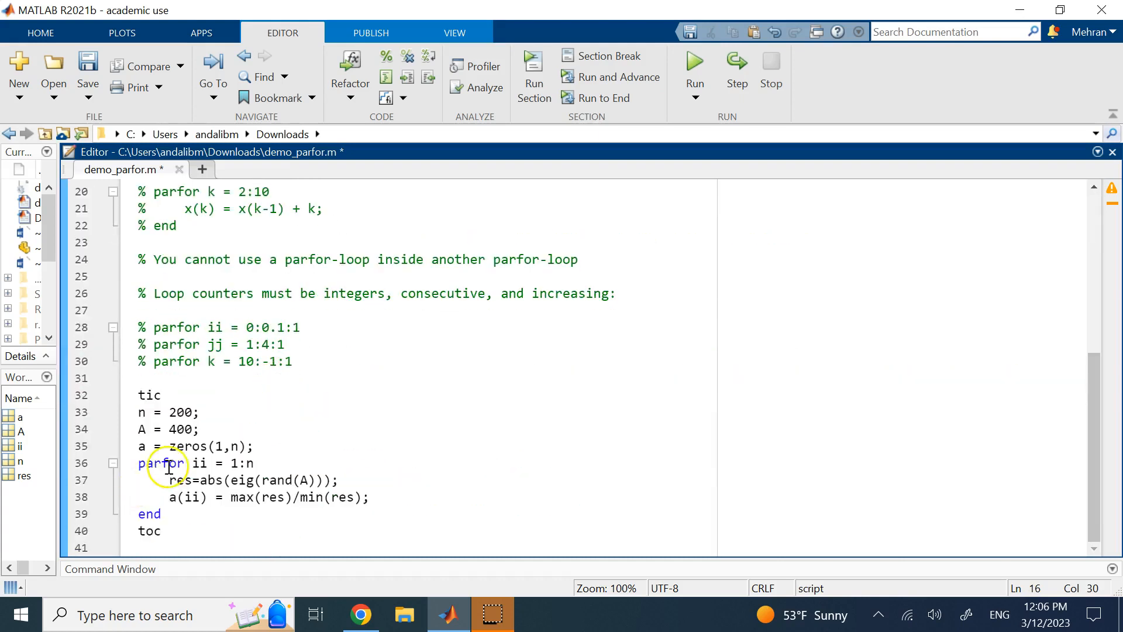
pyautogui.scroll(3)
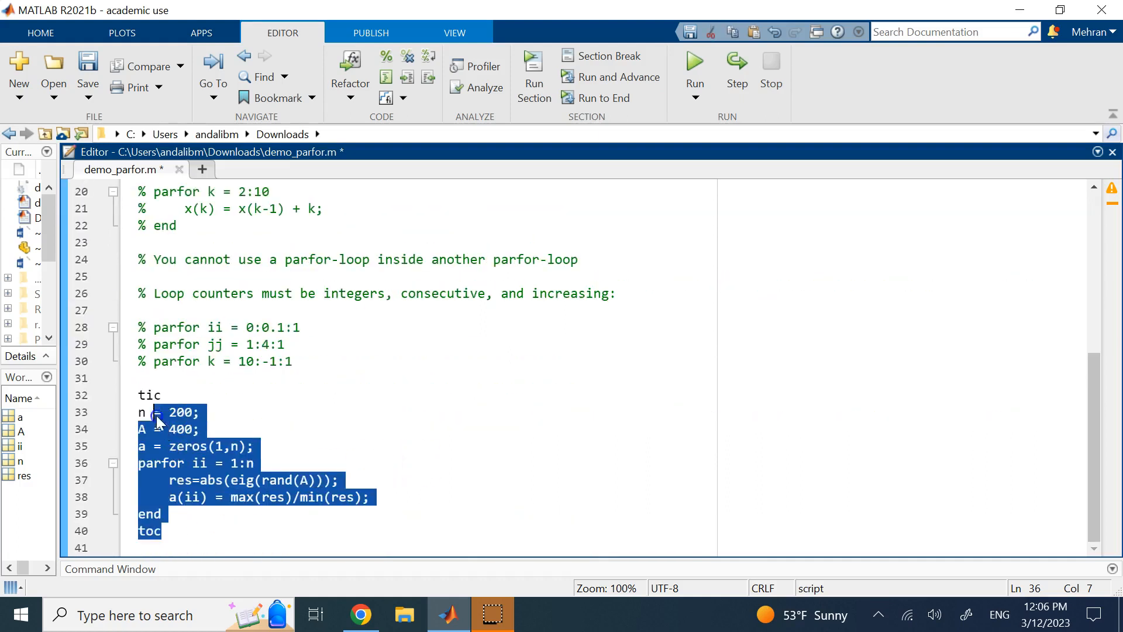
pyautogui.doubleClick(181, 480)
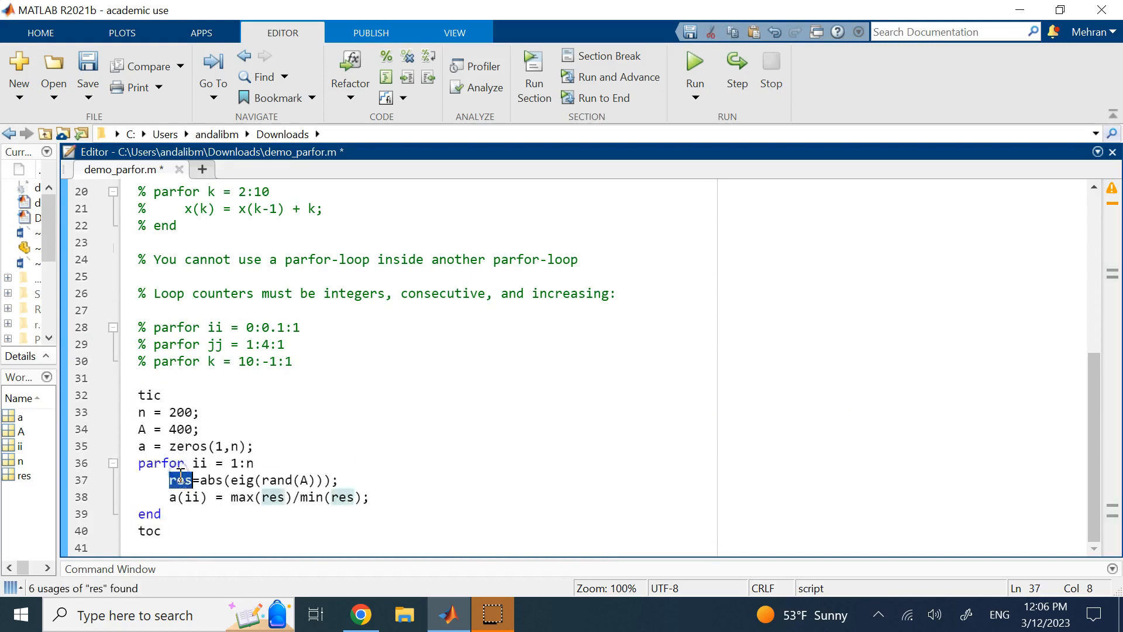
pyautogui.scroll(3)
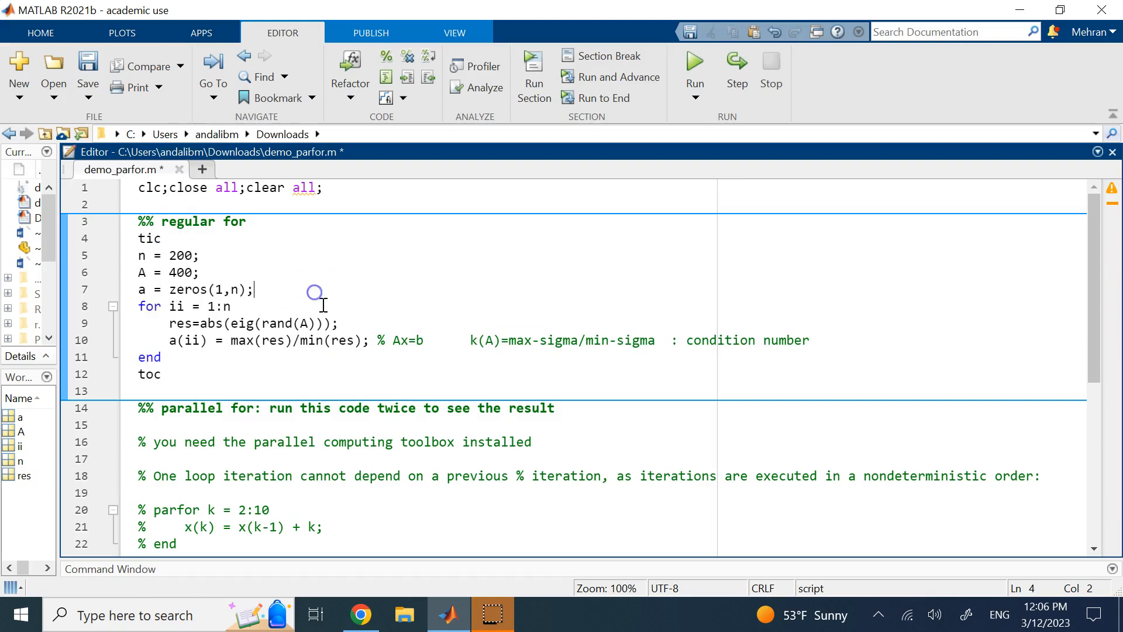
pyautogui.doubleClick(395, 409)
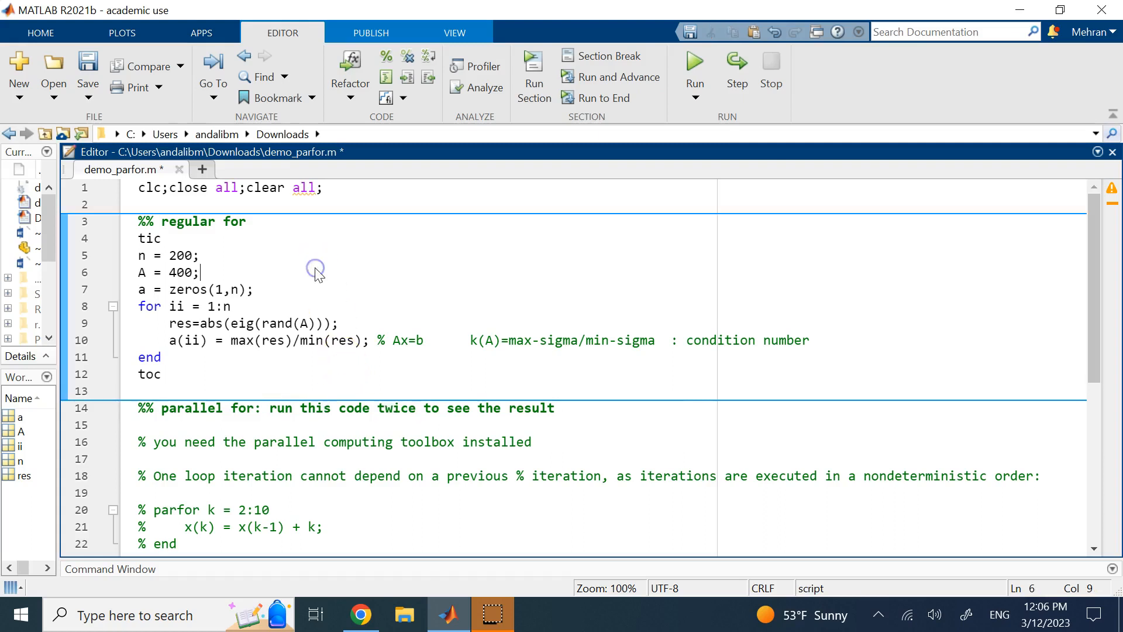
pyautogui.click(314, 423)
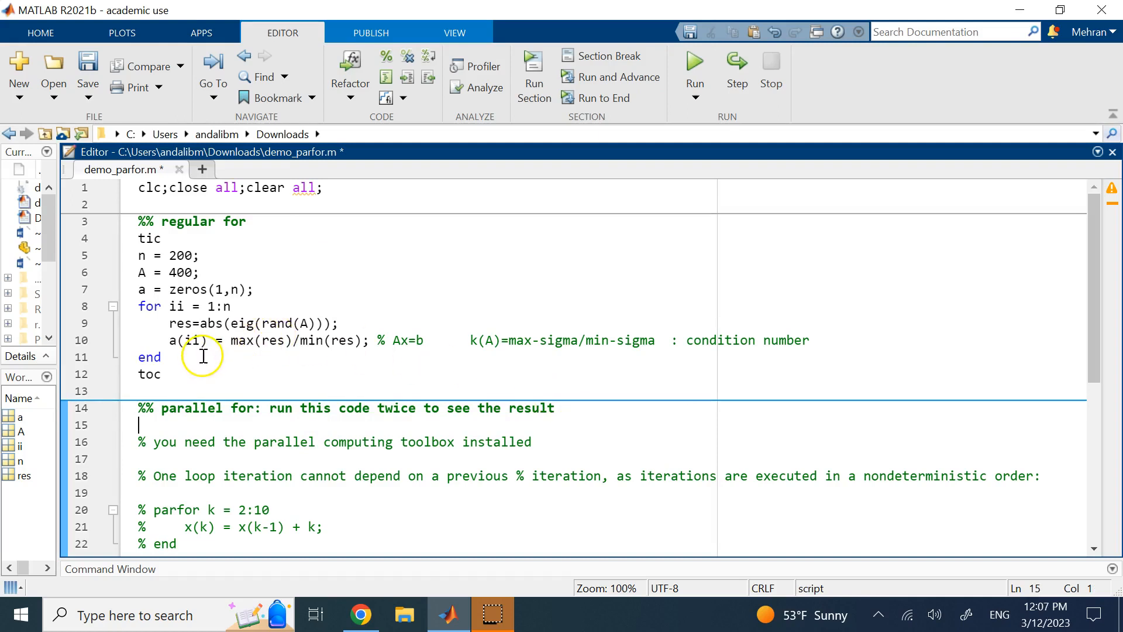
pyautogui.scroll(-3)
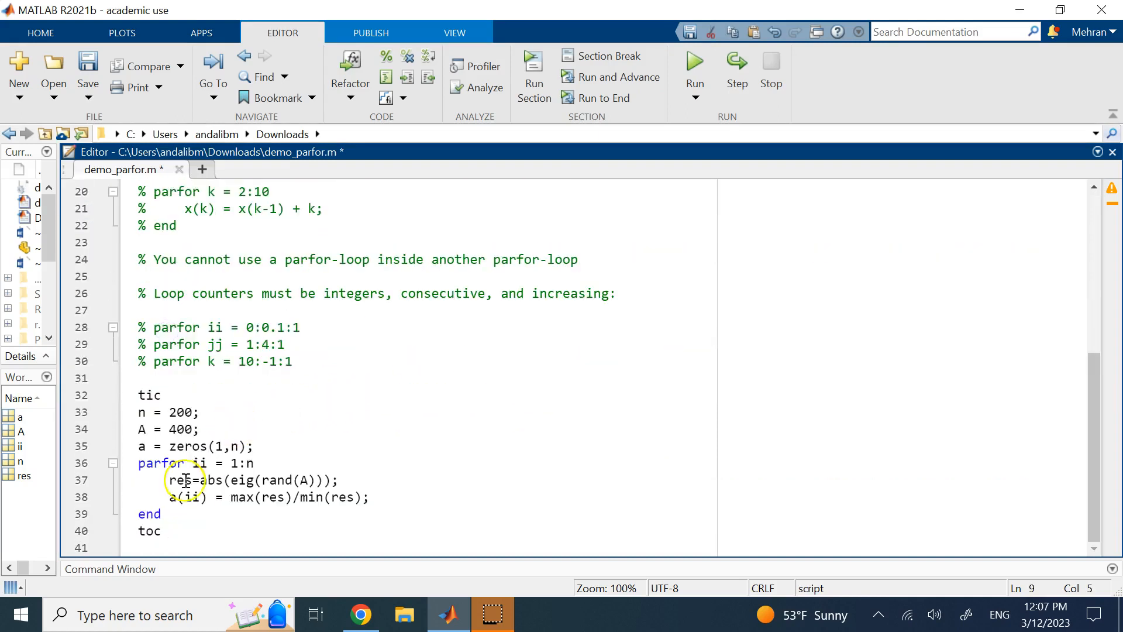
pyautogui.scroll(3)
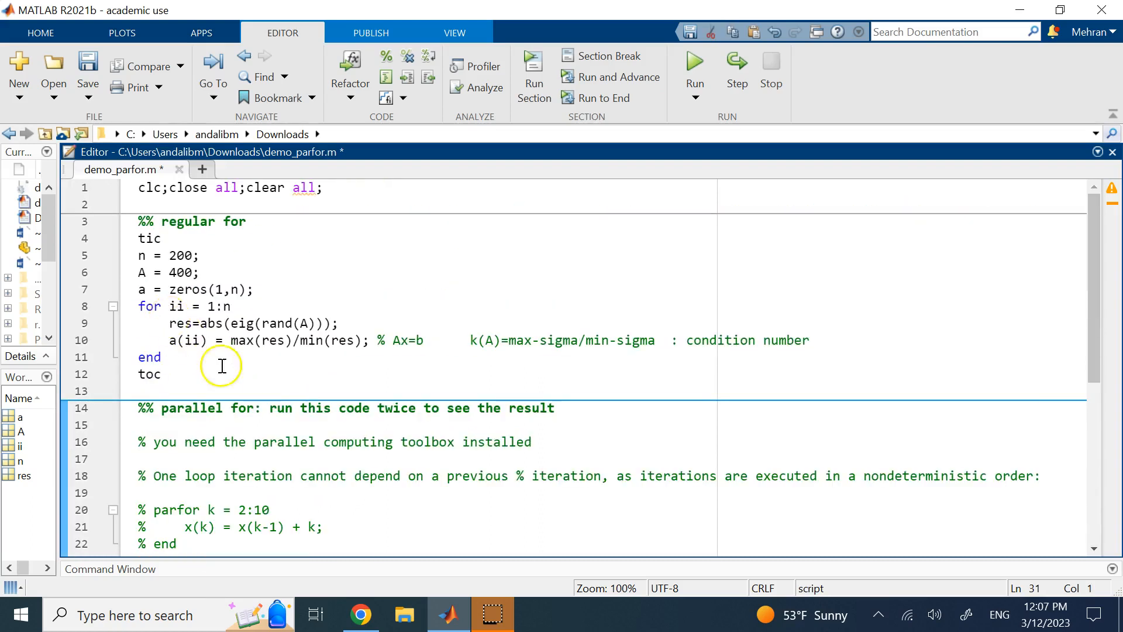
pyautogui.doubleClick(396, 407)
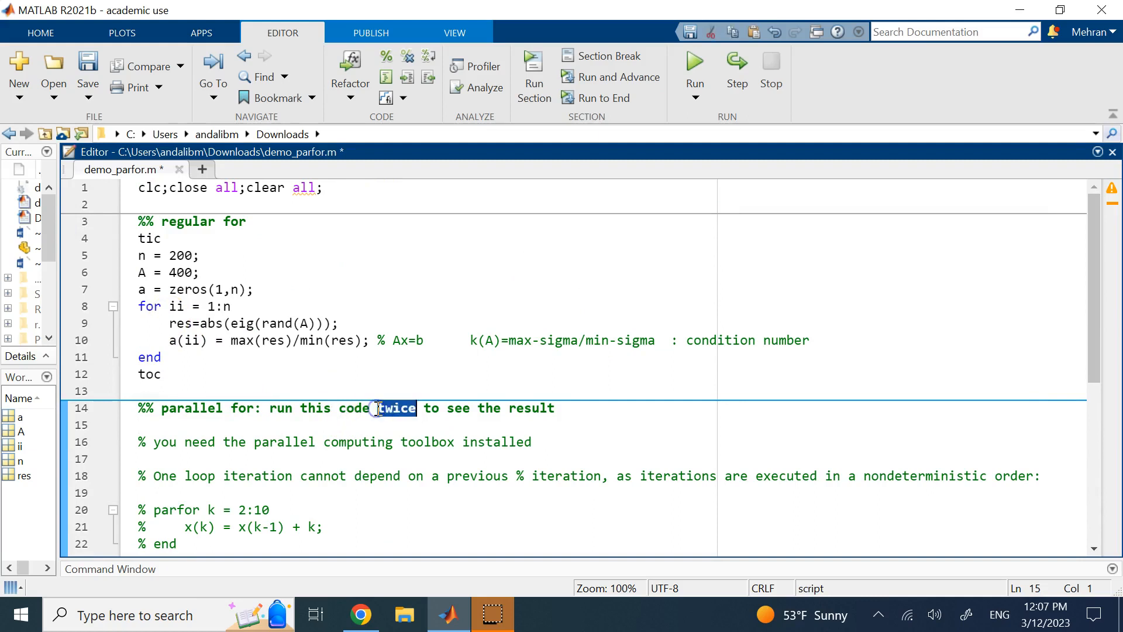
pyautogui.scroll(-3)
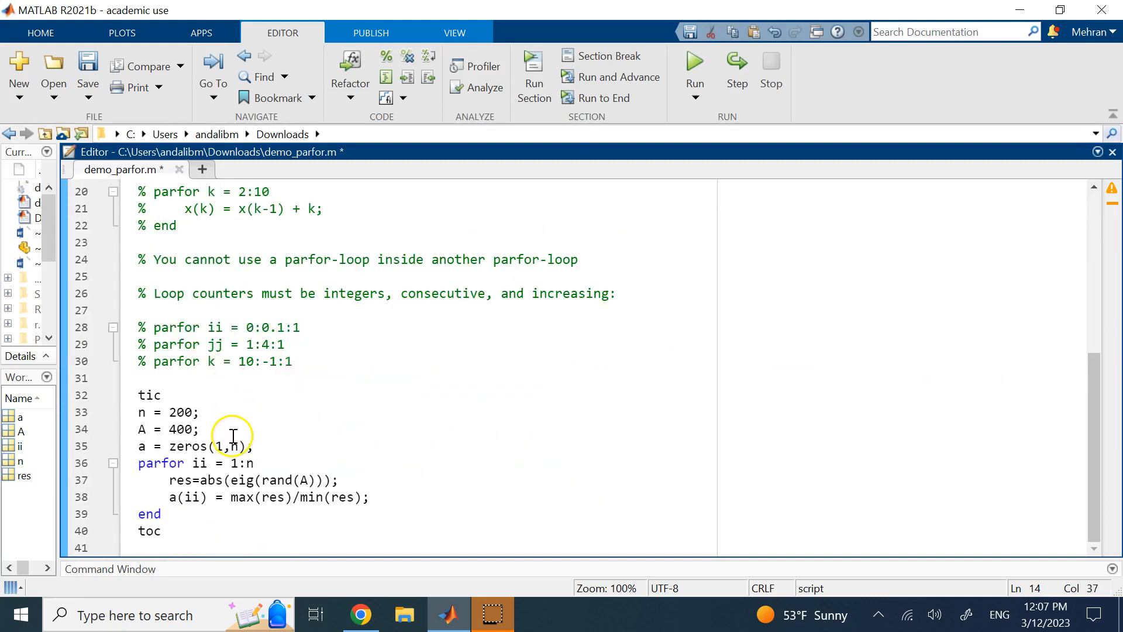
pyautogui.scroll(3)
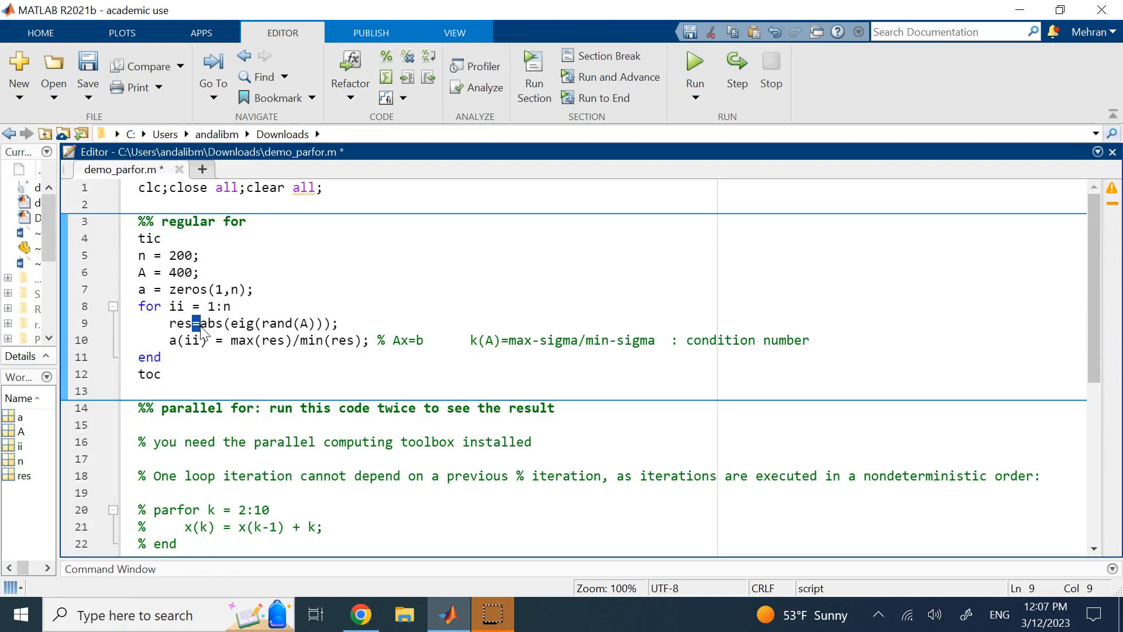
pyautogui.scroll(-3)
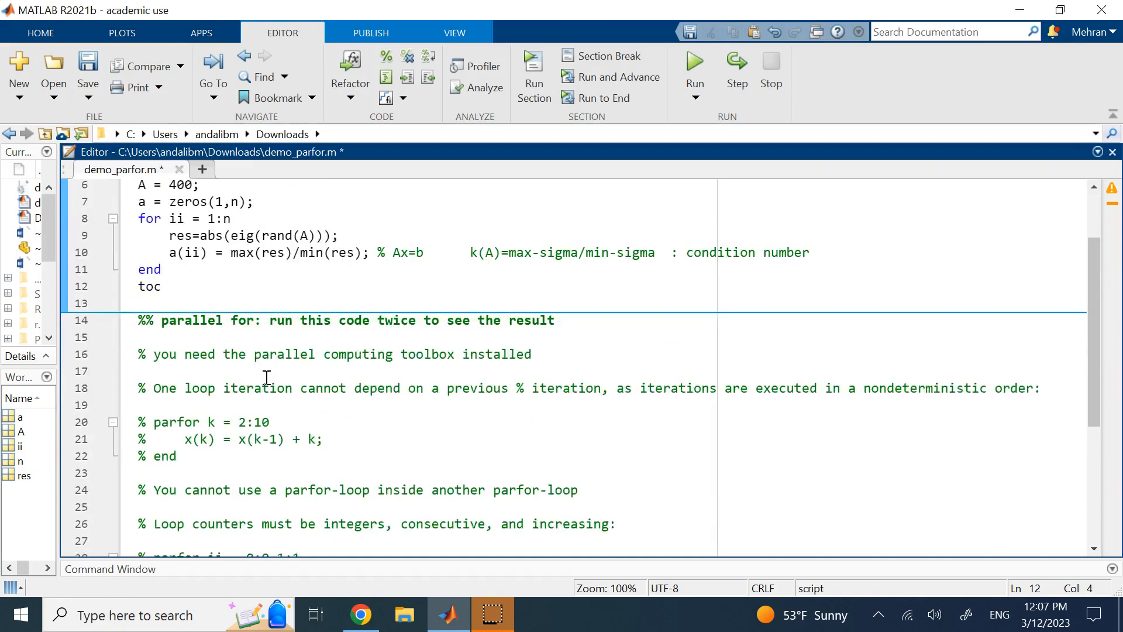
# Locate the 'cannot depend on a previous iteration' comment on line 18 and position the caret after its stray '%'.
pyautogui.scroll(-3)
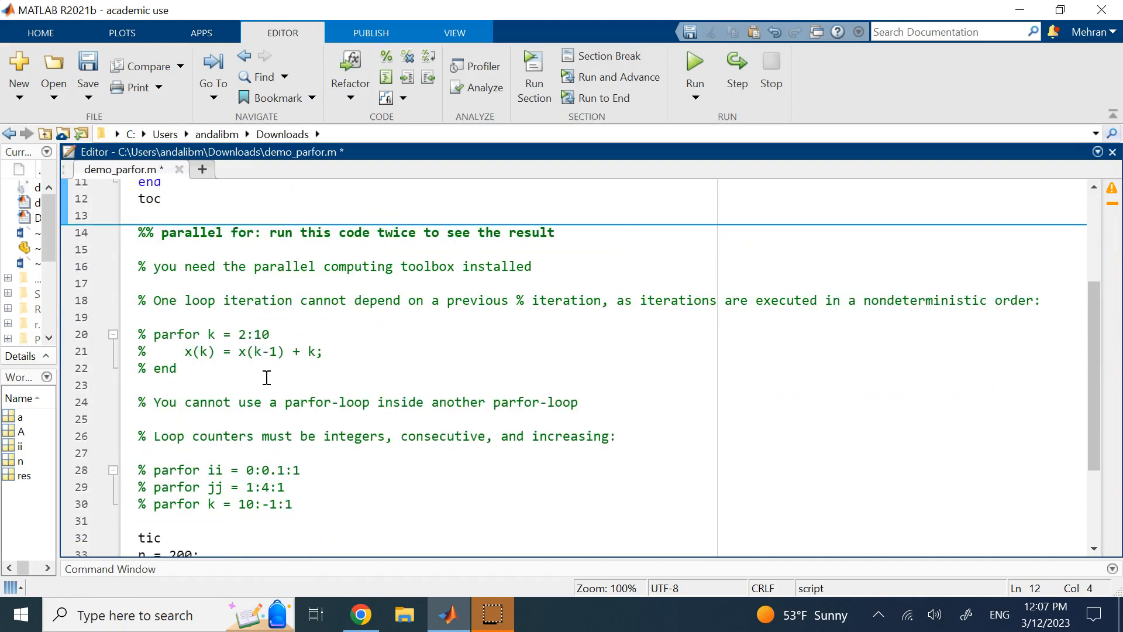
pyautogui.scroll(3)
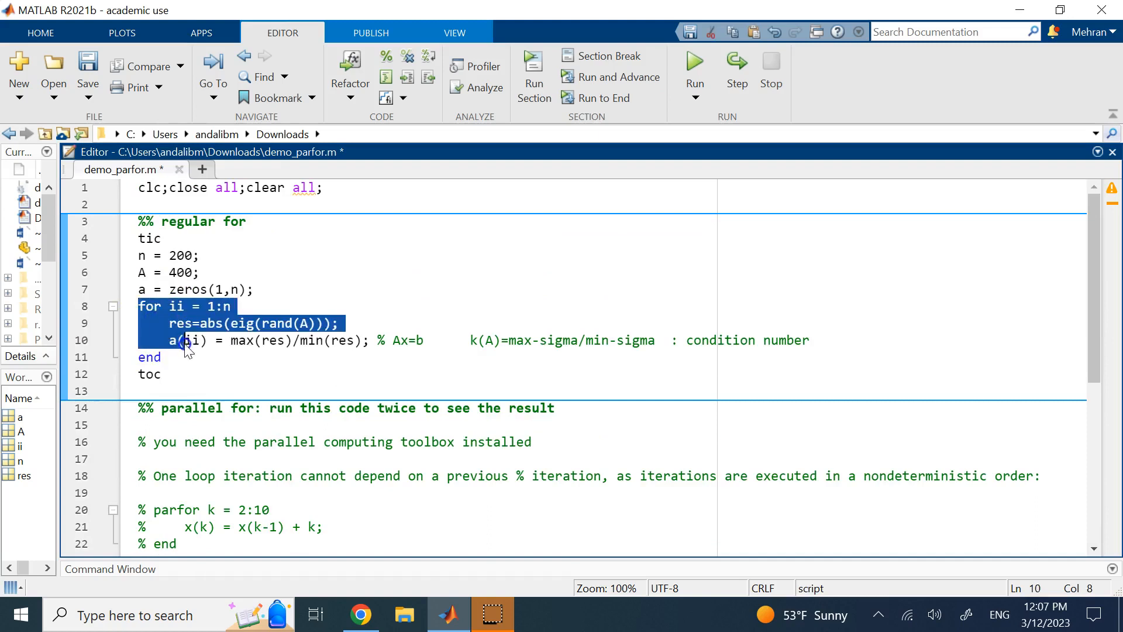
pyautogui.scroll(-3)
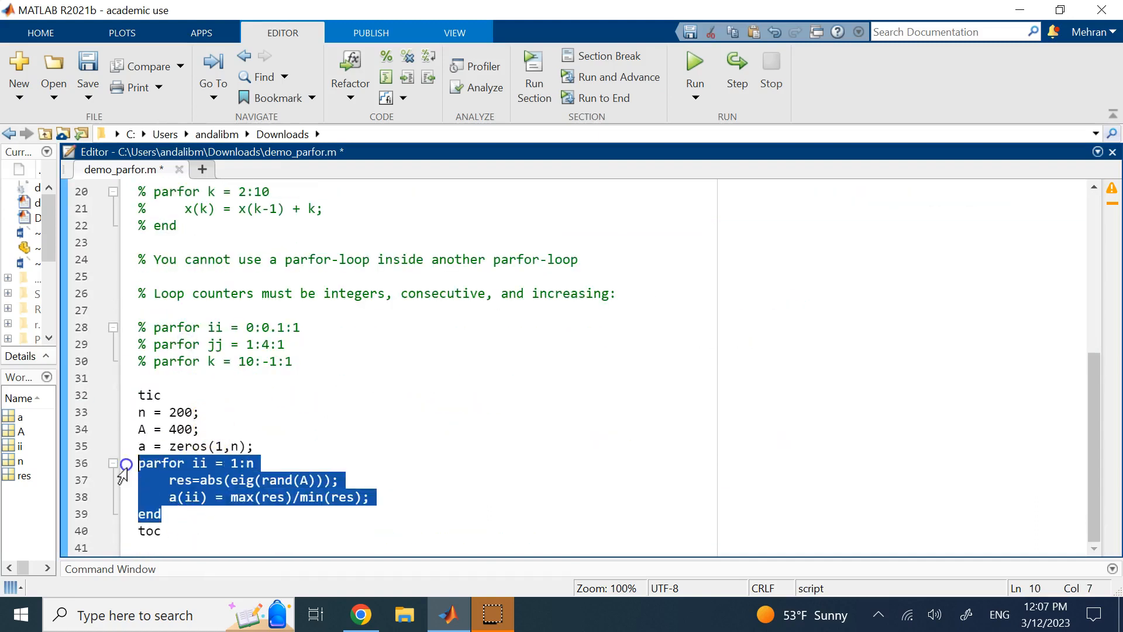
pyautogui.scroll(3)
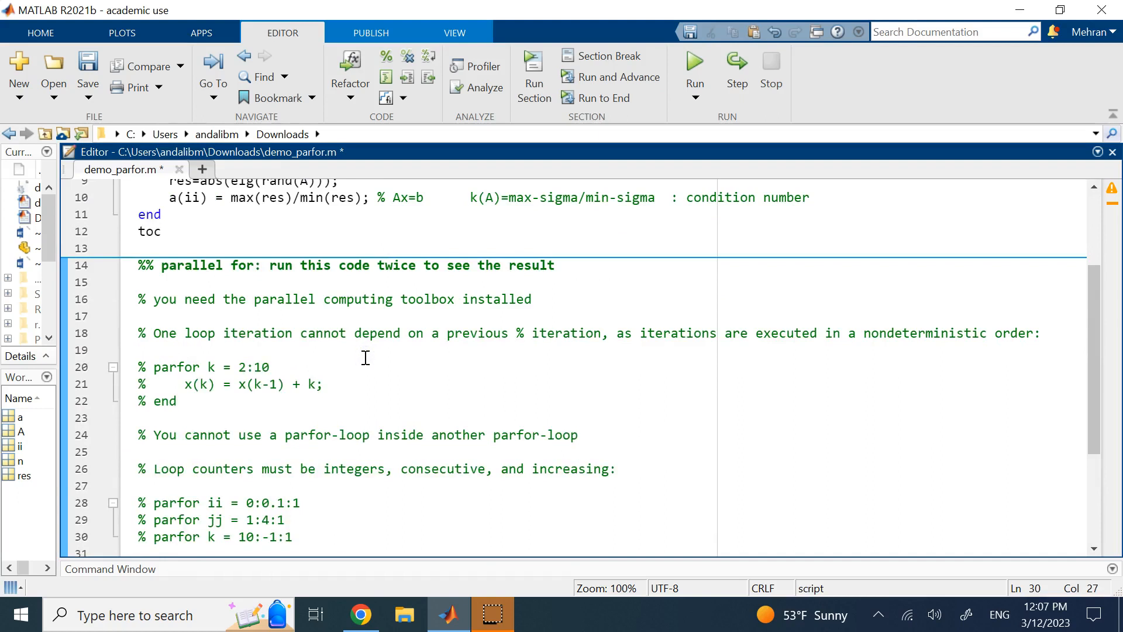
pyautogui.click(338, 537)
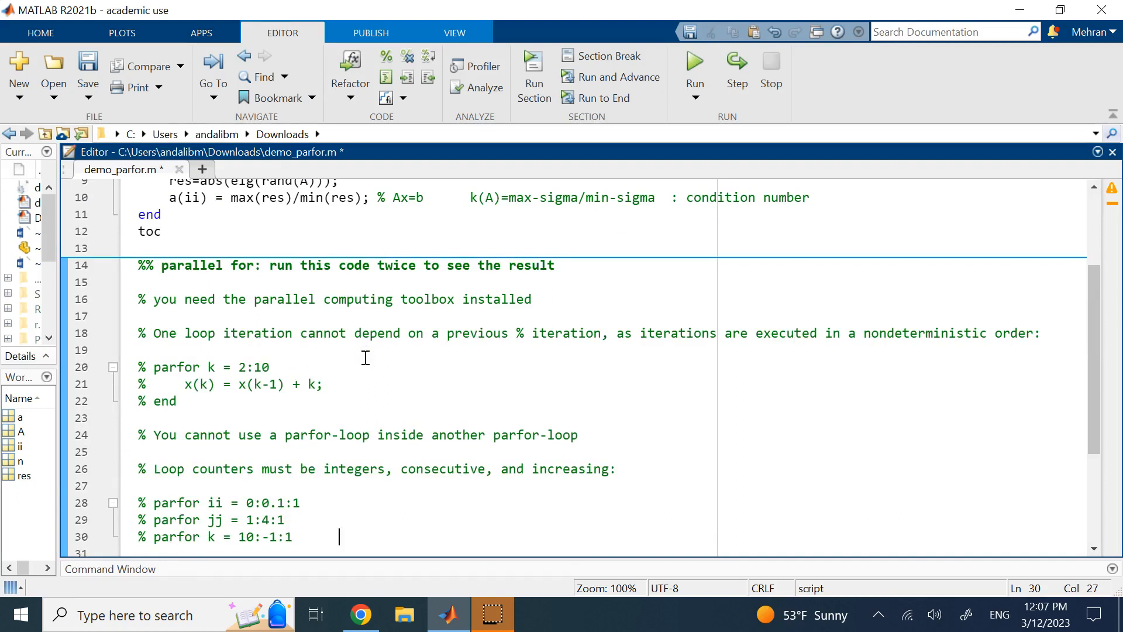
pyautogui.doubleClick(377, 333)
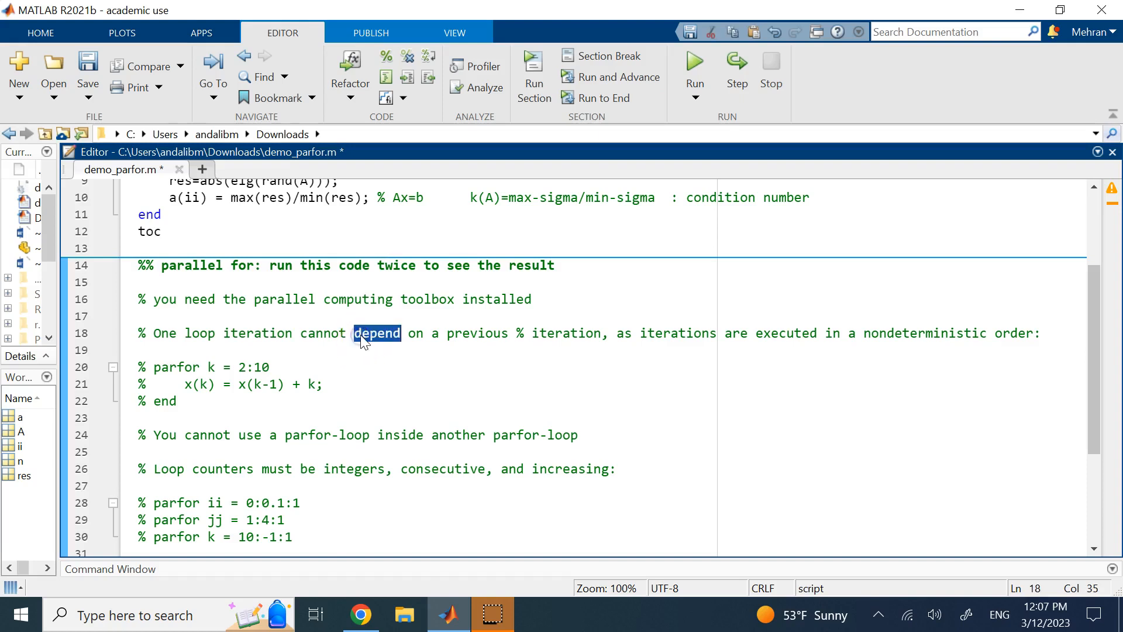
pyautogui.moveTo(504, 339)
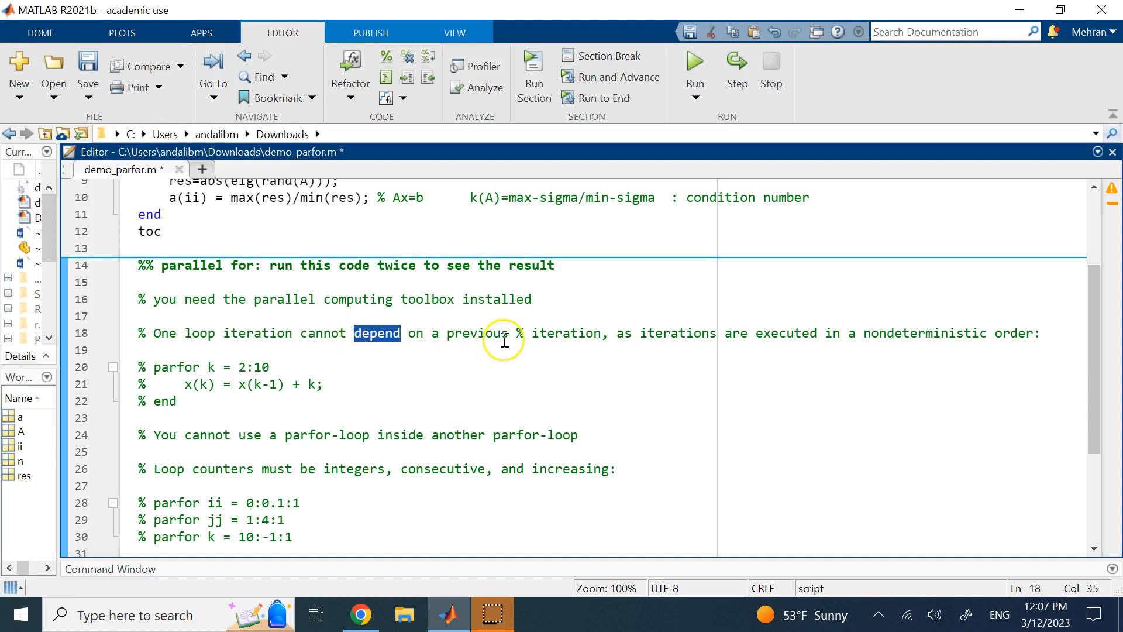
pyautogui.moveTo(215, 368)
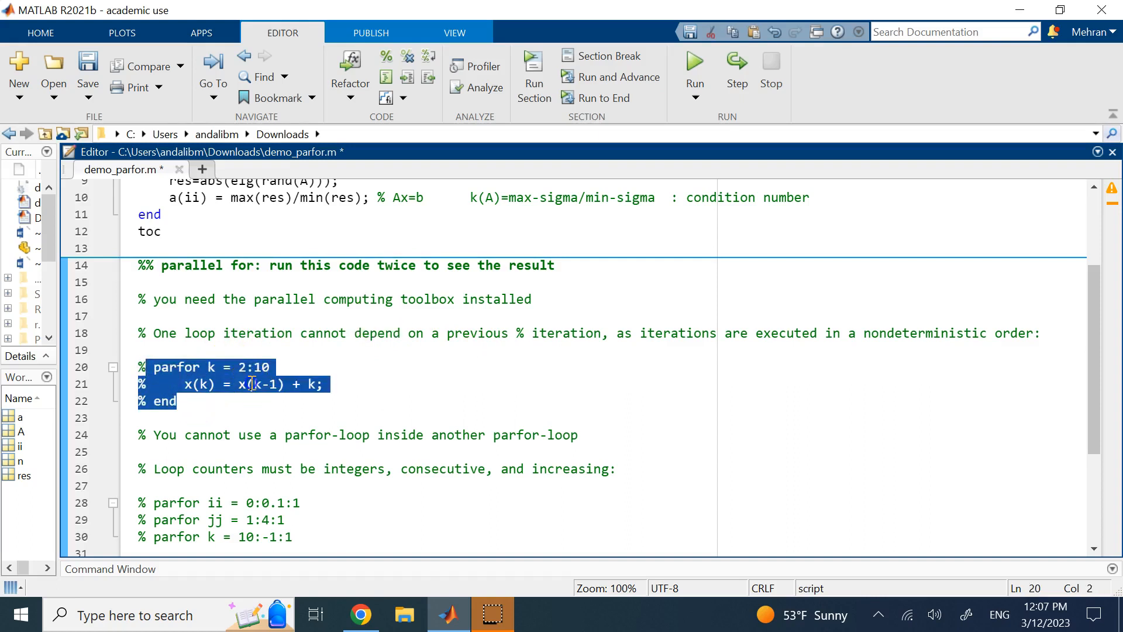
pyautogui.click(294, 385)
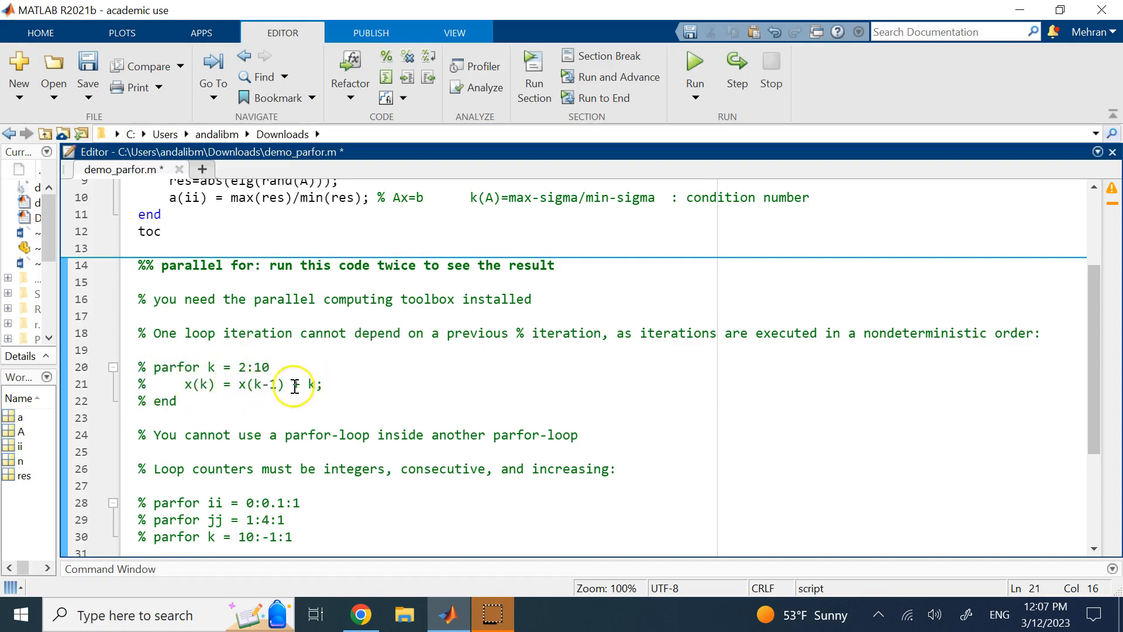
pyautogui.moveTo(250, 385)
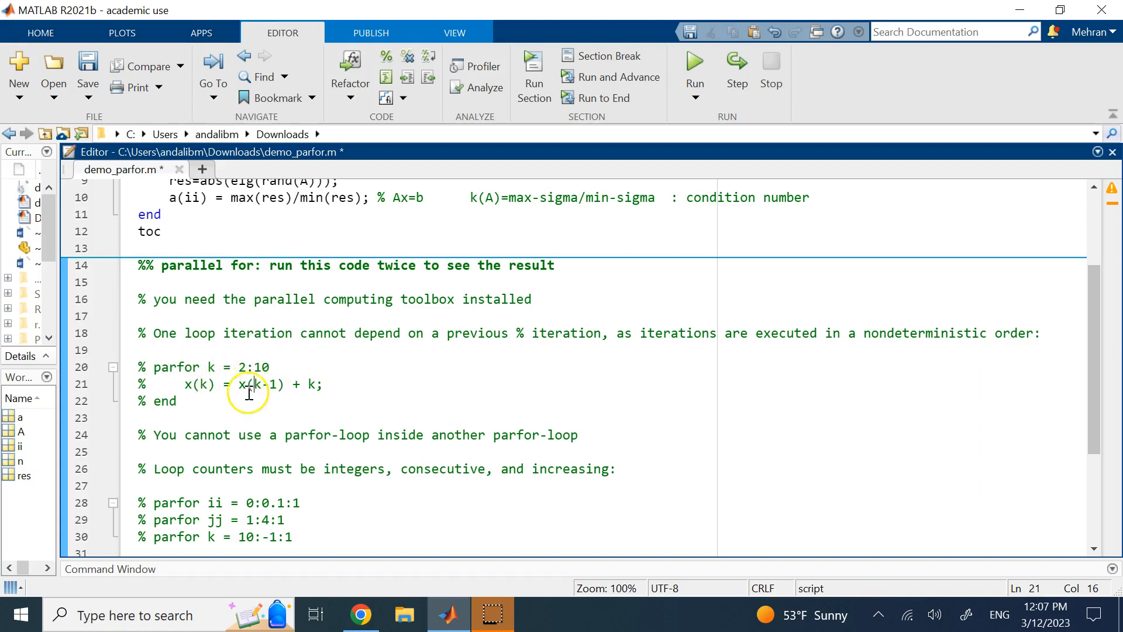
pyautogui.moveTo(526, 333)
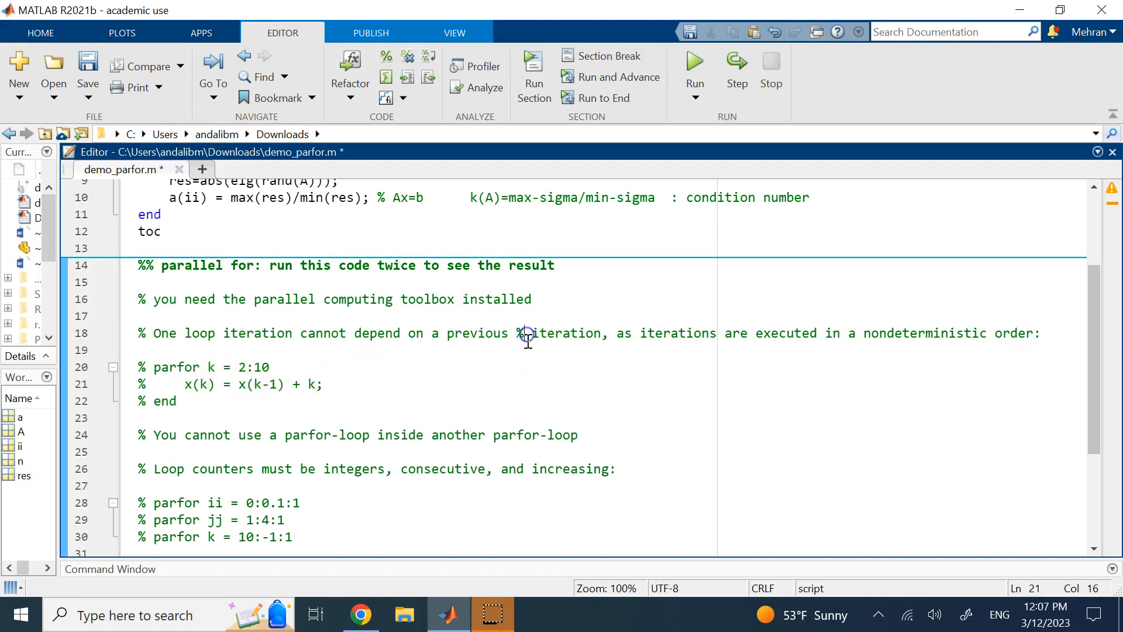
pyautogui.click(507, 334)
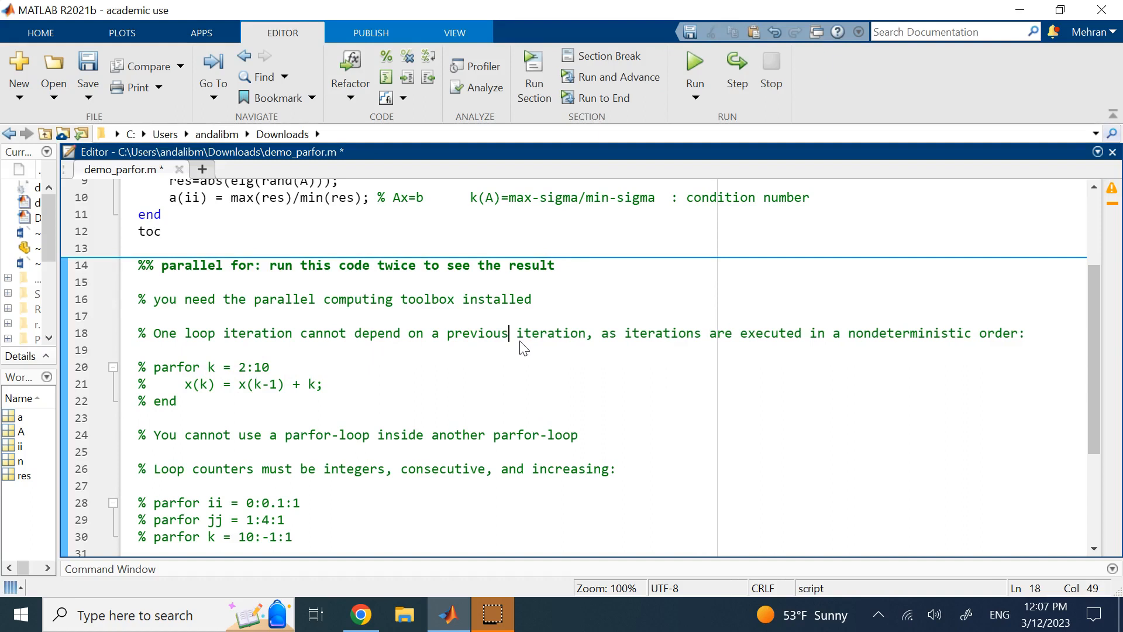
pyautogui.moveTo(229, 393)
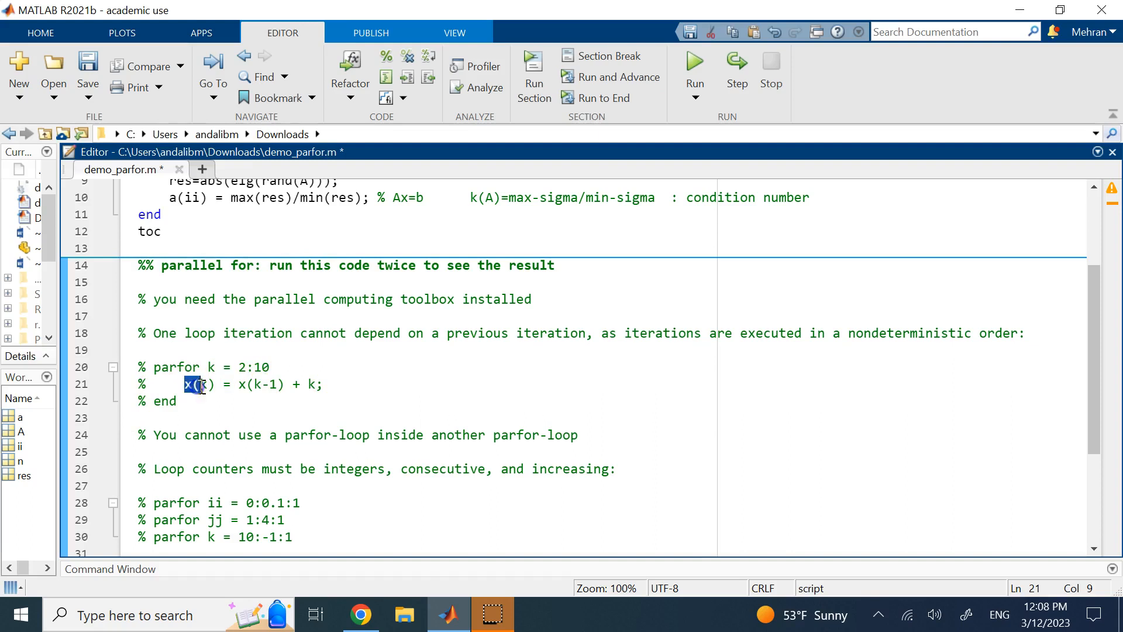
pyautogui.click(256, 385)
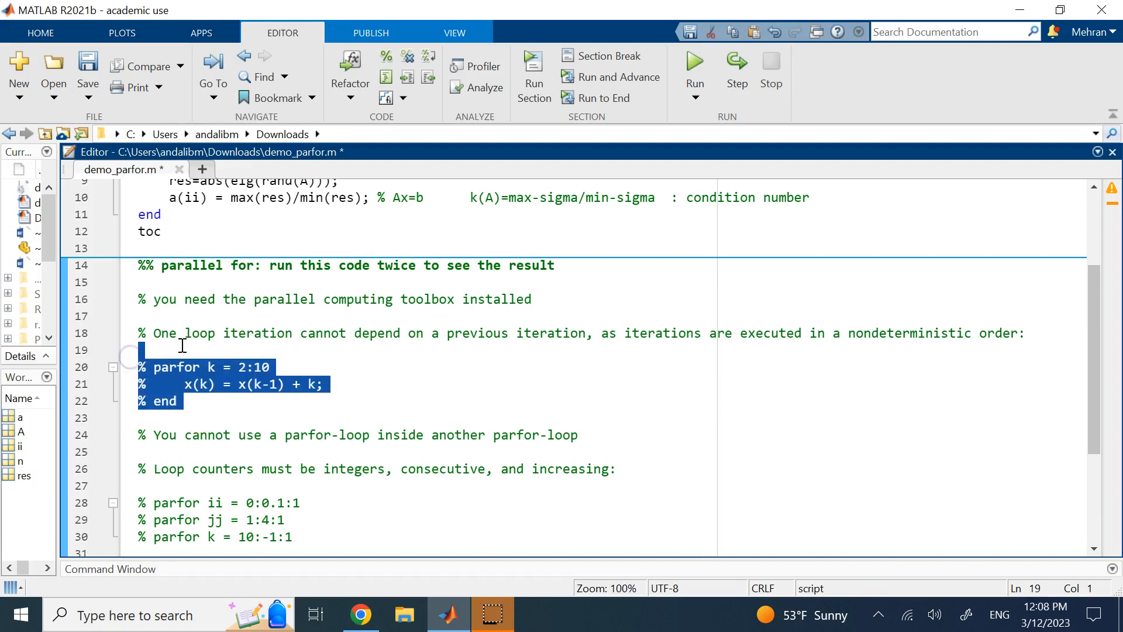
pyautogui.scroll(3)
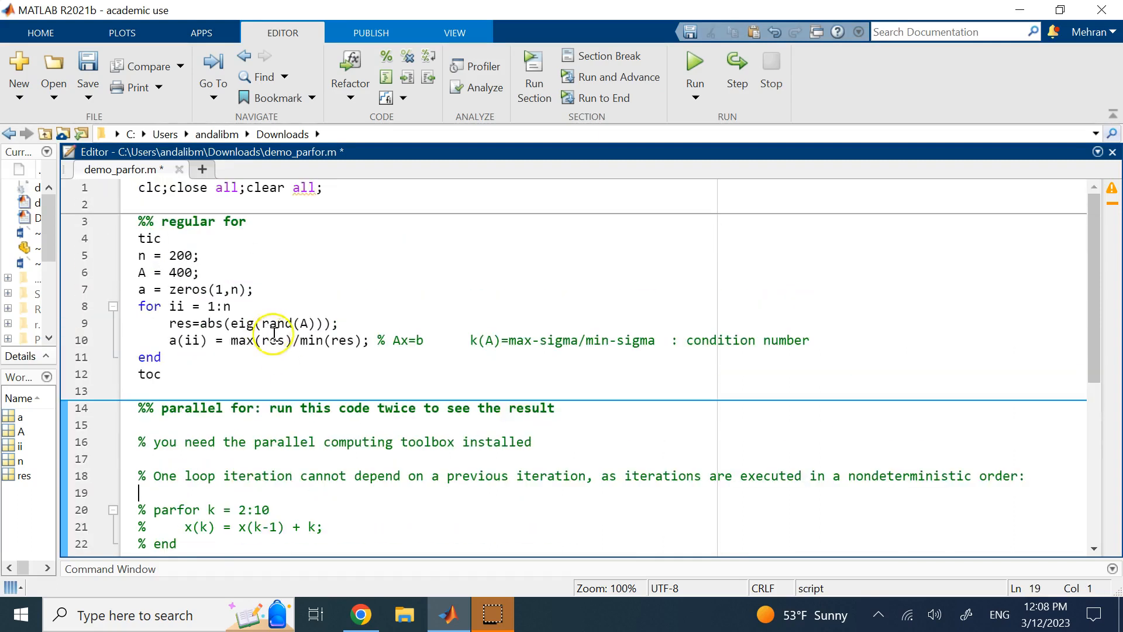
pyautogui.click(229, 305)
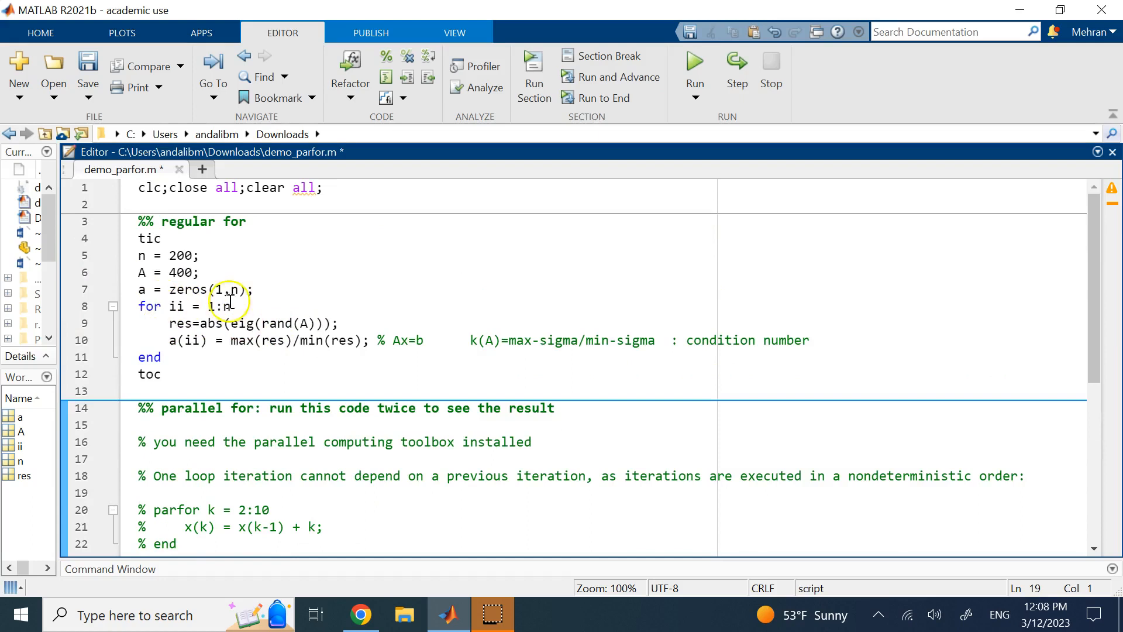
pyautogui.moveTo(176, 306)
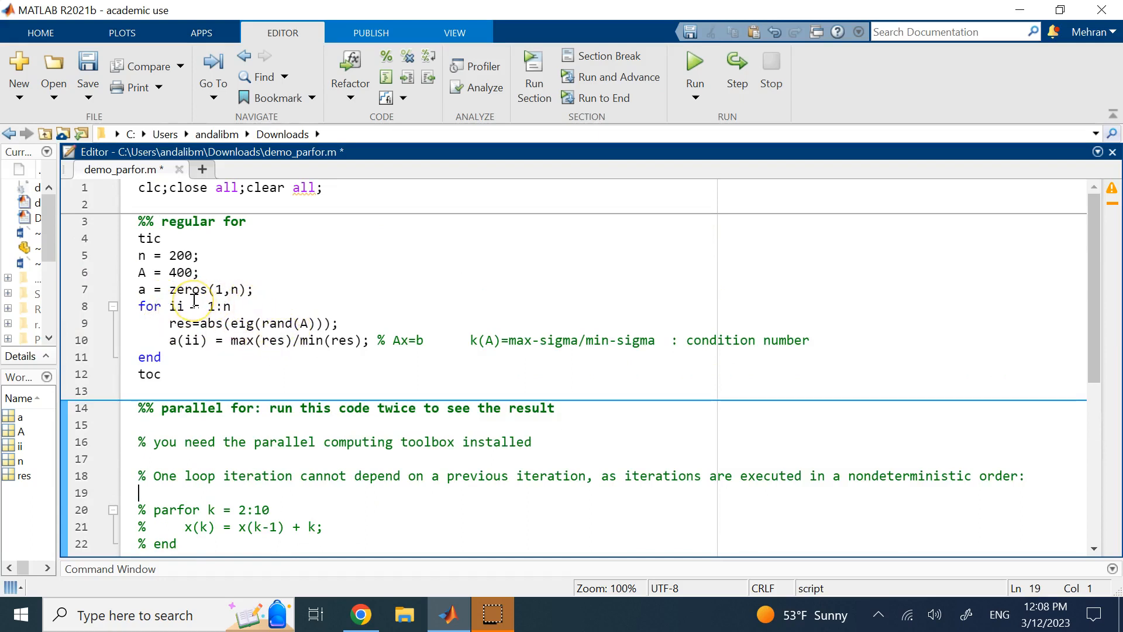
pyautogui.scroll(-3)
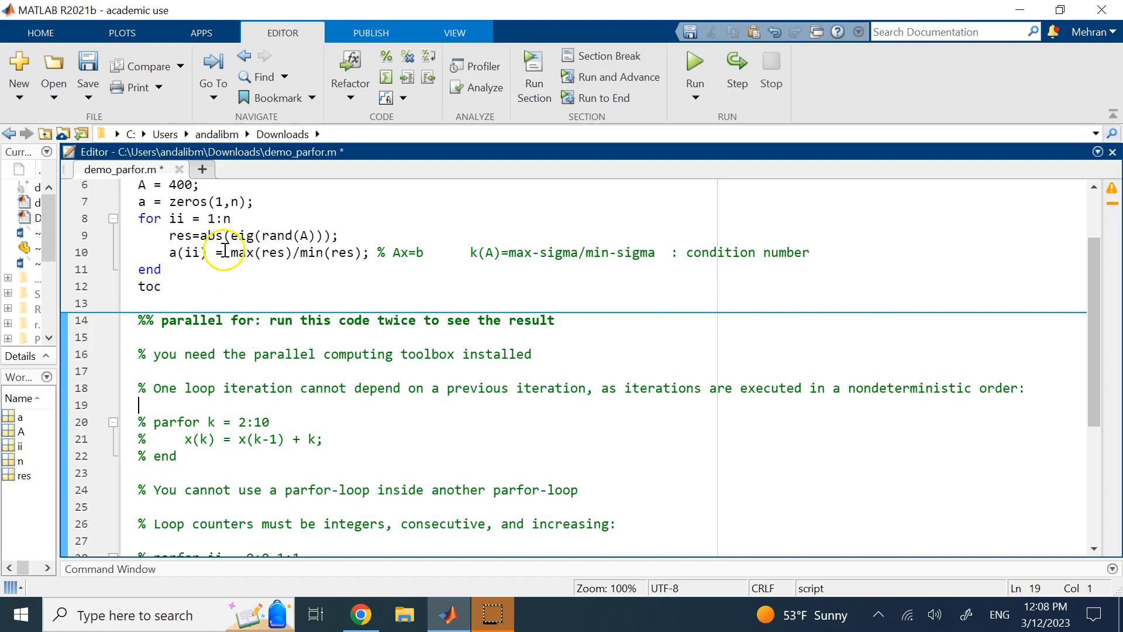
pyautogui.scroll(-3)
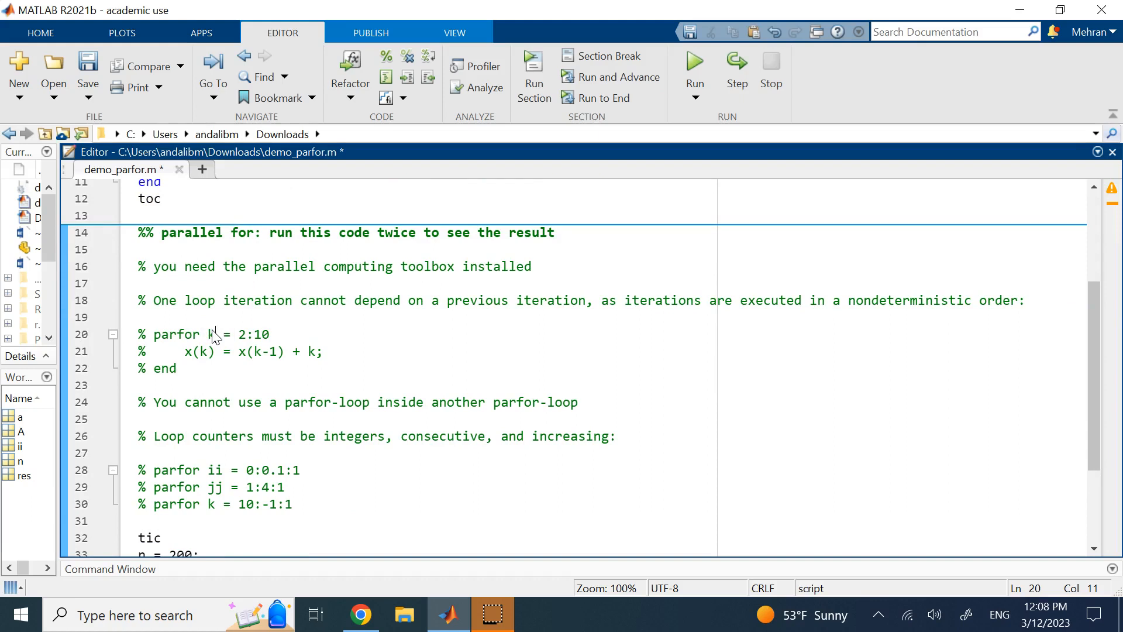
pyautogui.moveTo(215, 333)
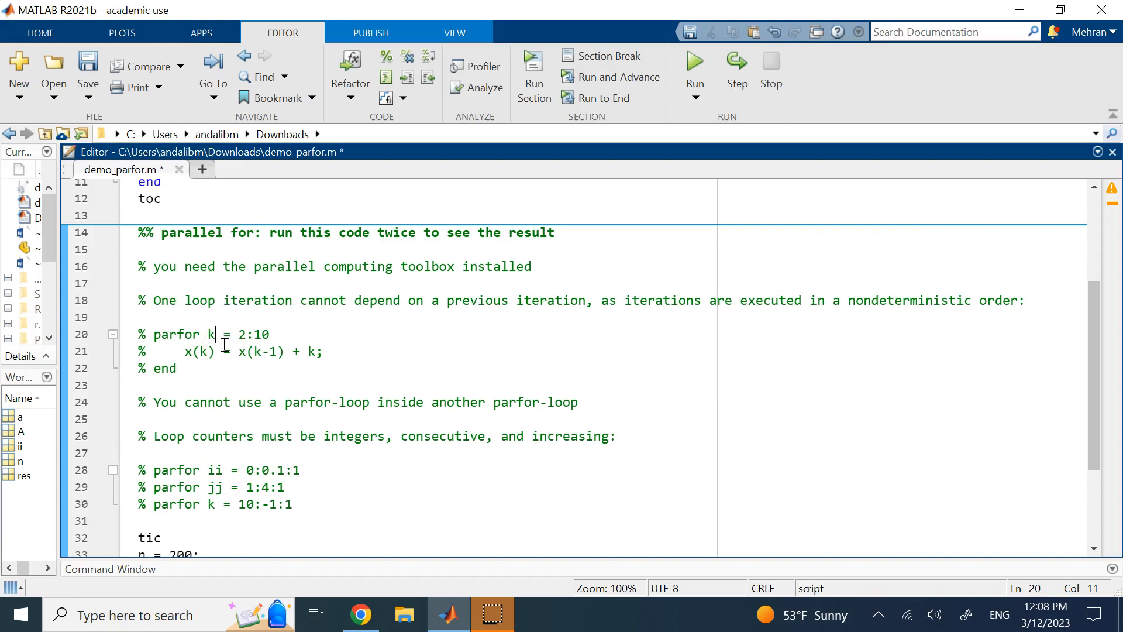
pyautogui.doubleClick(908, 301)
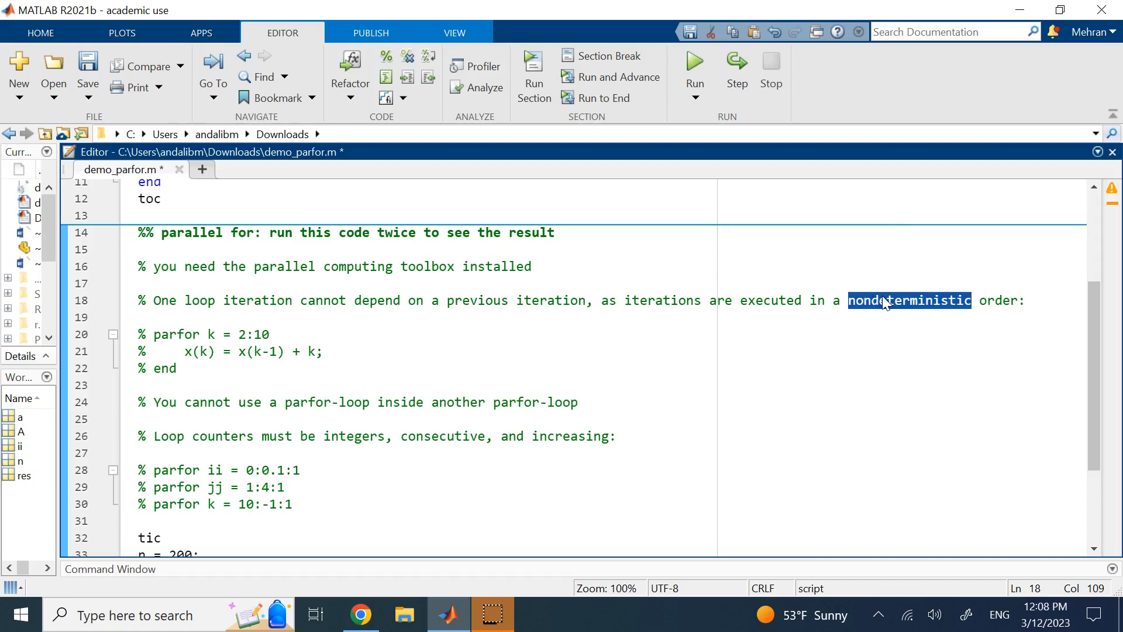
pyautogui.click(245, 334)
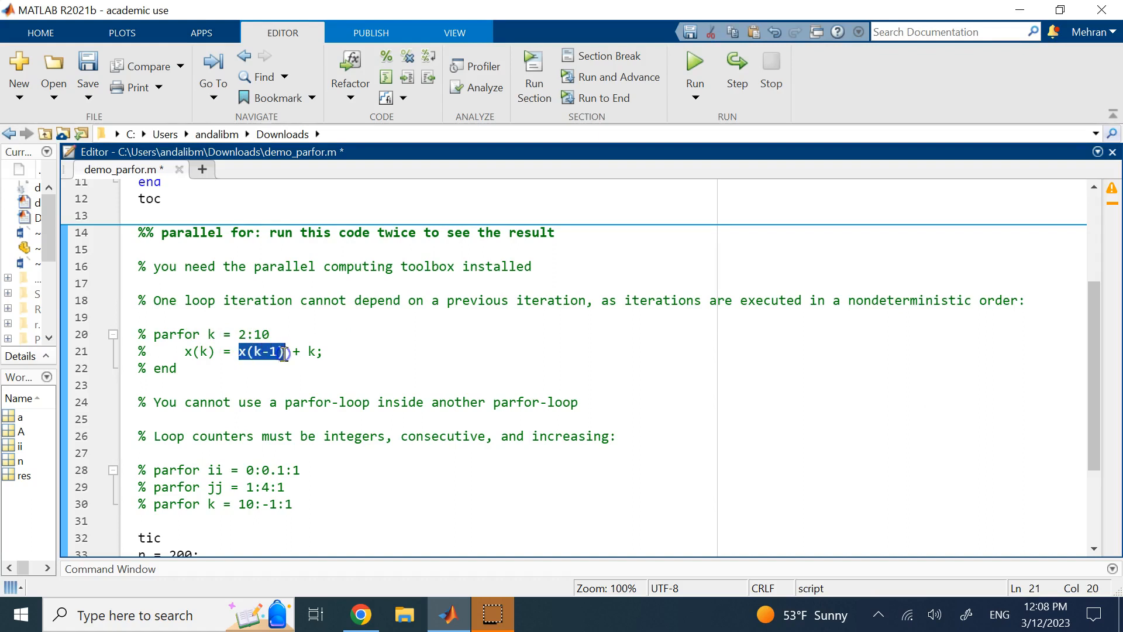
pyautogui.click(188, 352)
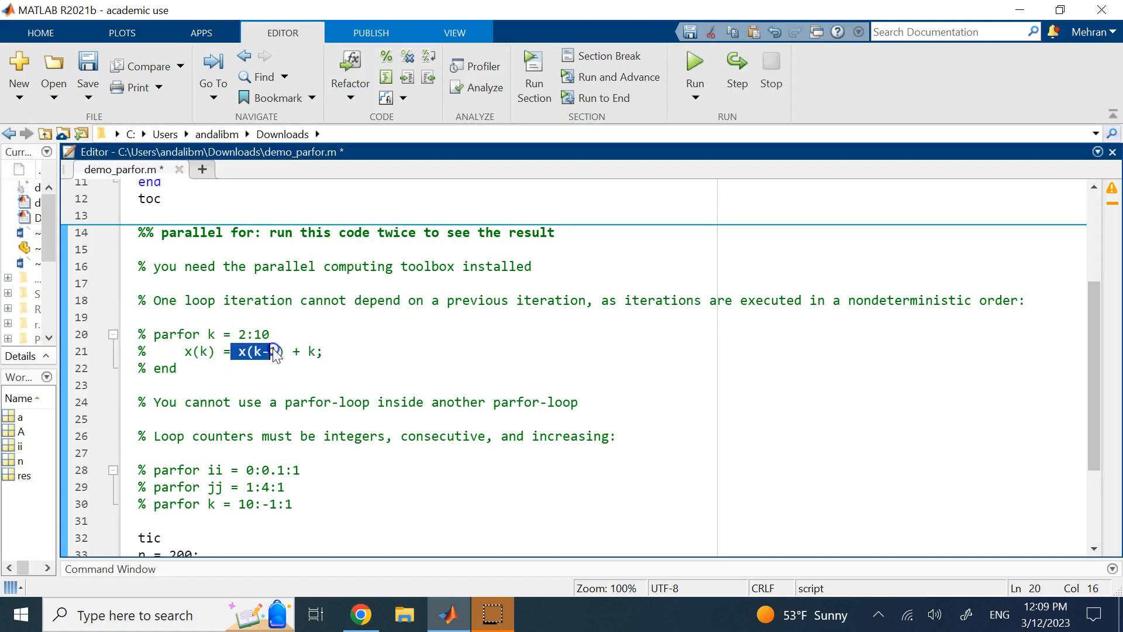
pyautogui.click(205, 352)
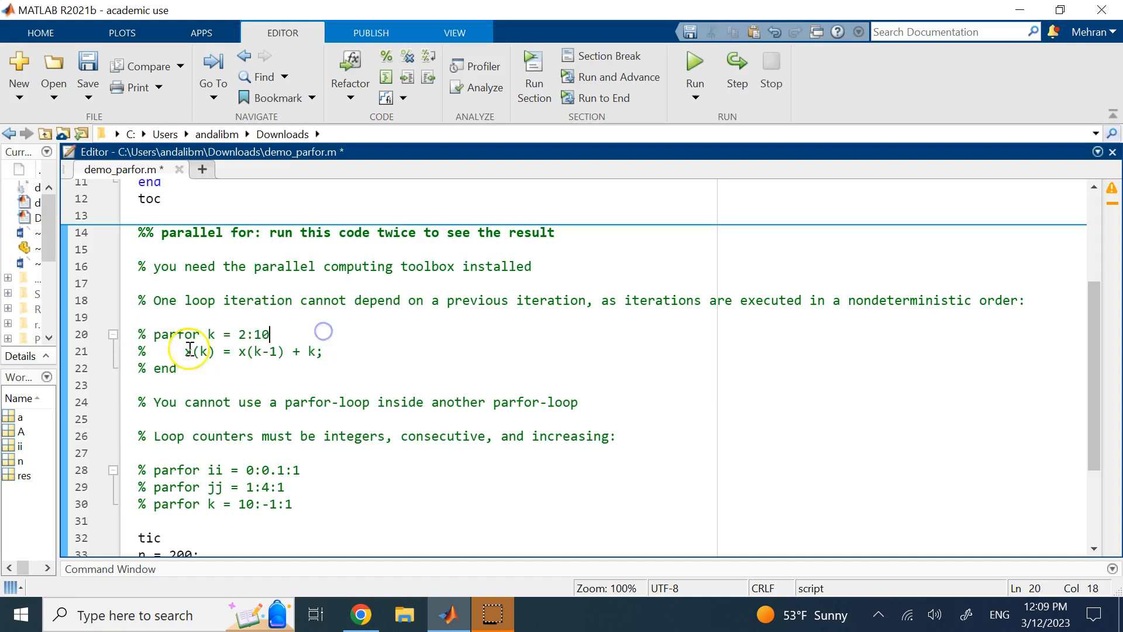
pyautogui.moveTo(189, 289)
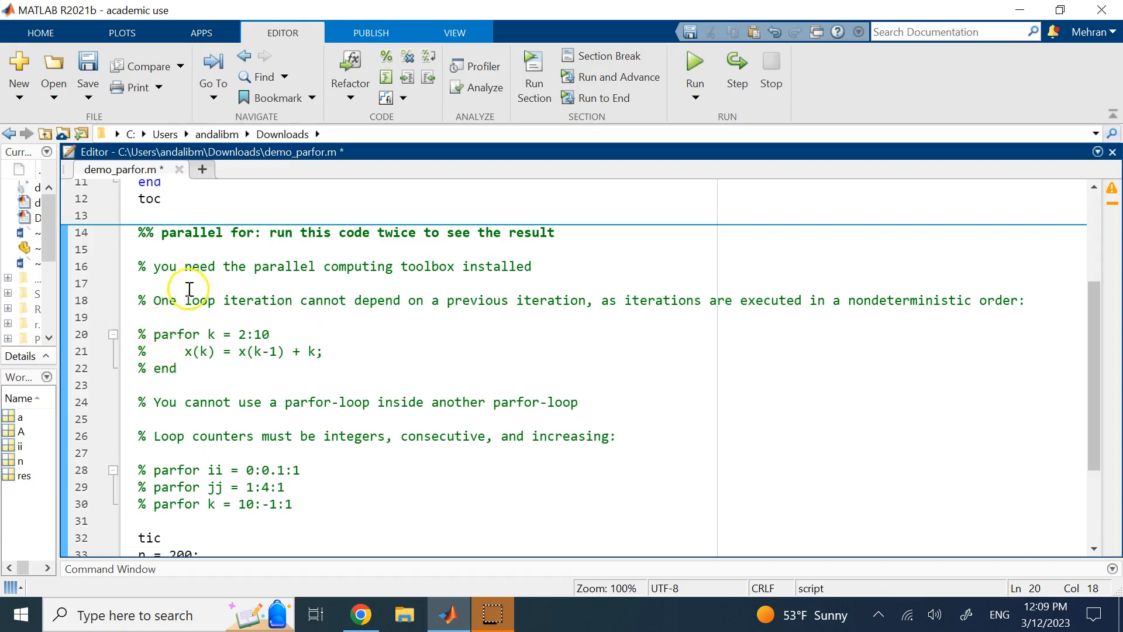
pyautogui.moveTo(186, 351)
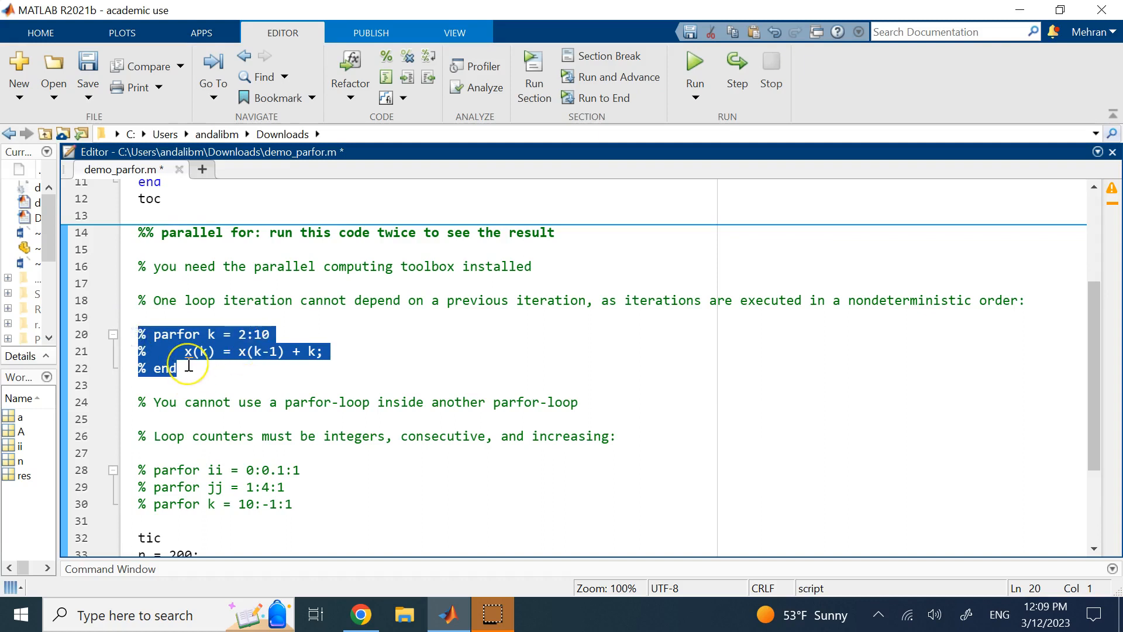
pyautogui.moveTo(148, 351)
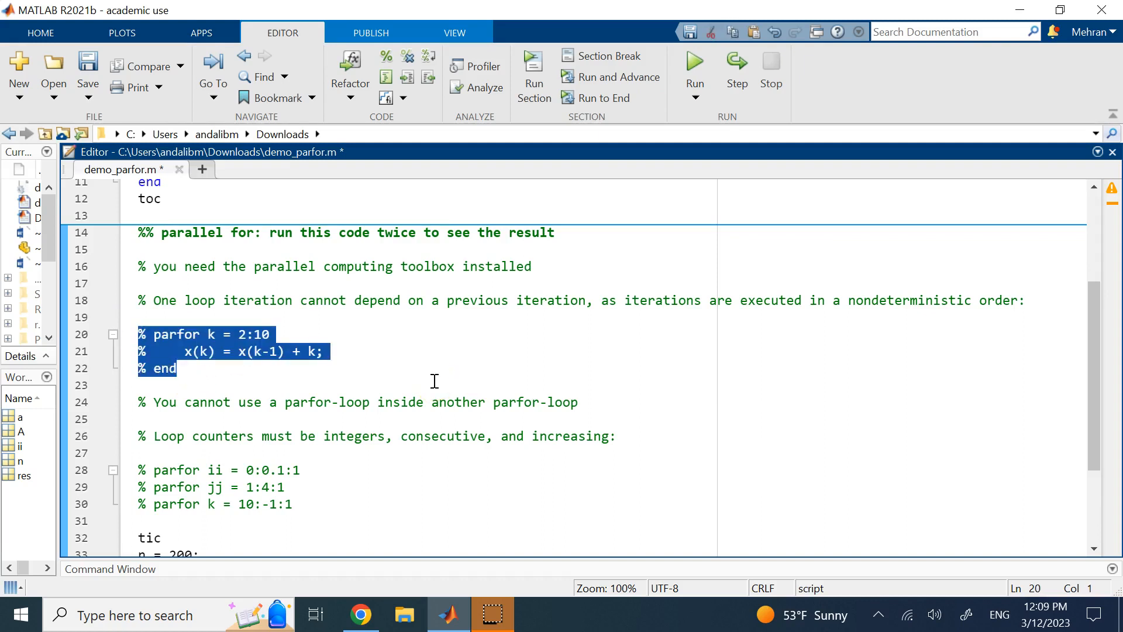
pyautogui.moveTo(414, 374)
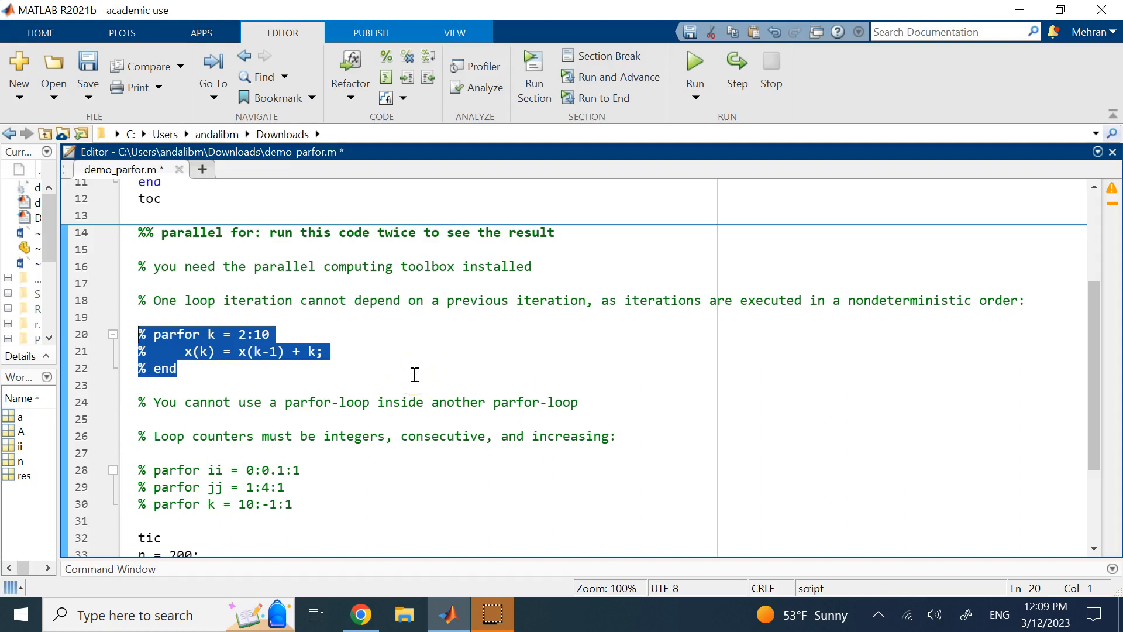
pyautogui.scroll(-3)
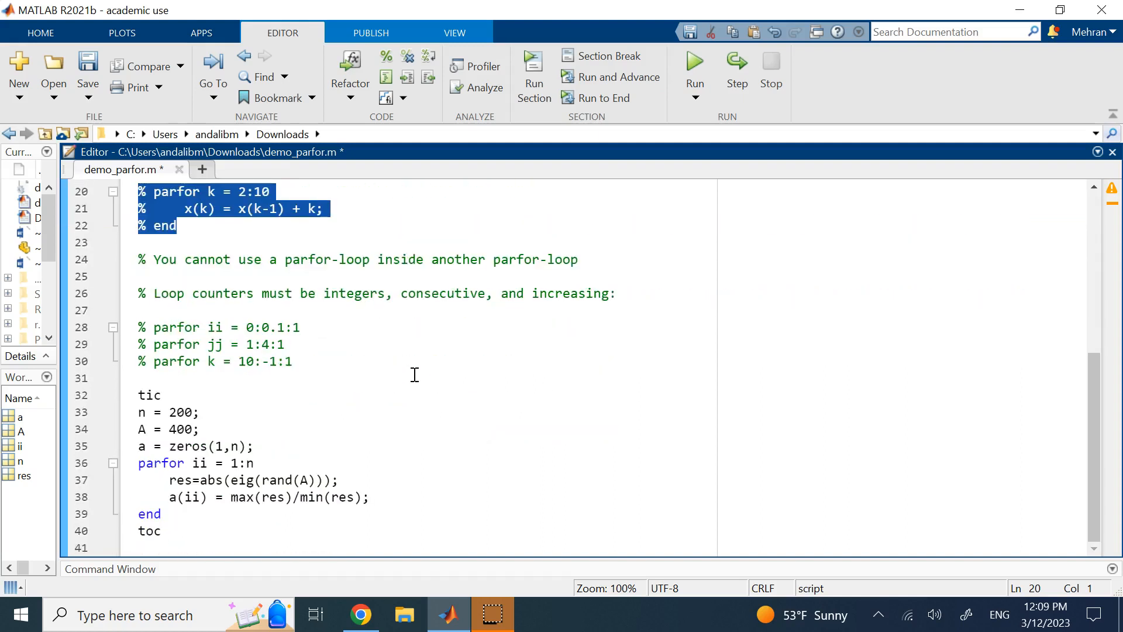
pyautogui.moveTo(498, 249)
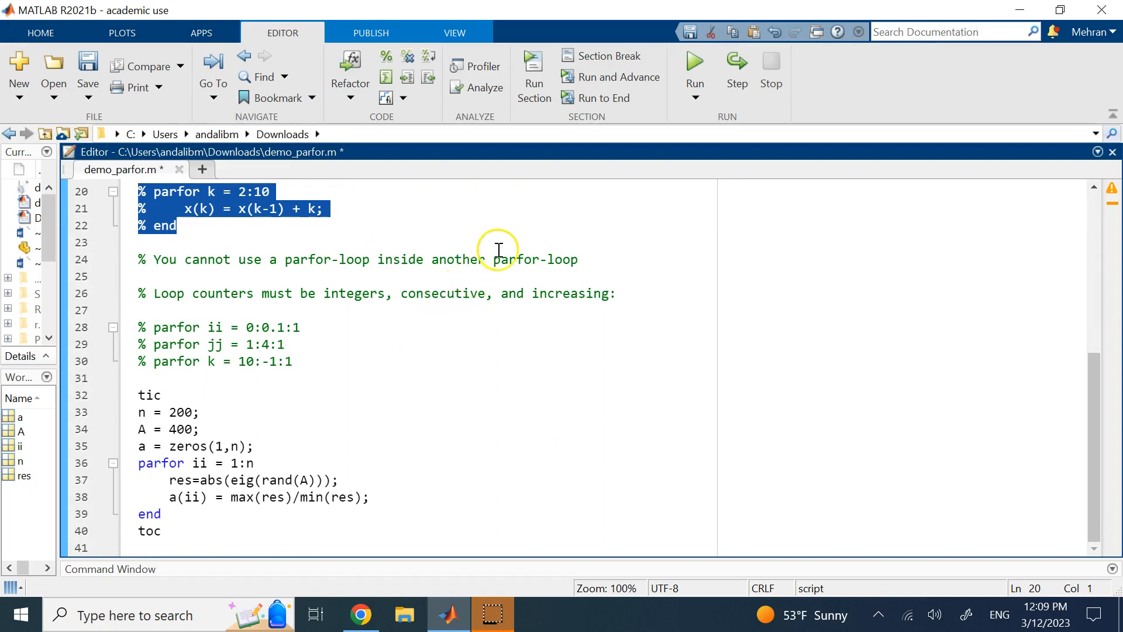
pyautogui.click(423, 260)
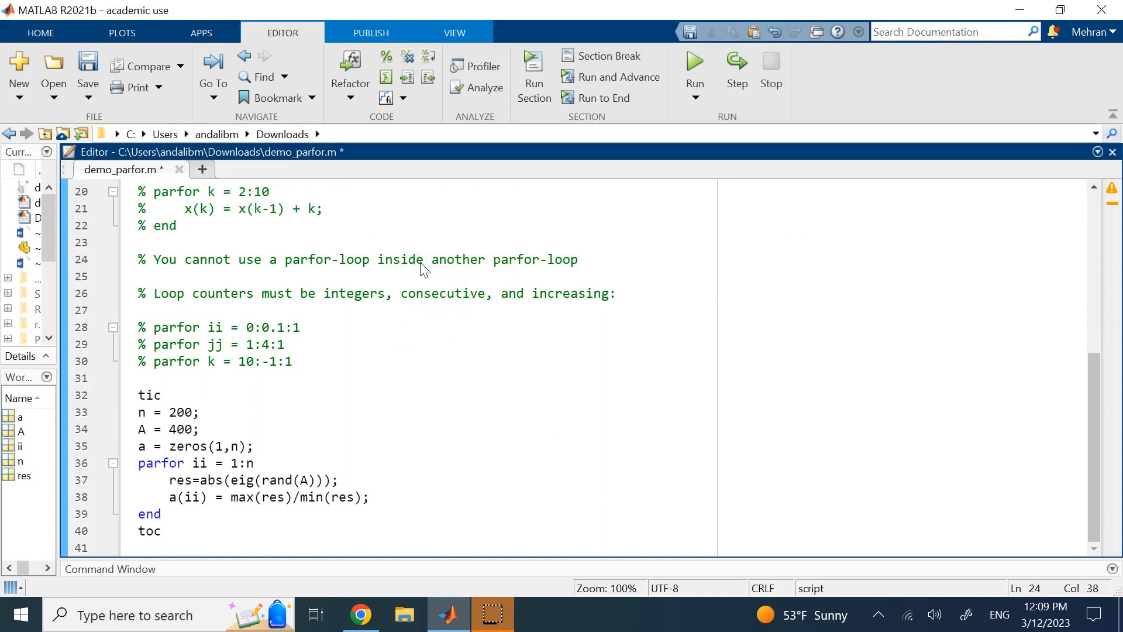
pyautogui.moveTo(300, 260)
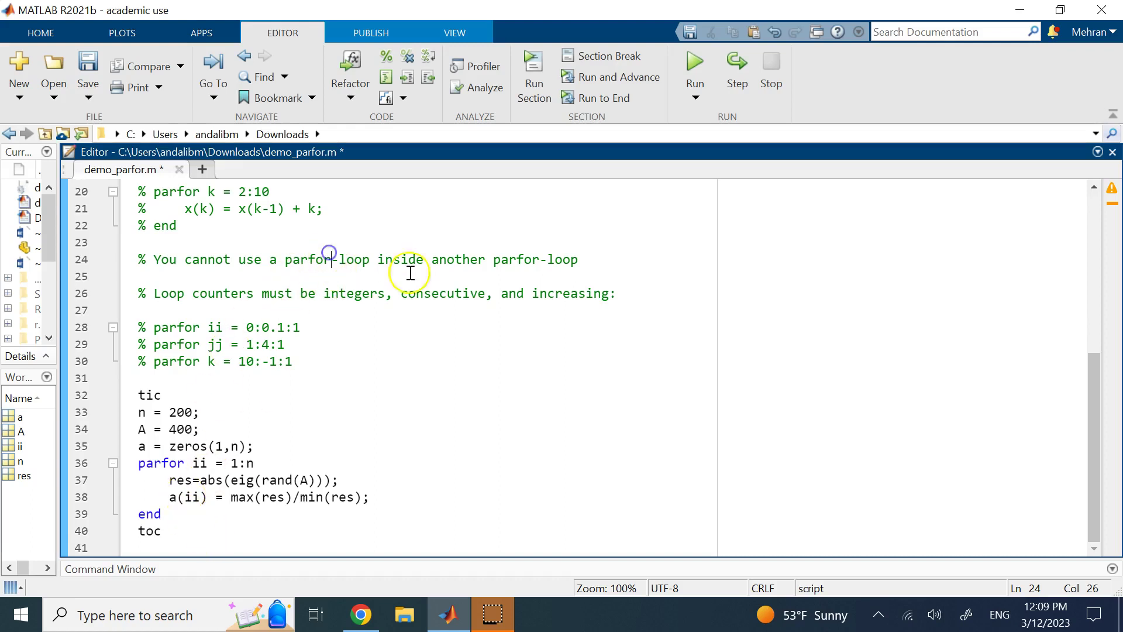
pyautogui.moveTo(172, 497)
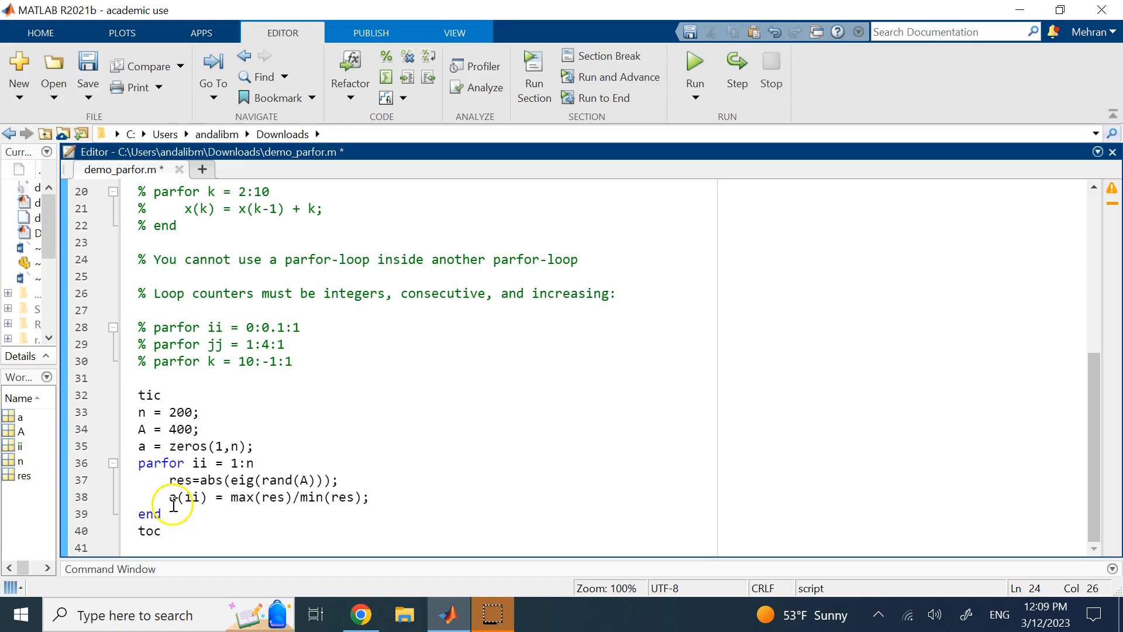
pyautogui.scroll(3)
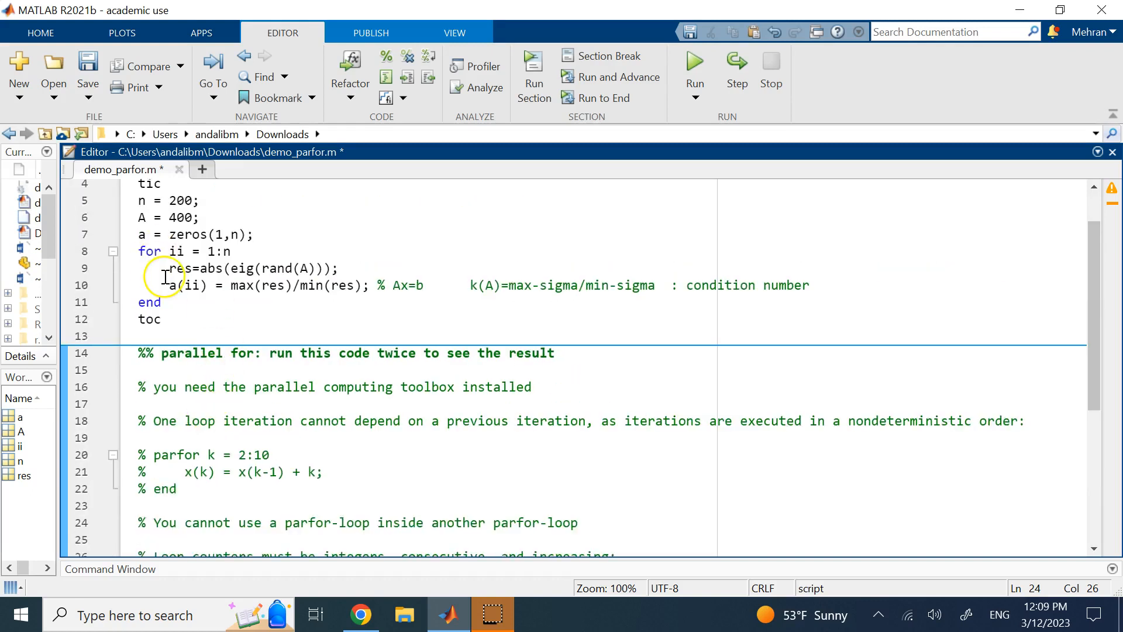
pyautogui.scroll(-3)
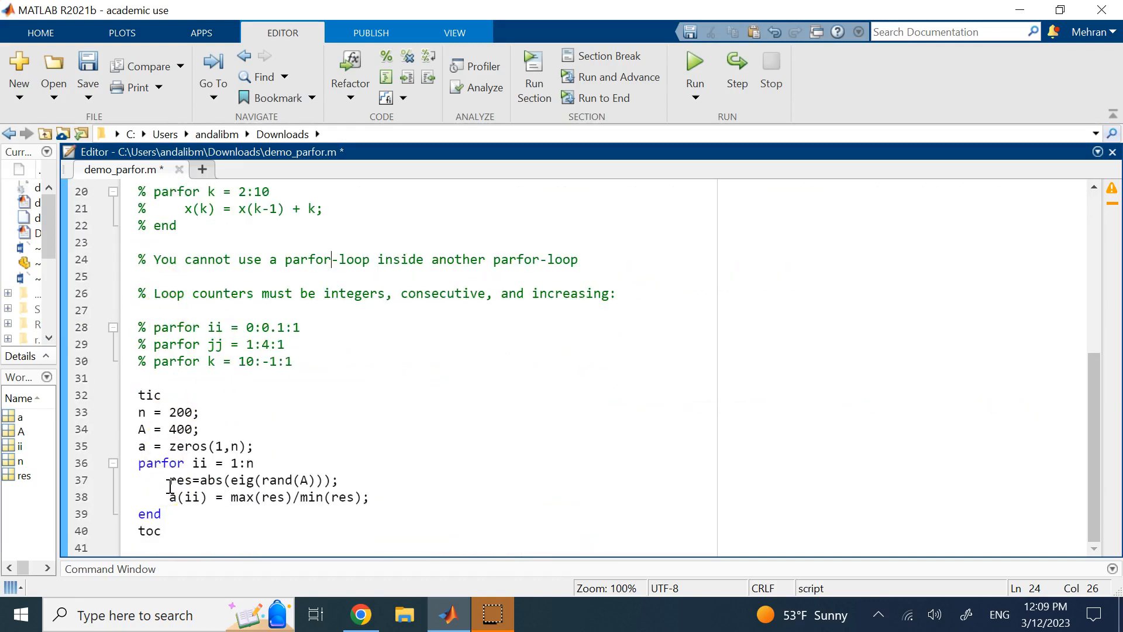
pyautogui.moveTo(374, 398)
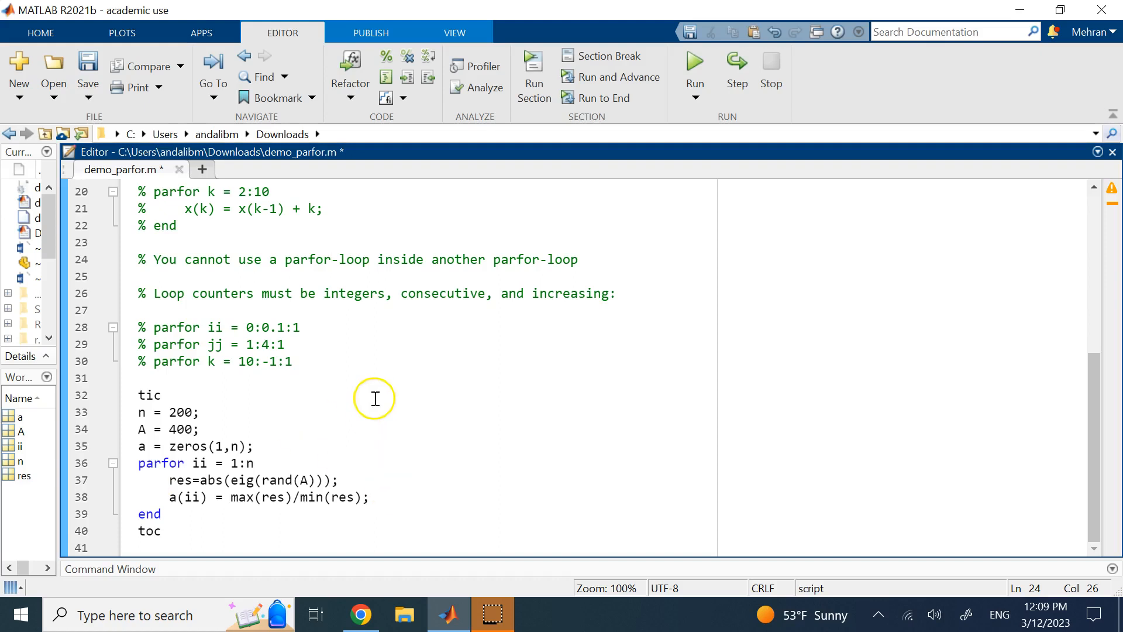
pyautogui.moveTo(379, 394)
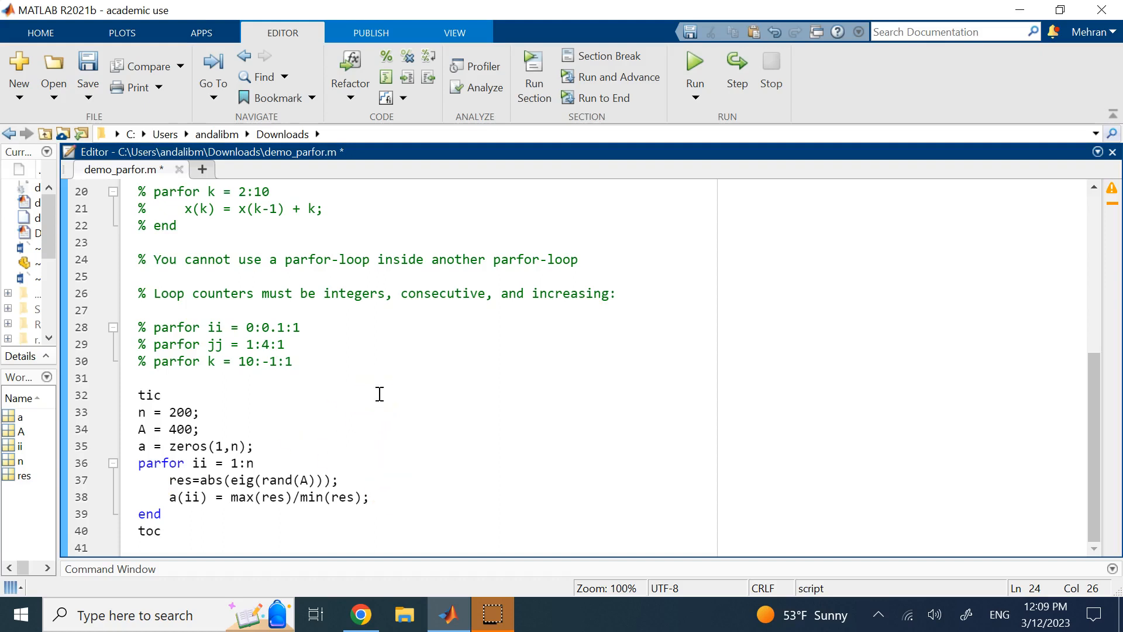
pyautogui.click(331, 260)
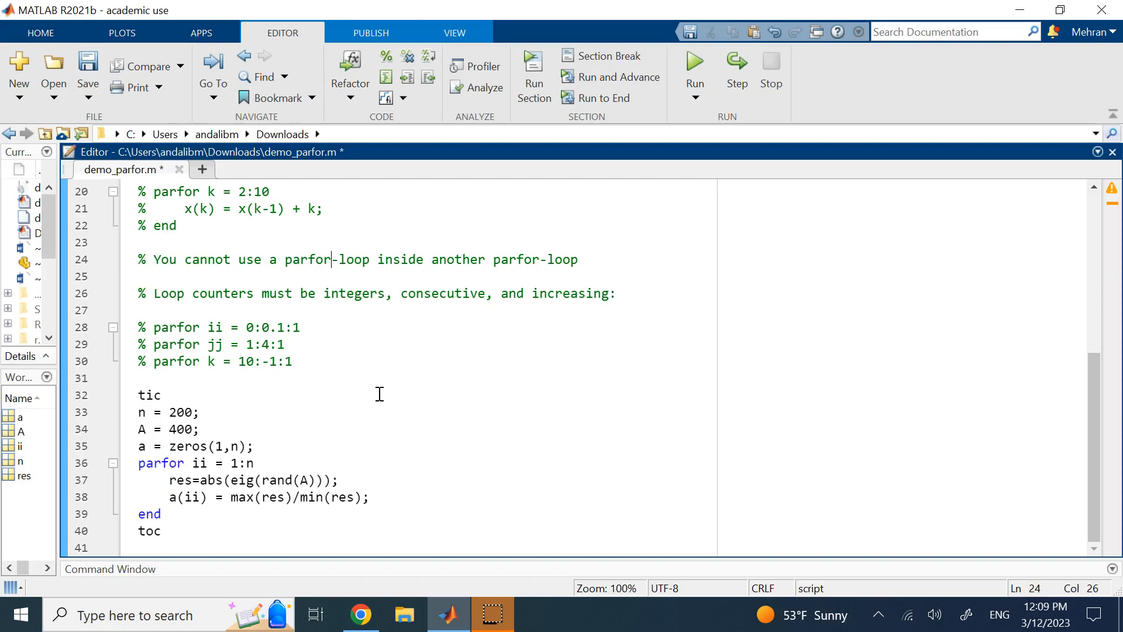
# Point out 'integers', 'consecutive' and the 0:0.1:1 range, then change the jj range on line 29 to 1:4:41.
pyautogui.doubleClick(215, 327)
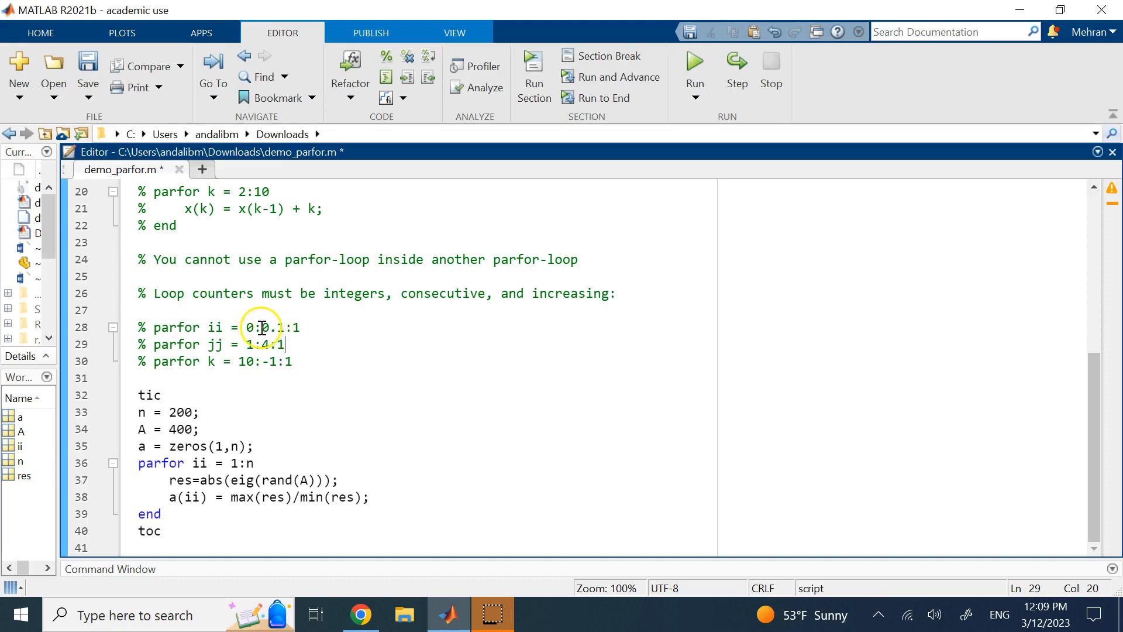
pyautogui.doubleClick(343, 293)
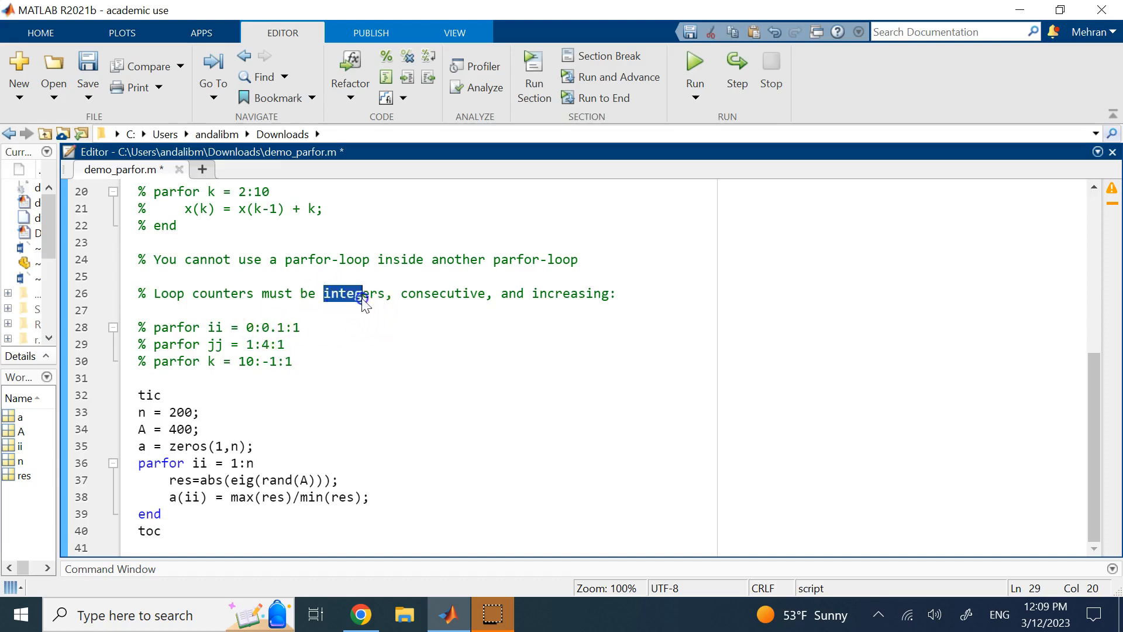
pyautogui.doubleClick(438, 292)
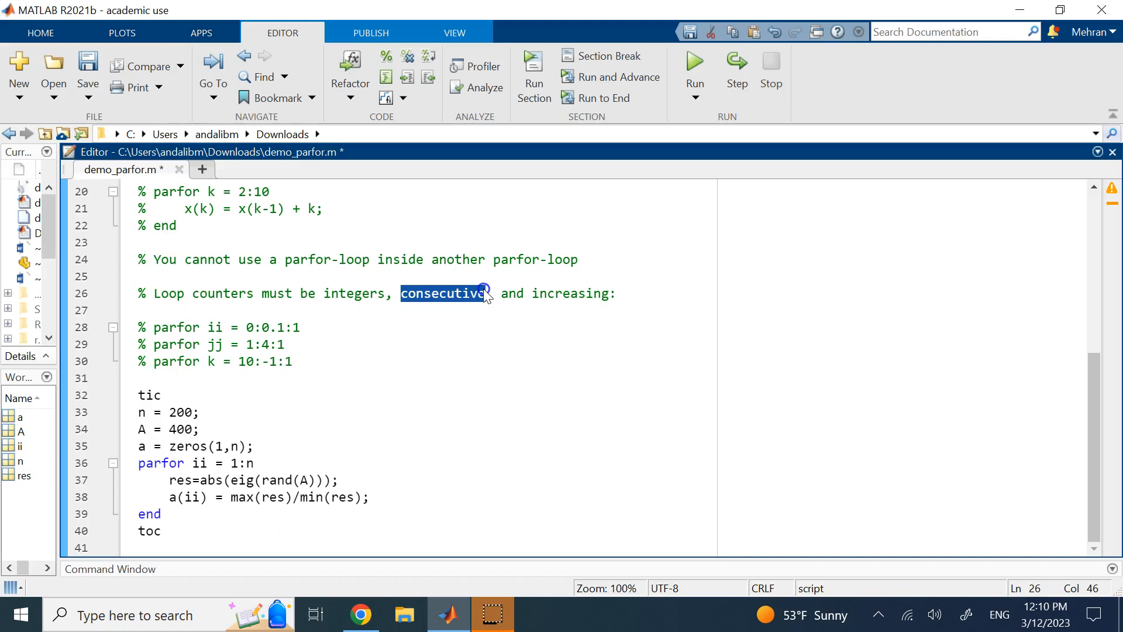
pyautogui.doubleClick(573, 294)
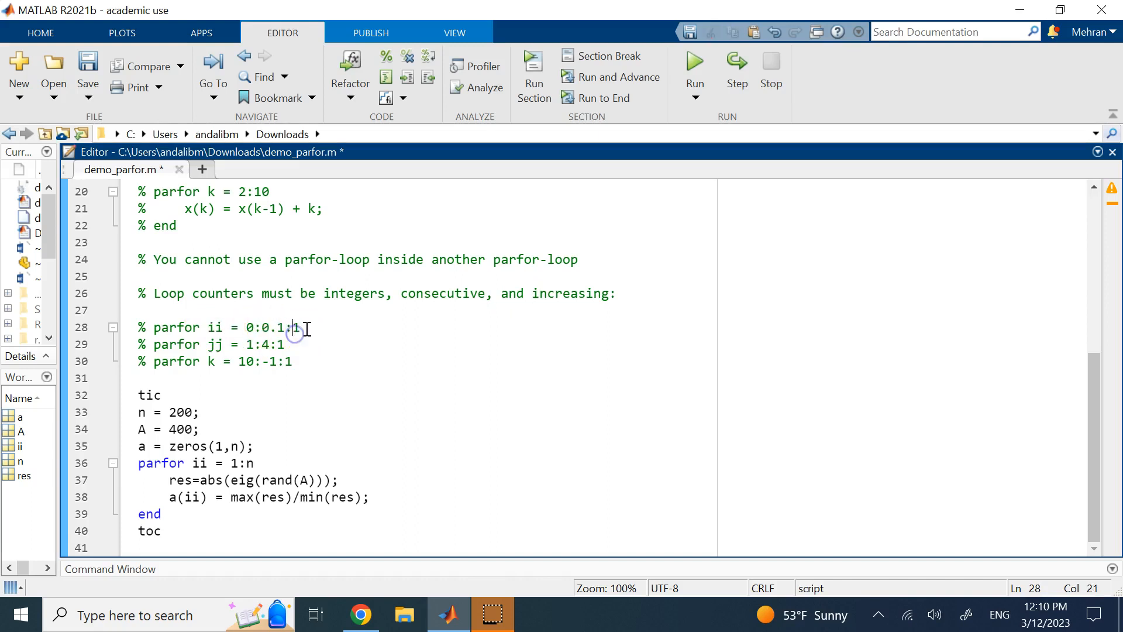
pyautogui.click(356, 293)
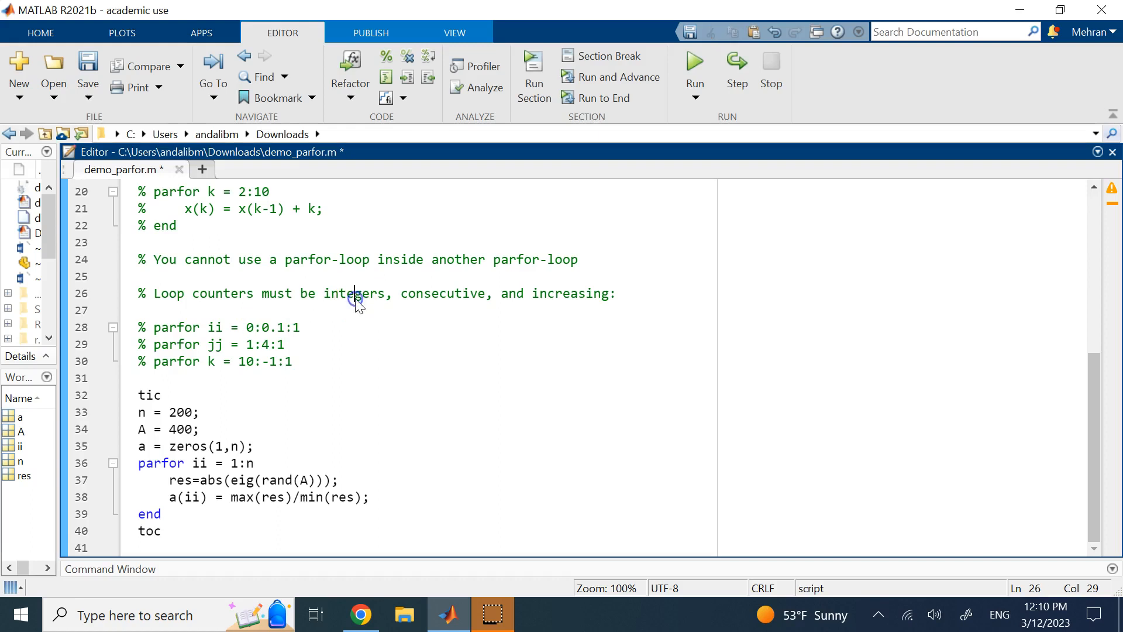
pyautogui.doubleClick(252, 344)
pyautogui.write('4')
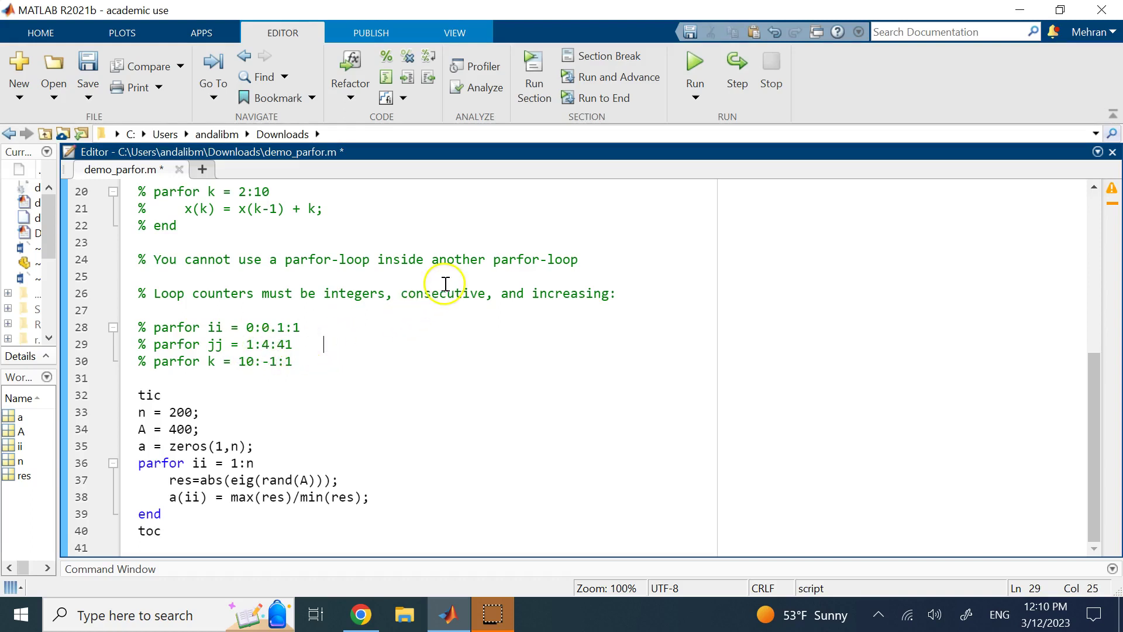
pyautogui.click(243, 361)
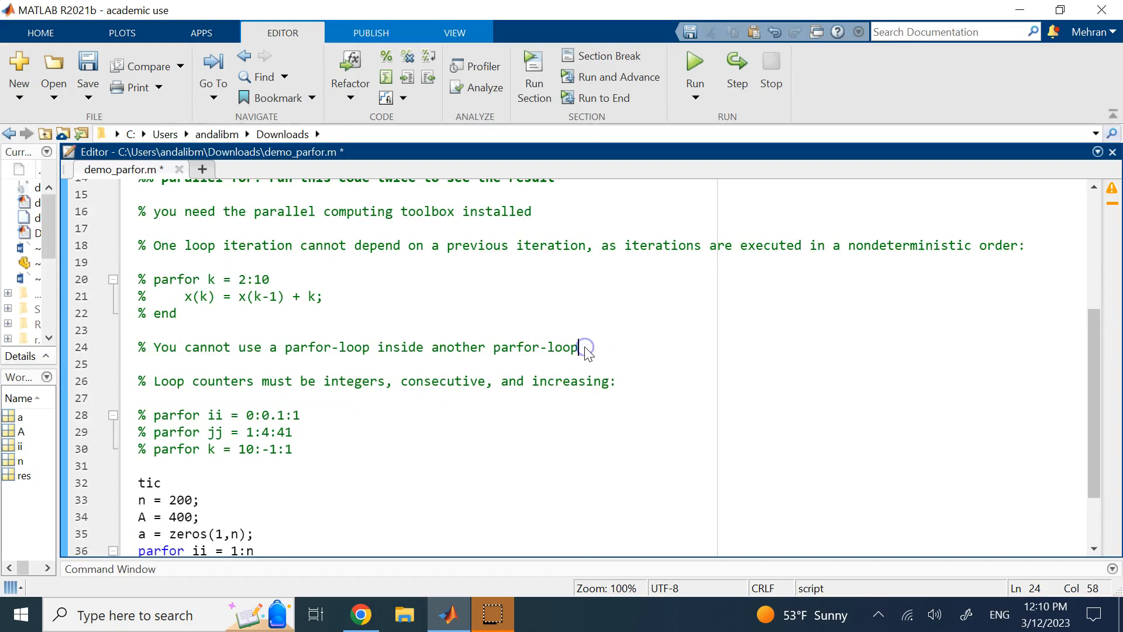
# Add a commented-out nested example 'parfor ii=2:10' containing 'parfor jj=1:20' below the nested-loop note and save.
pyautogui.press('Return')
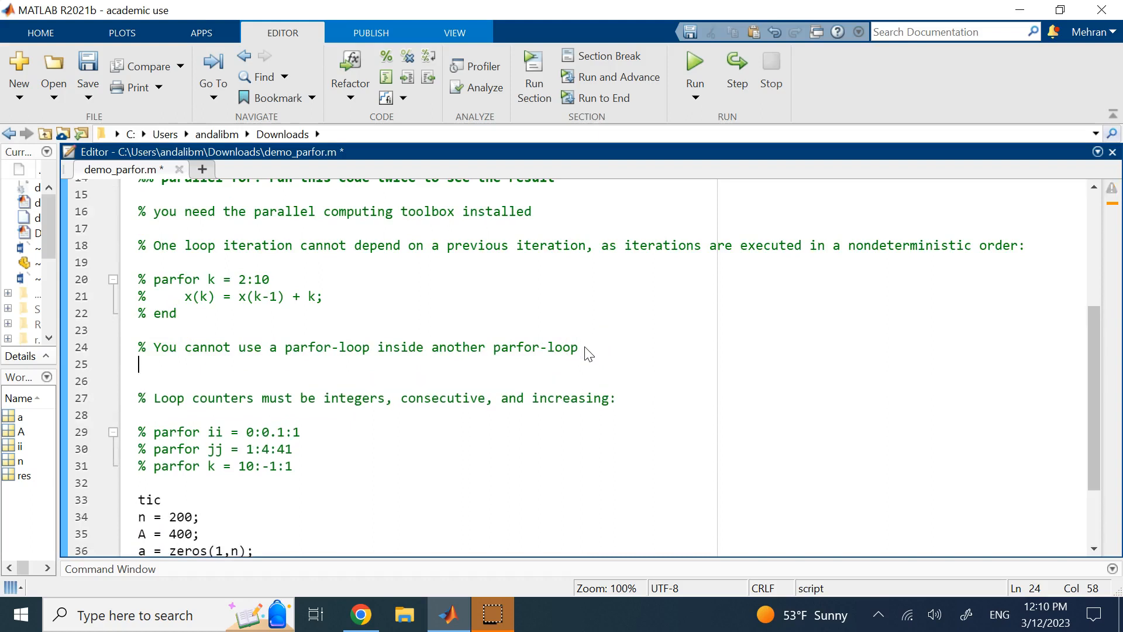
pyautogui.write('pa')
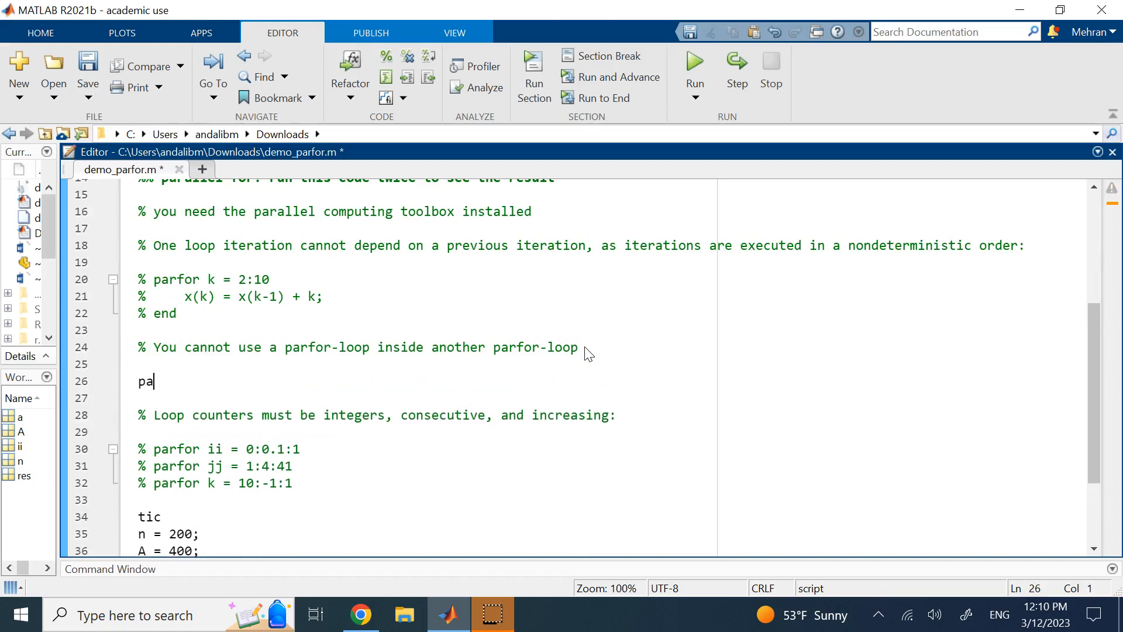
pyautogui.write('rfor')
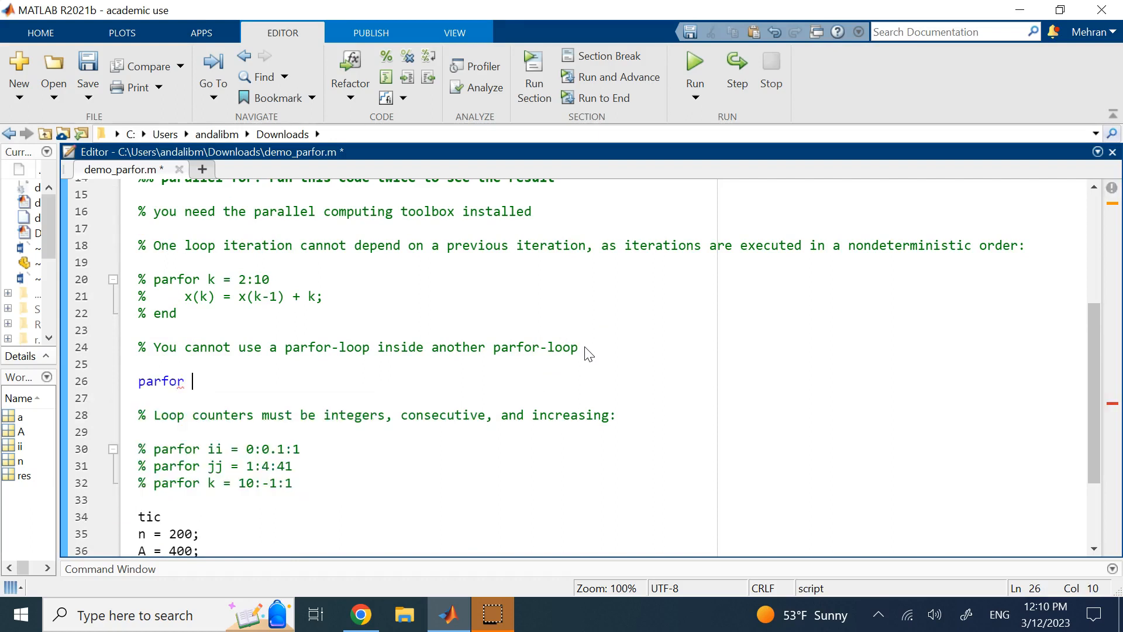
pyautogui.write('ii=2')
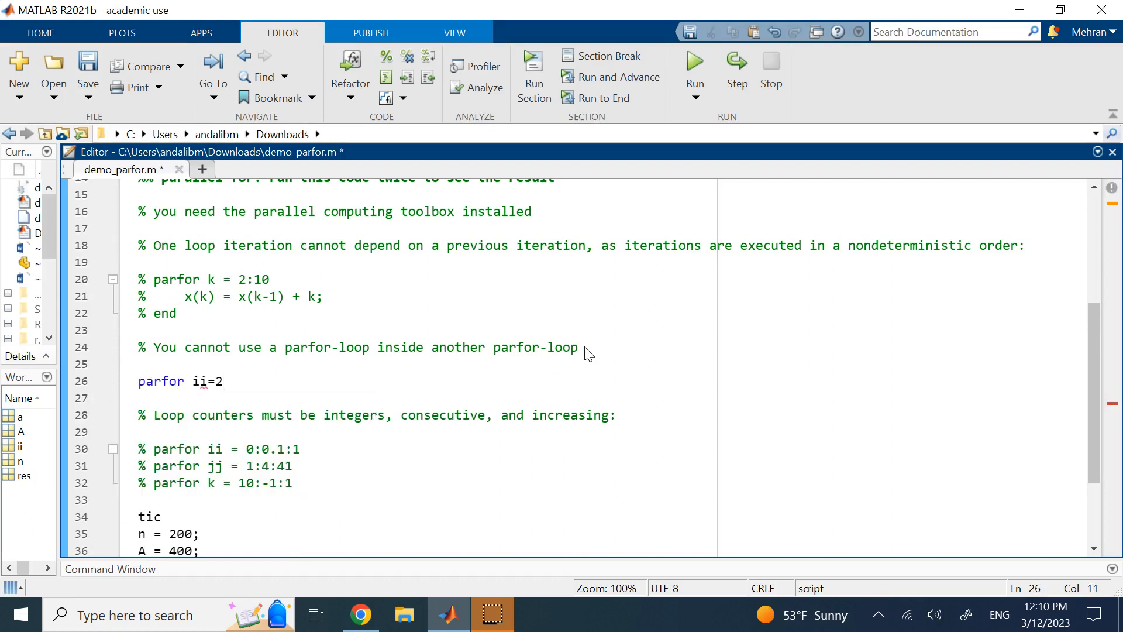
pyautogui.write(':10')
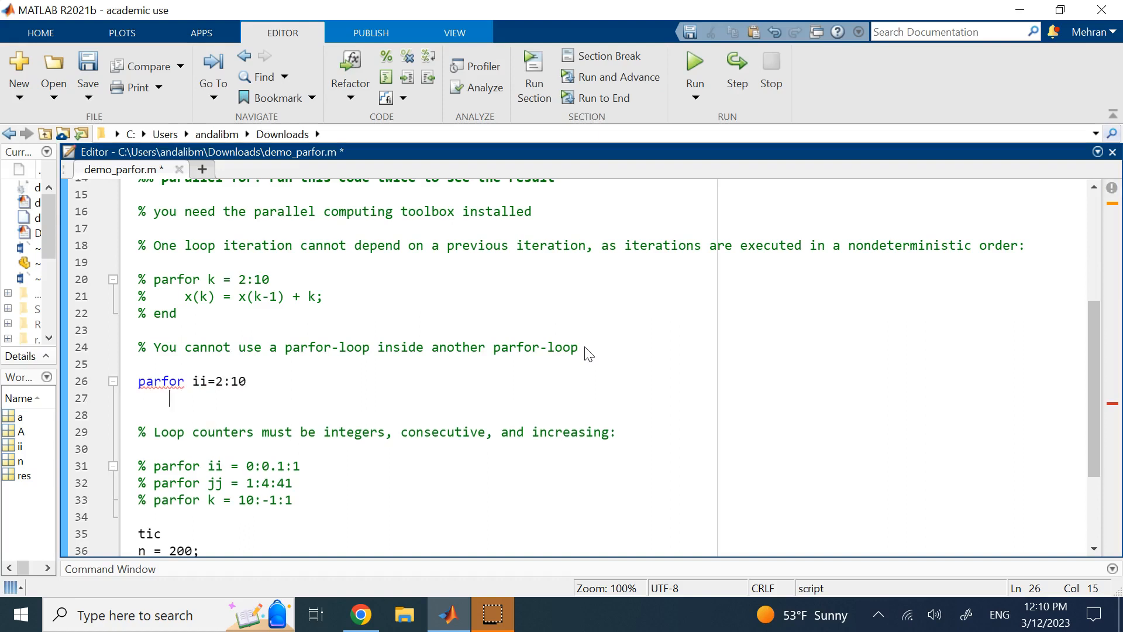
pyautogui.write('parfor')
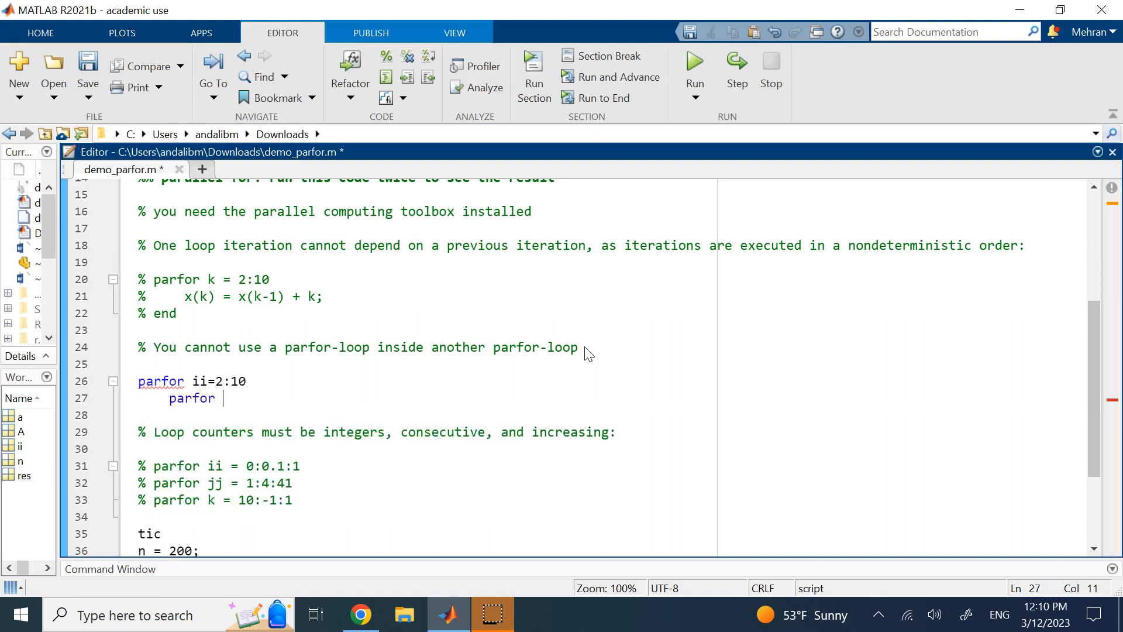
pyautogui.write('jj=')
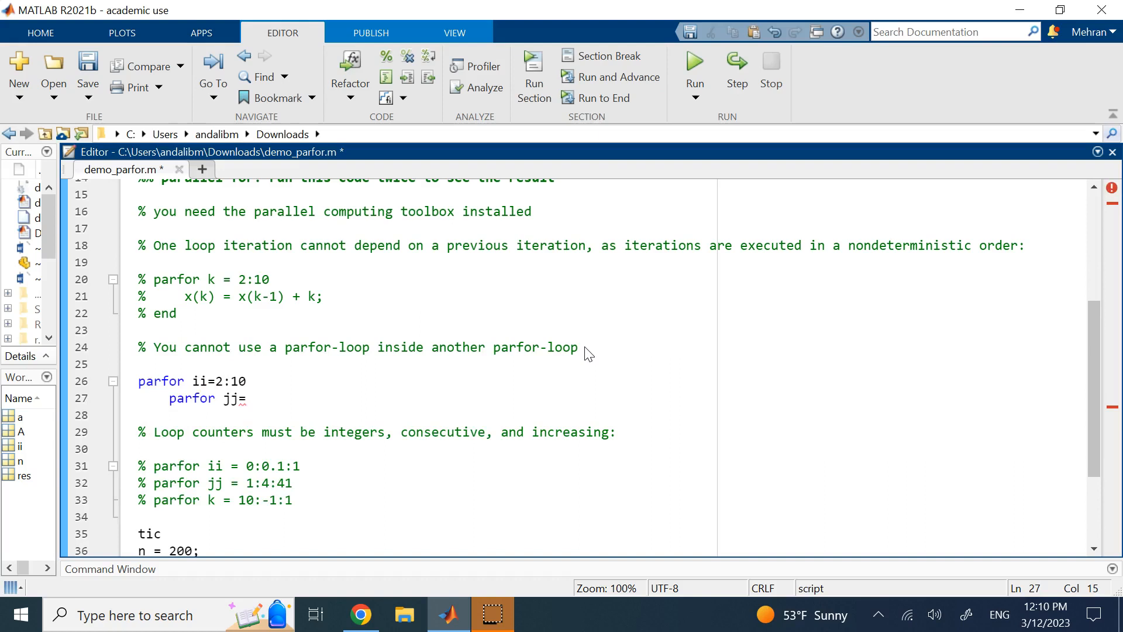
pyautogui.write('1:')
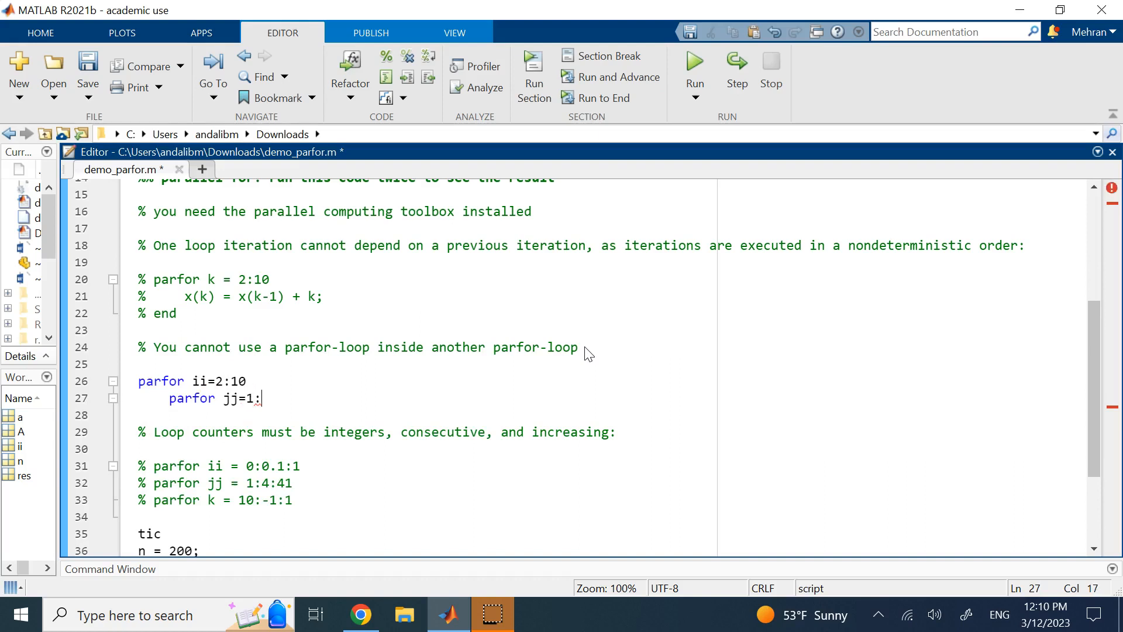
pyautogui.write('20')
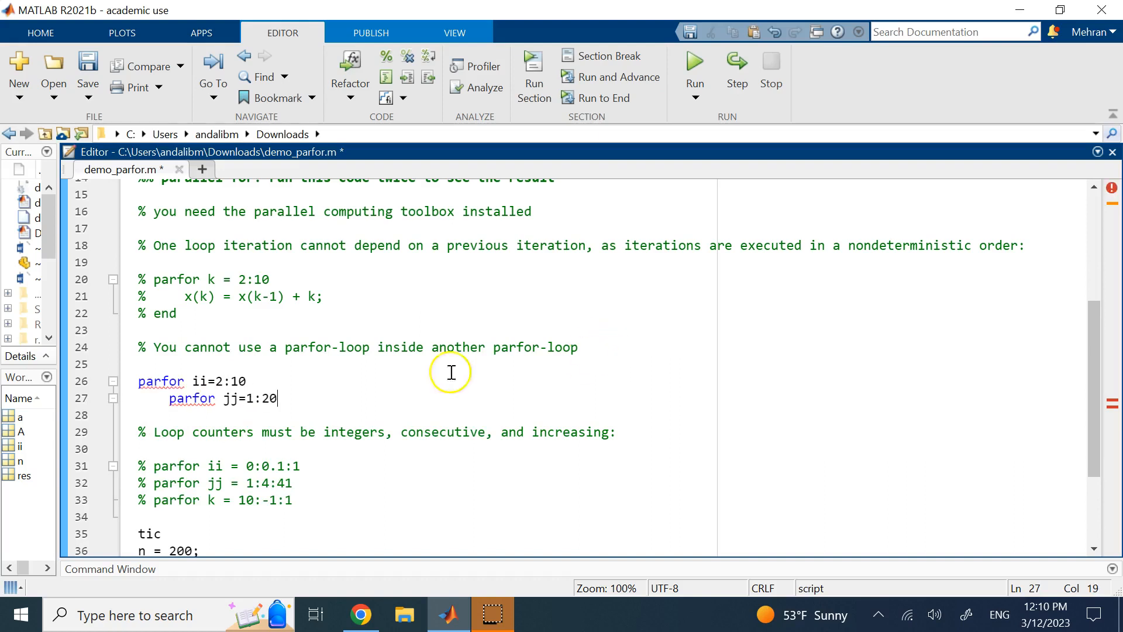
pyautogui.click(105, 381)
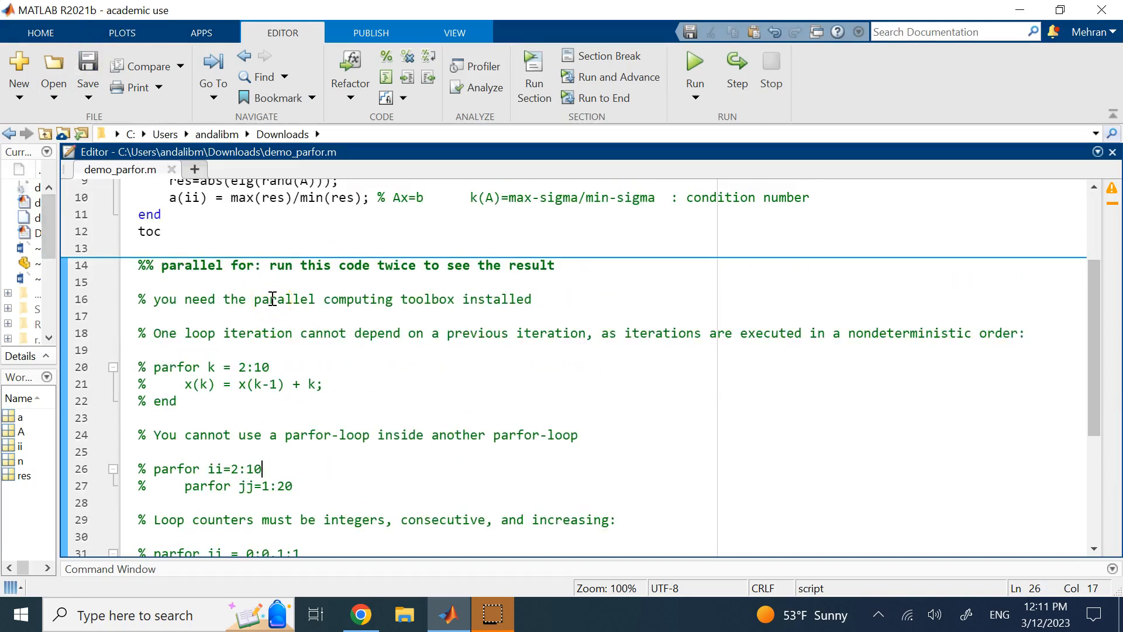
# Run the whole demo_parfor script to time the regular for and parfor loops.
pyautogui.scroll(3)
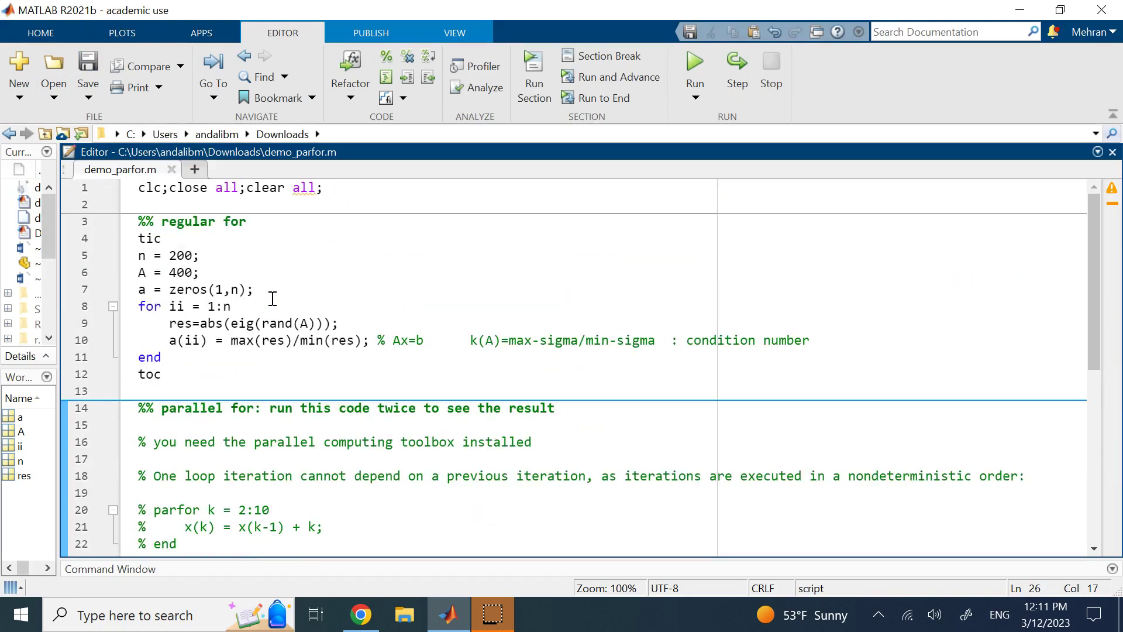
pyautogui.scroll(-3)
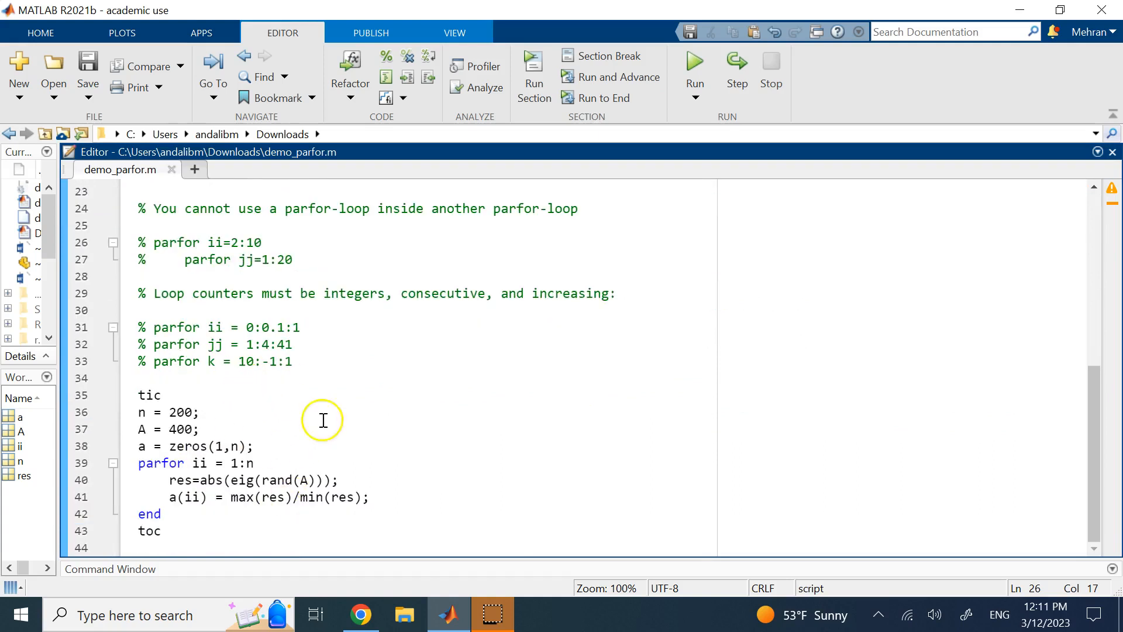
pyautogui.scroll(3)
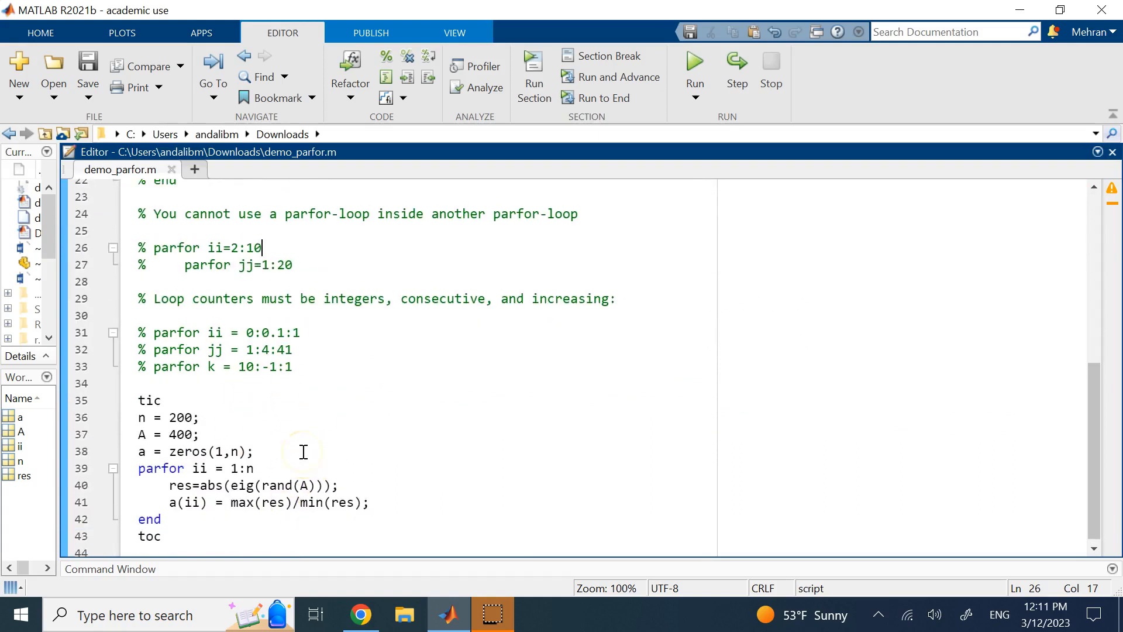
pyautogui.scroll(3)
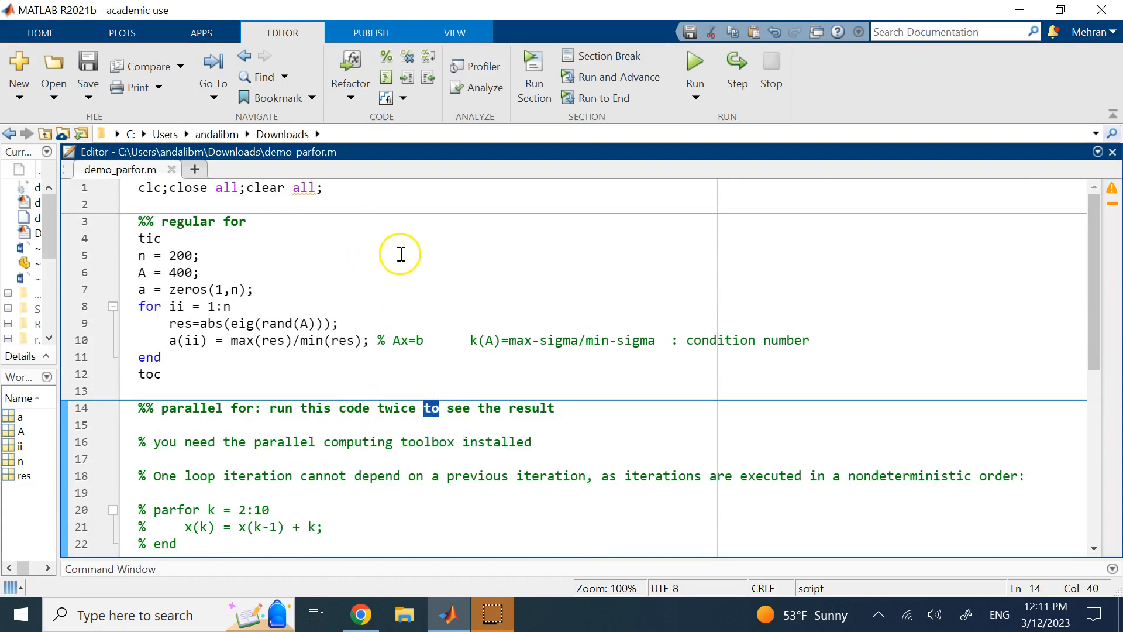
pyautogui.scroll(-3)
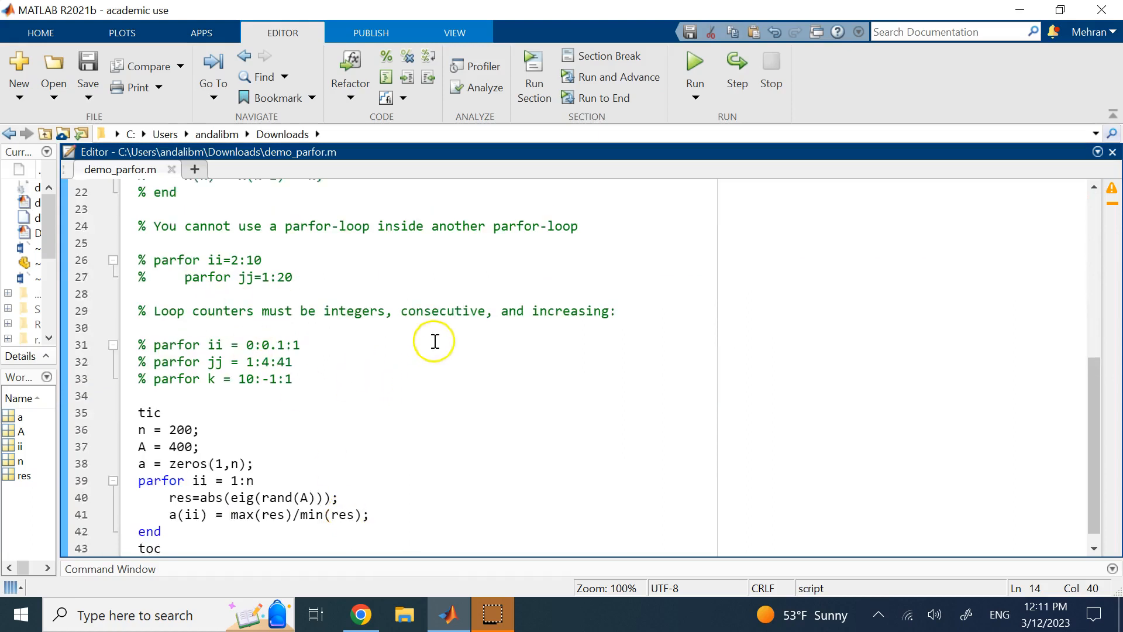
pyautogui.click(694, 63)
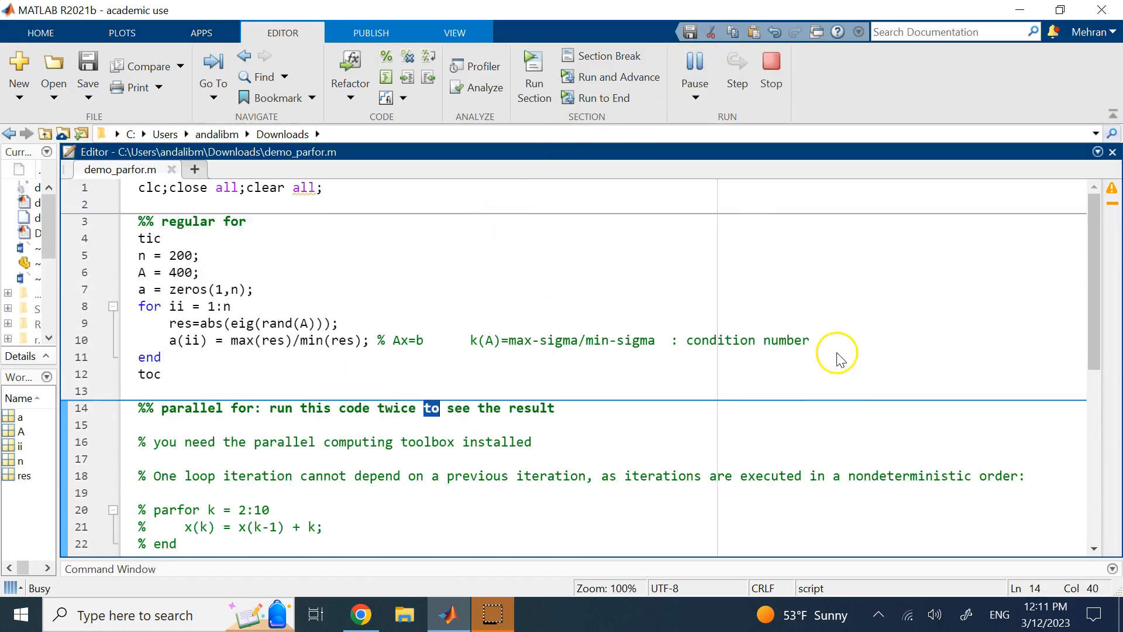
pyautogui.moveTo(452, 560)
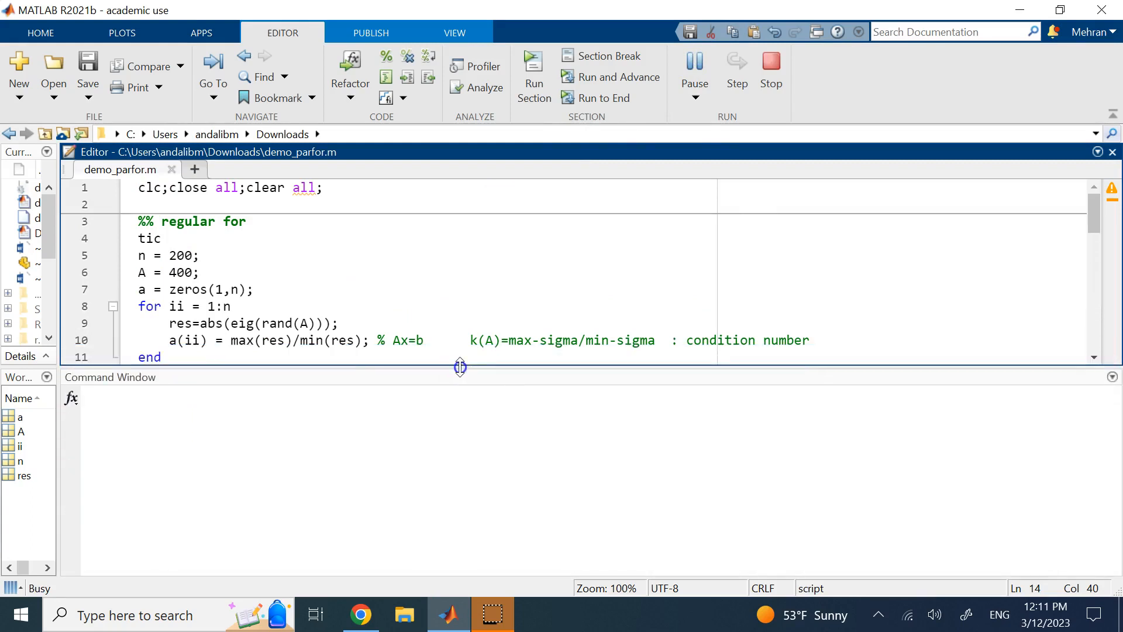
pyautogui.moveTo(112, 533)
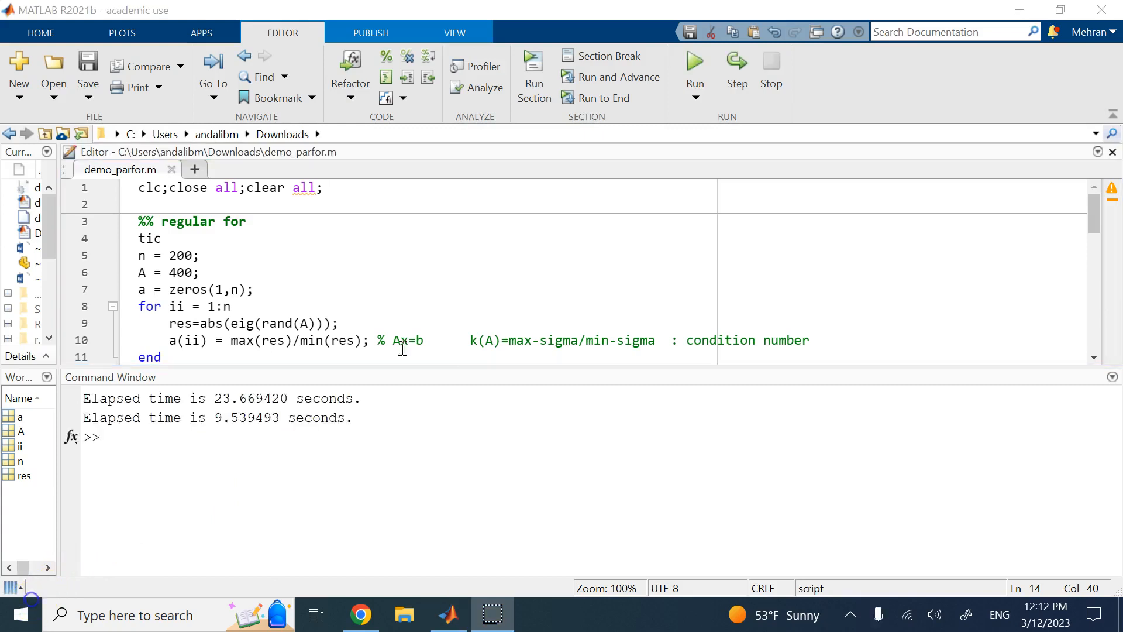
pyautogui.moveTo(265, 421)
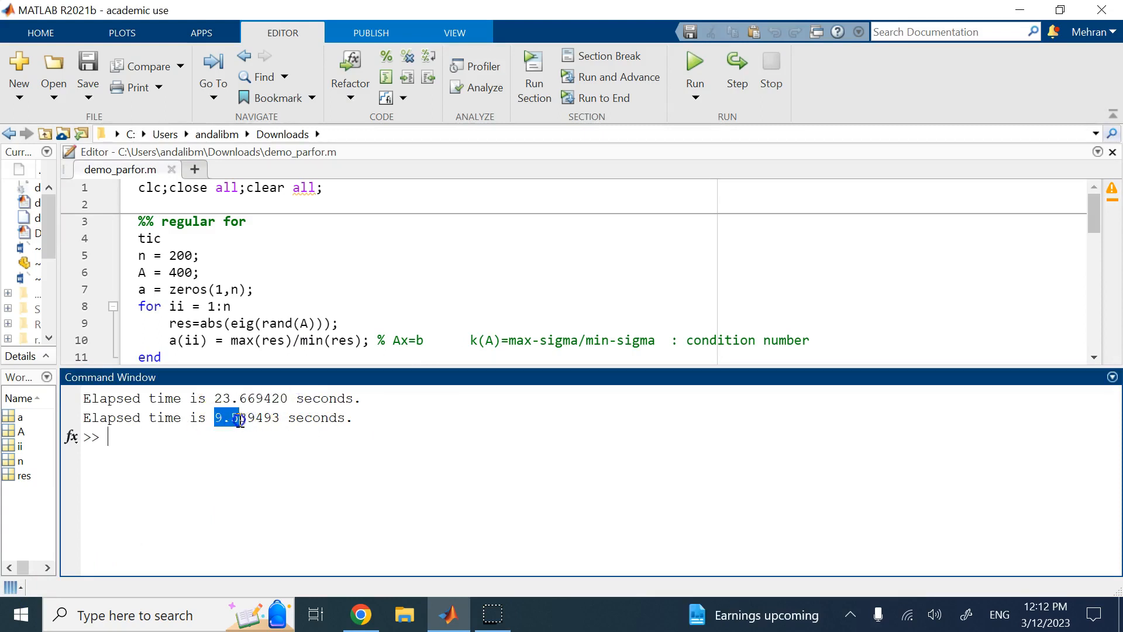
pyautogui.click(240, 418)
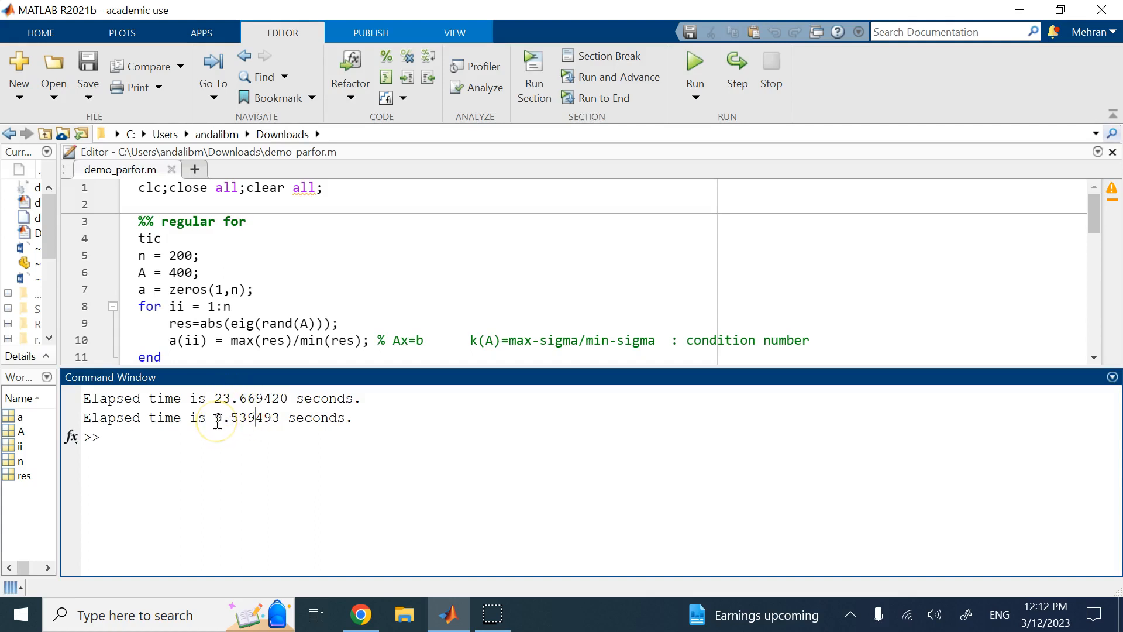
pyautogui.doubleClick(247, 418)
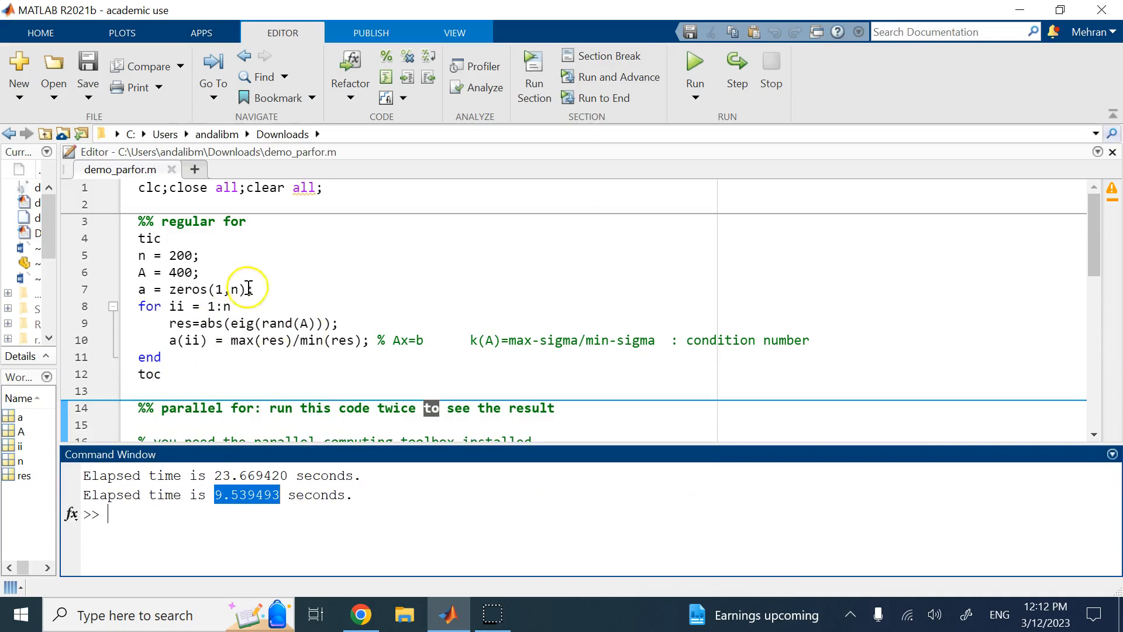
pyautogui.moveTo(403, 299)
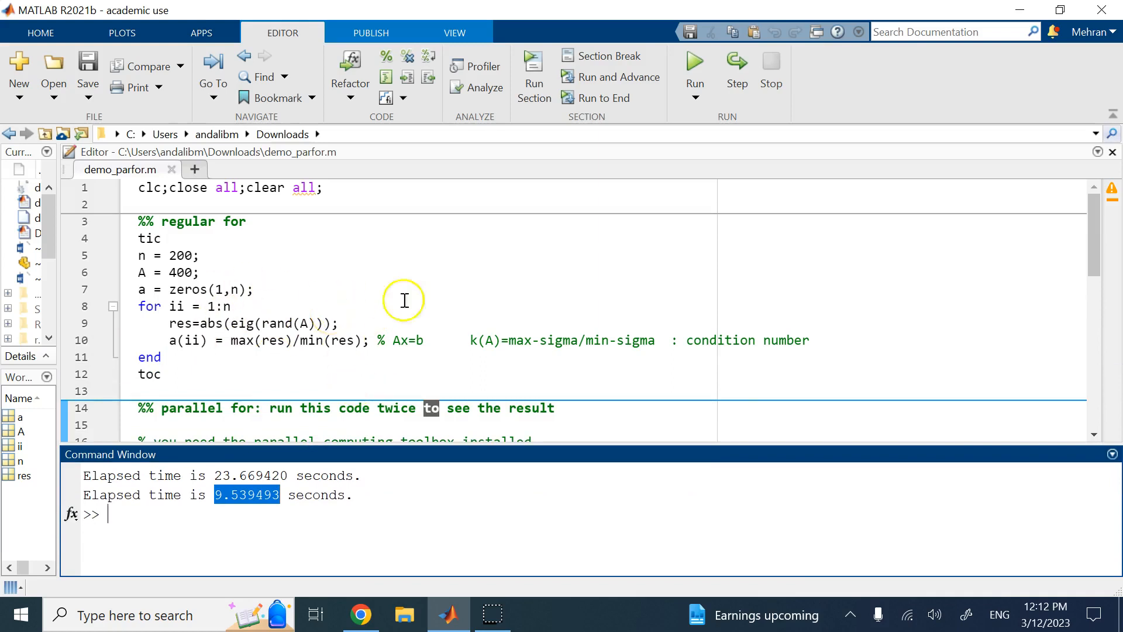
pyautogui.moveTo(372, 289)
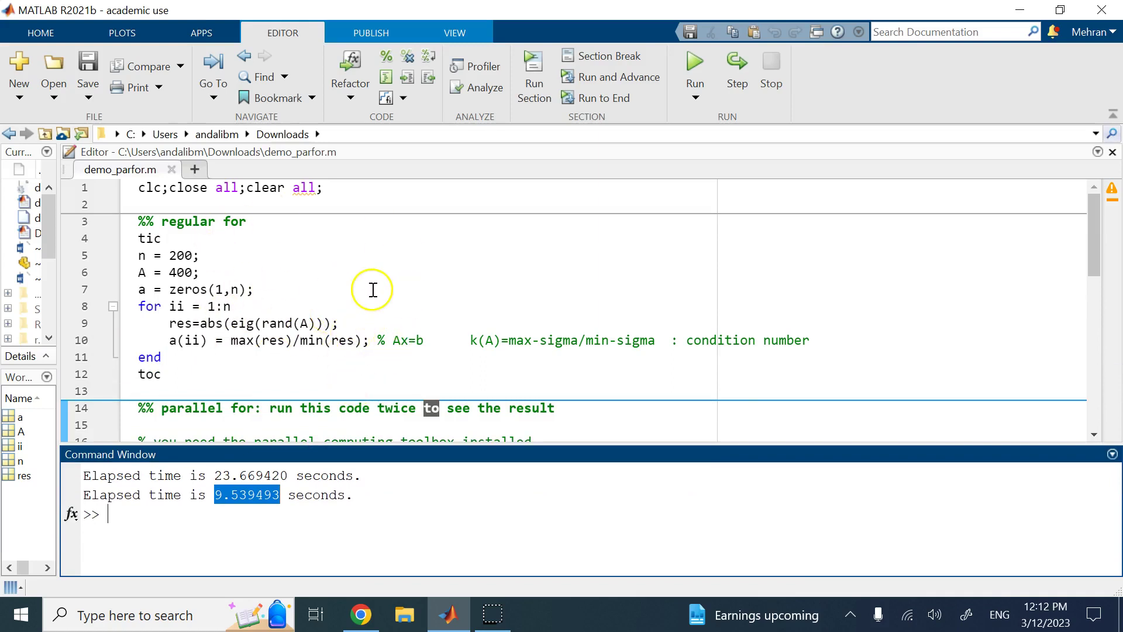
pyautogui.moveTo(315, 335)
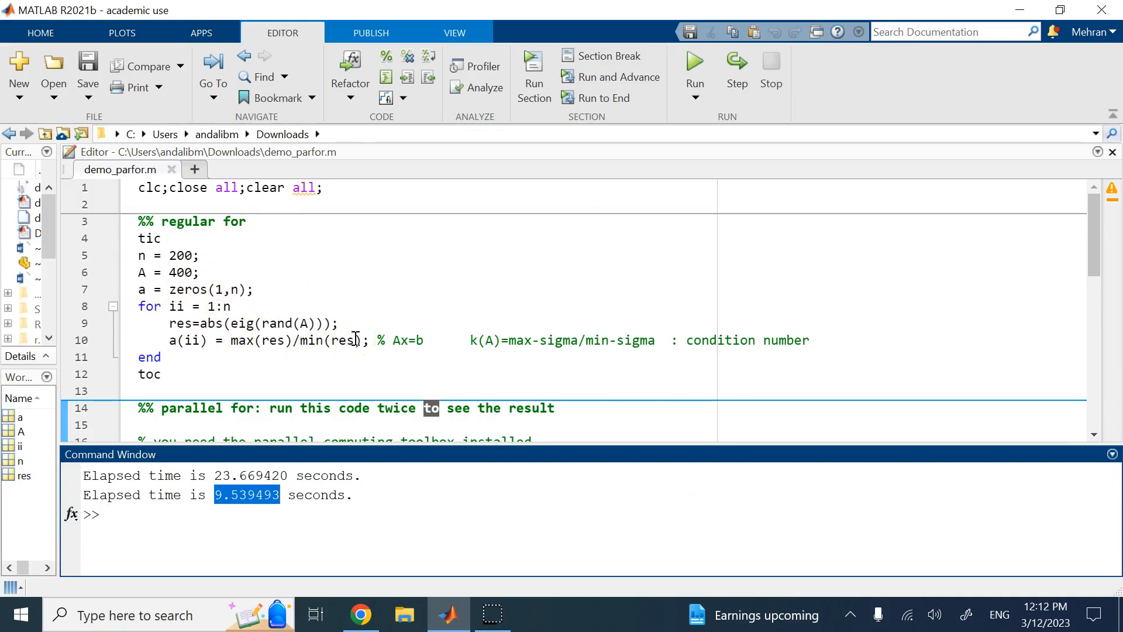
pyautogui.scroll(-3)
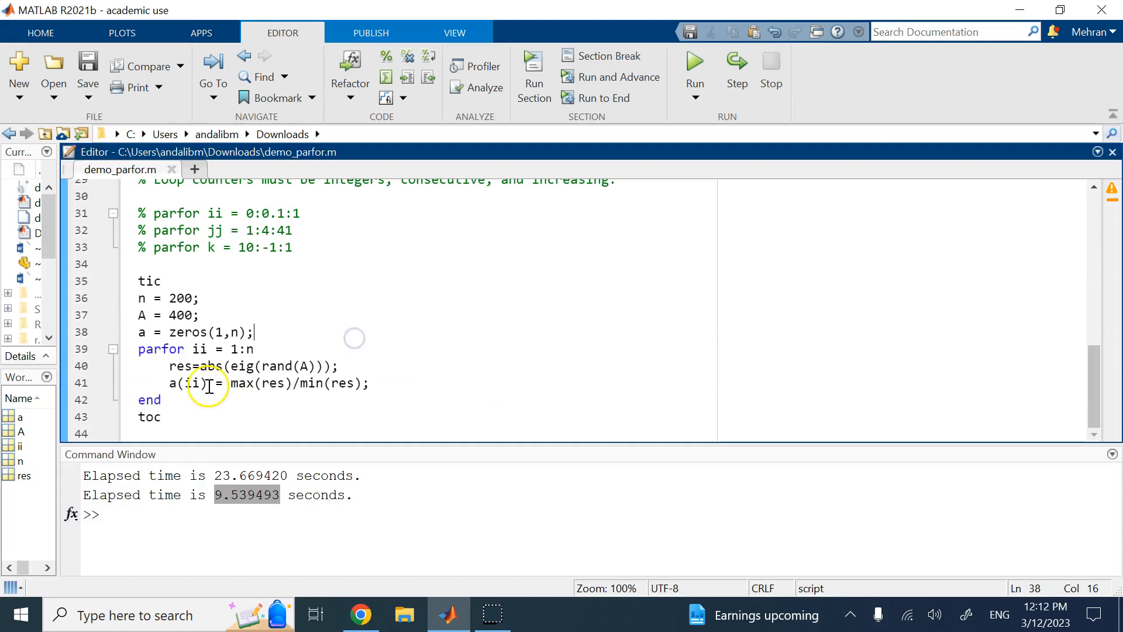
pyautogui.moveTo(28, 602)
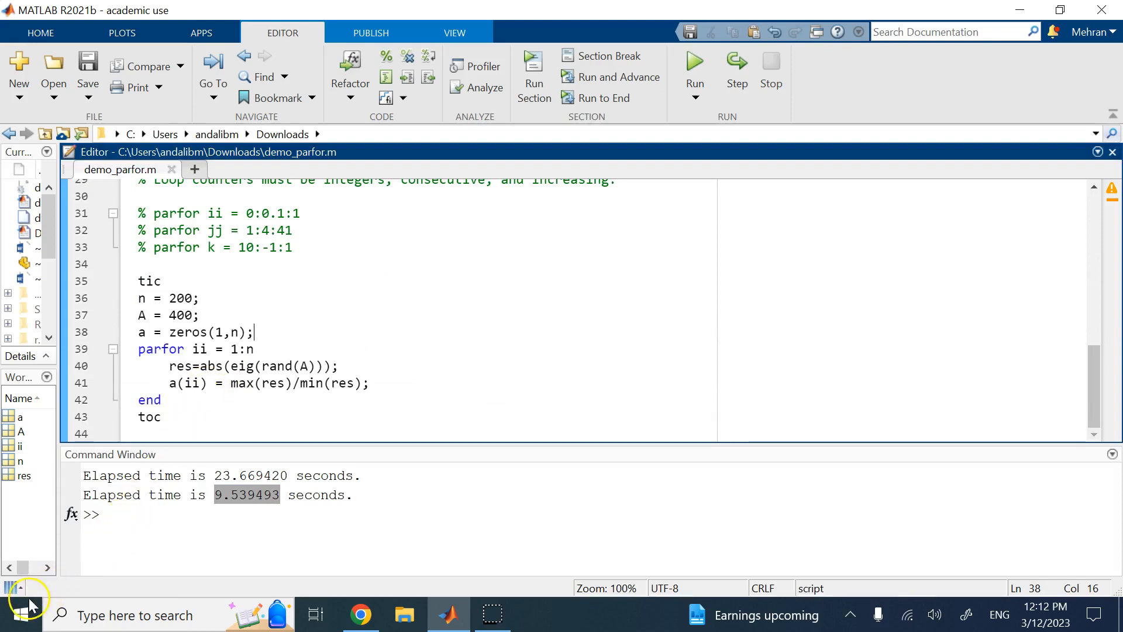